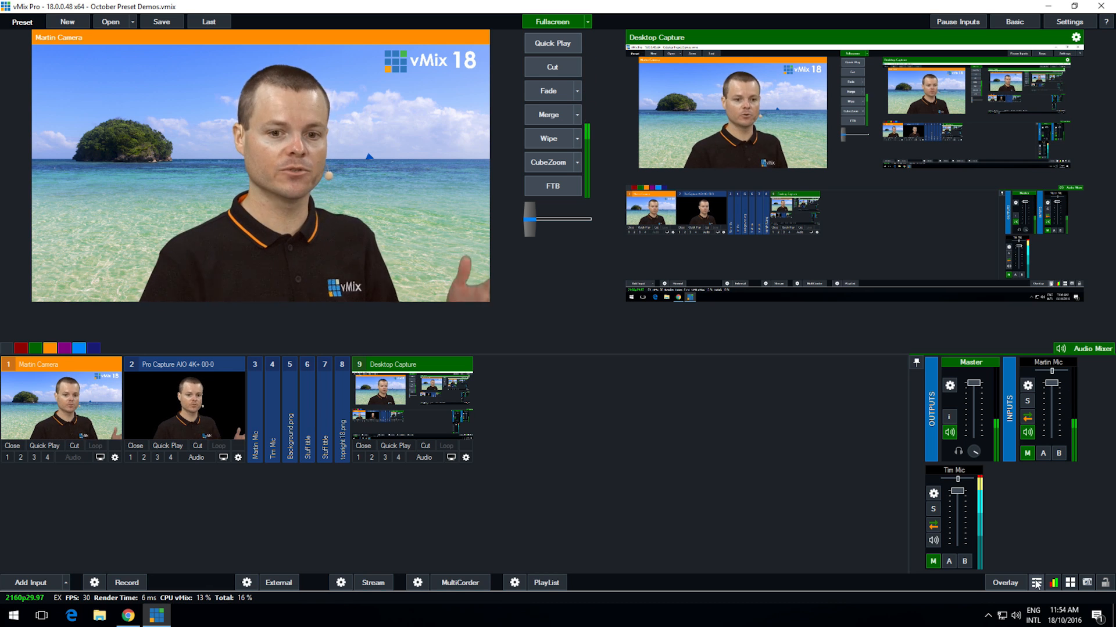
Step: Show the extra tools list with Data Sources Manager, vMix Social and Title Designer
{"action": "left_click", "coordinate": [1035, 582]}
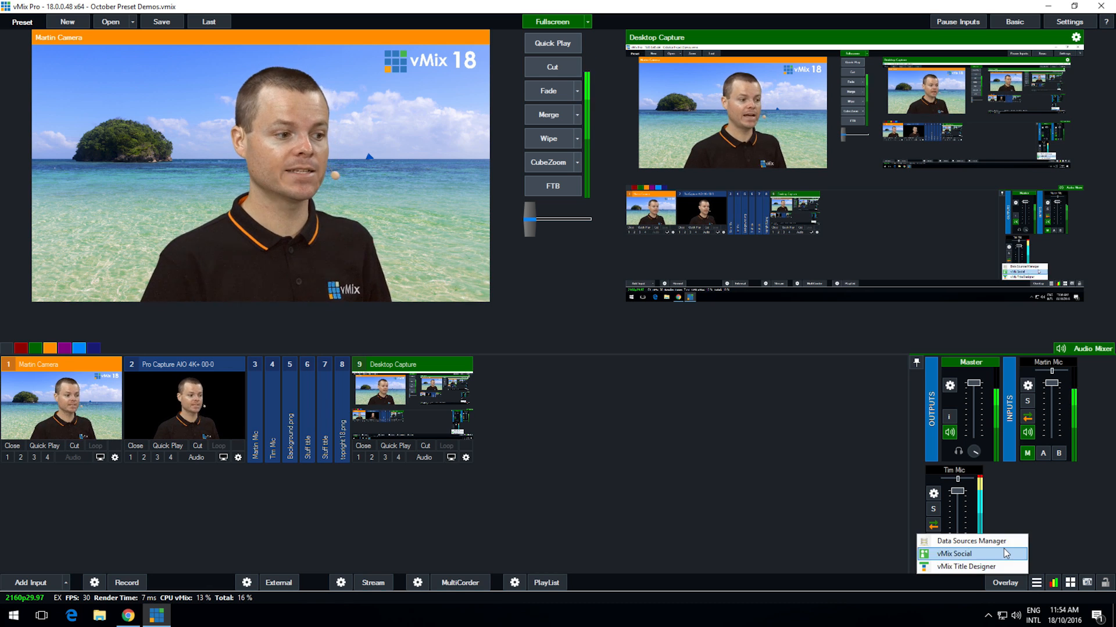
{"action": "mouse_move", "coordinate": [972, 542]}
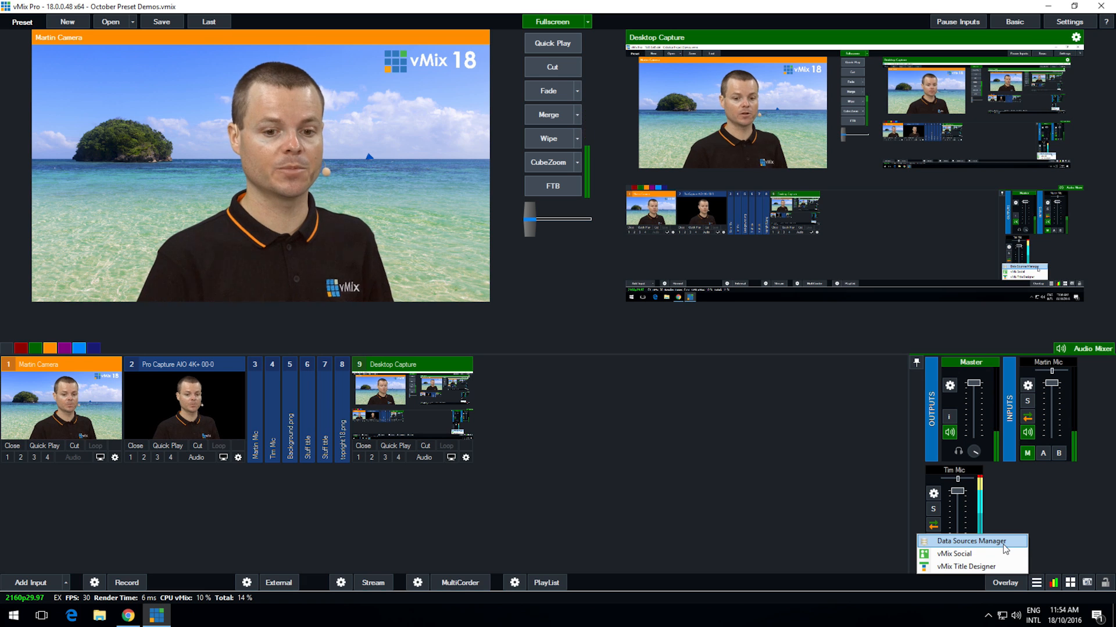
{"action": "mouse_move", "coordinate": [953, 553]}
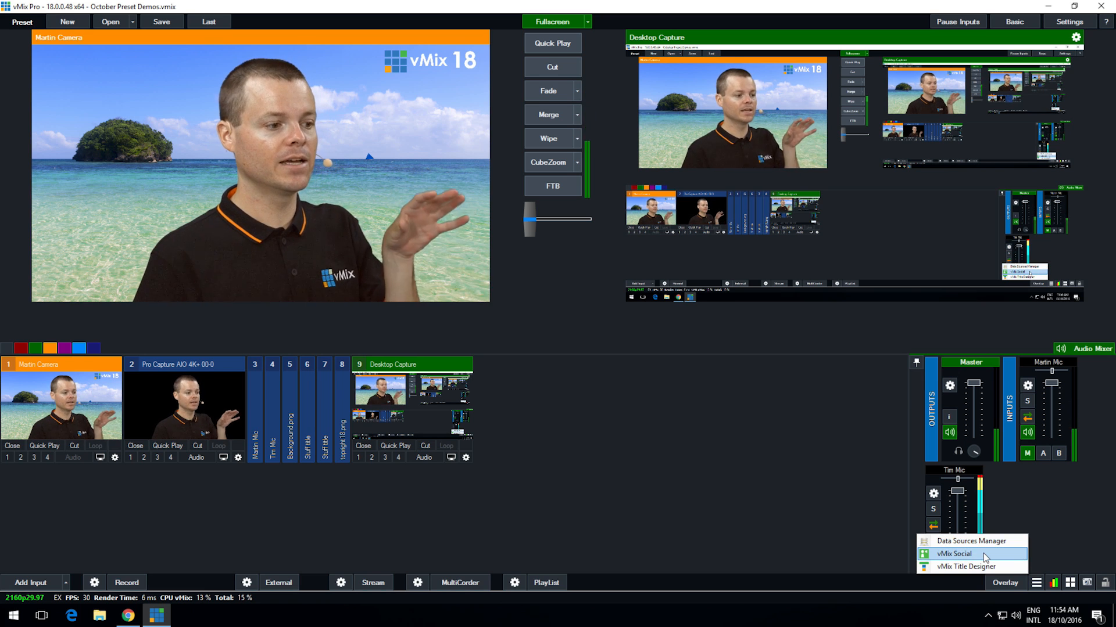
{"action": "mouse_move", "coordinate": [965, 566]}
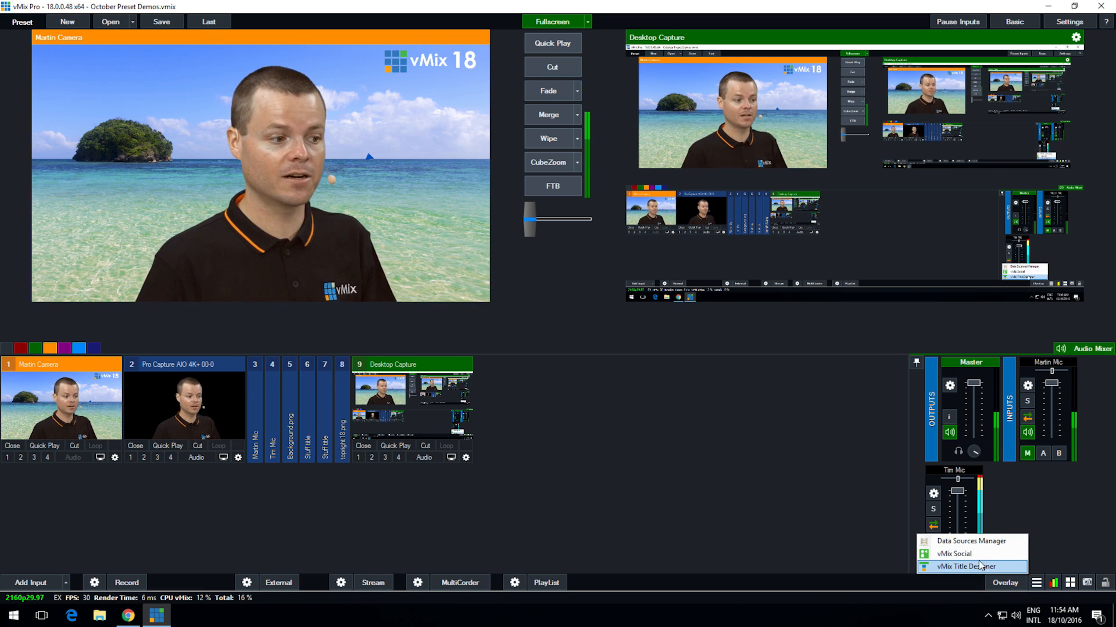
{"action": "mouse_move", "coordinate": [971, 541]}
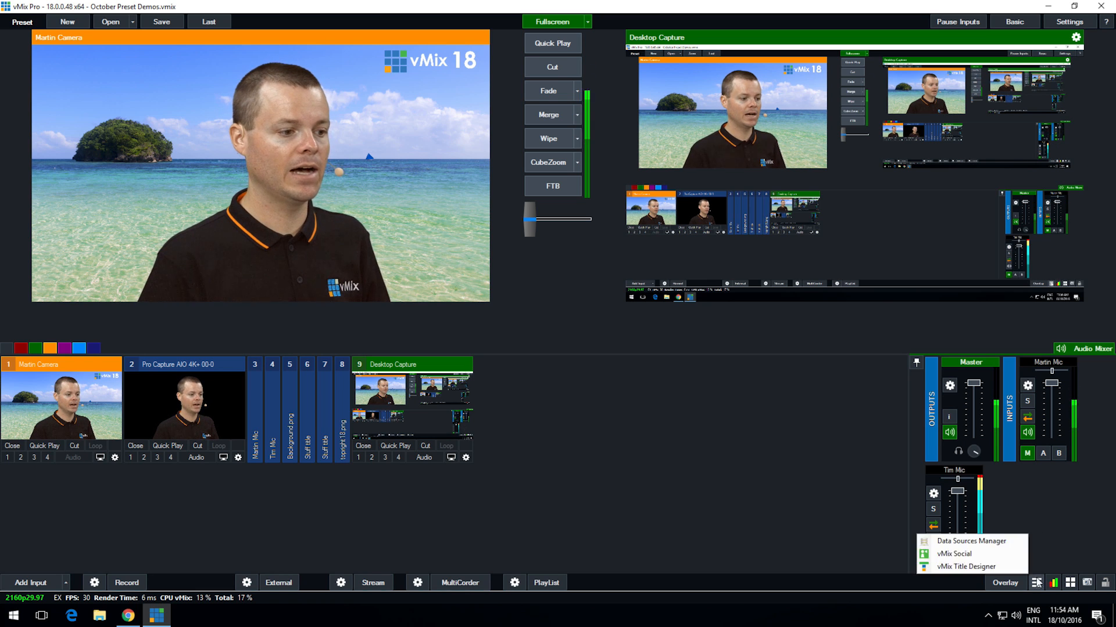
Step: Open the Data Sources Manager and start adding a new source (Excel/CSV, Google Sheets, RSS, Text, XML)
{"action": "left_click", "coordinate": [969, 541]}
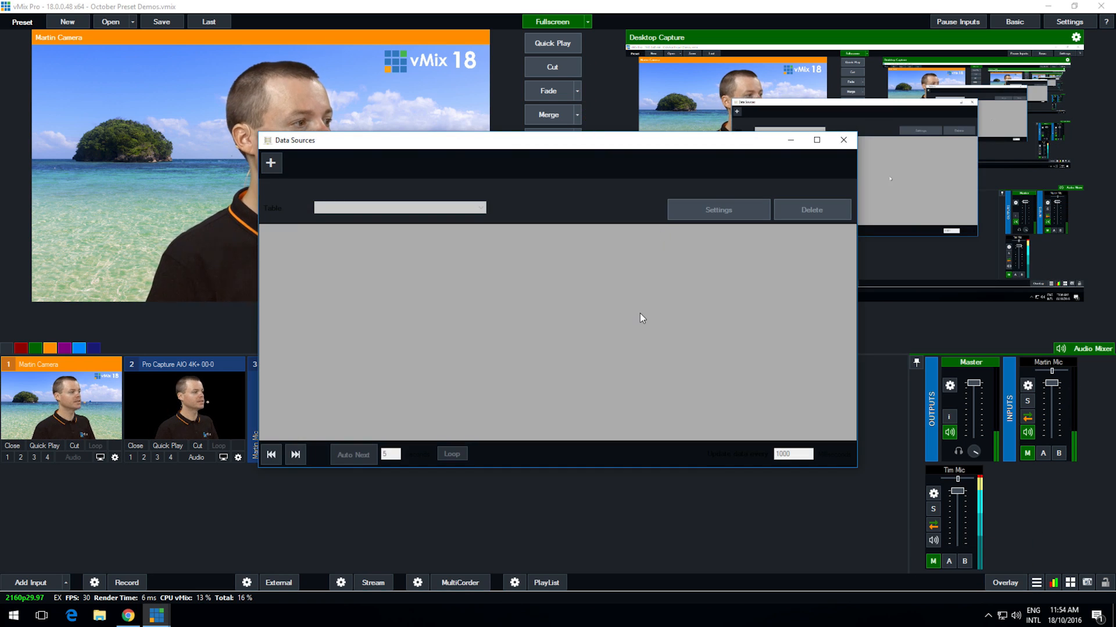
{"action": "mouse_move", "coordinate": [271, 162]}
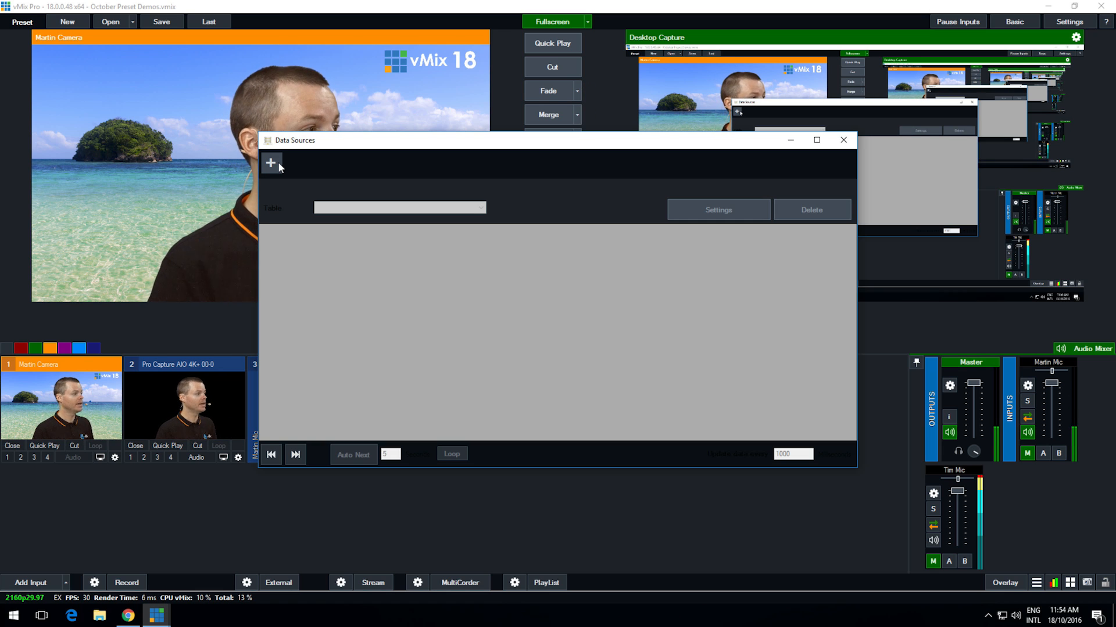
{"action": "left_click", "coordinate": [271, 163]}
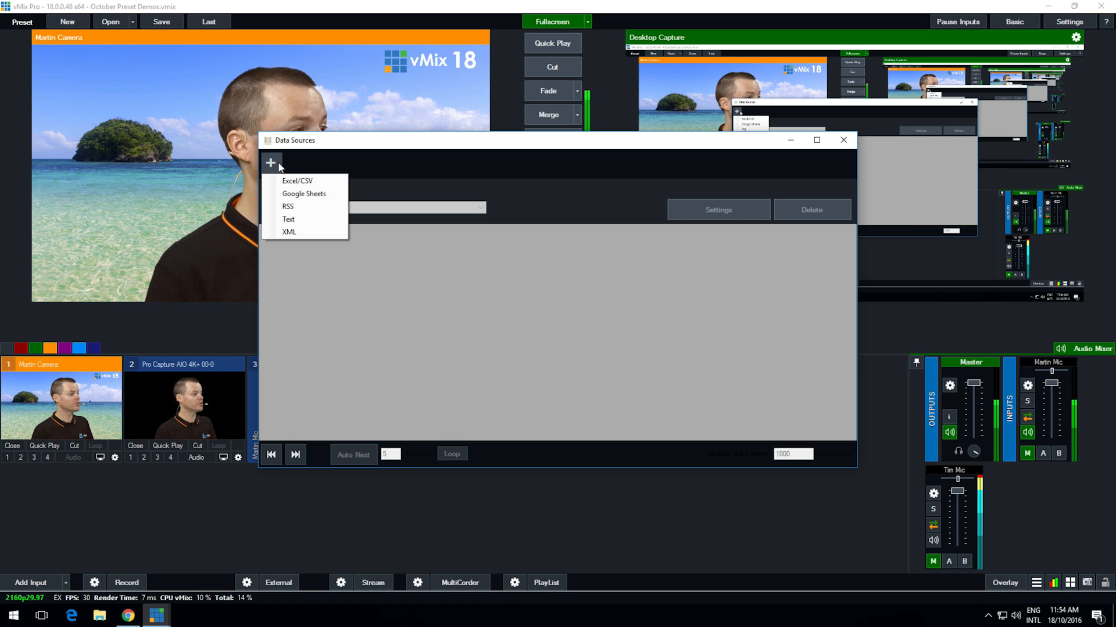
{"action": "left_click", "coordinate": [287, 206]}
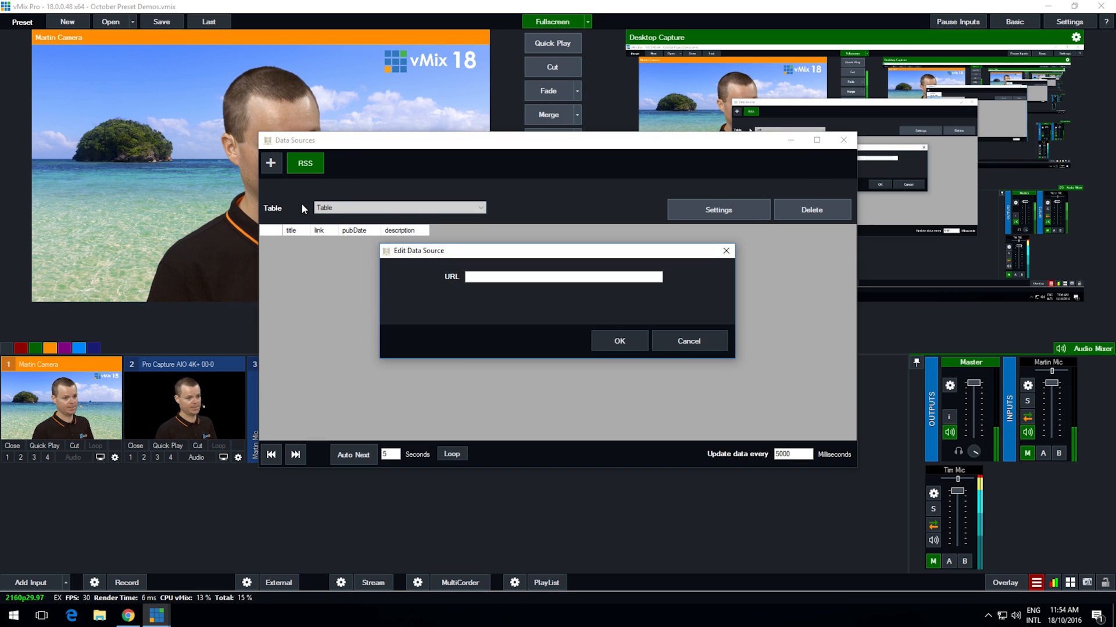
{"action": "left_click", "coordinate": [563, 277]}
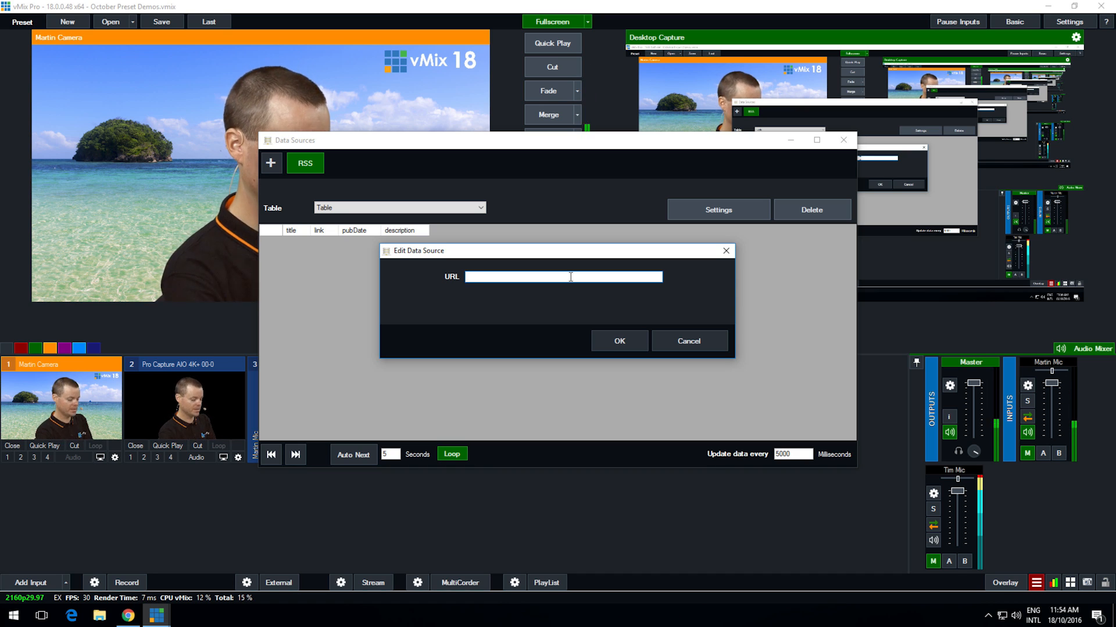
{"action": "type", "text": "http://"}
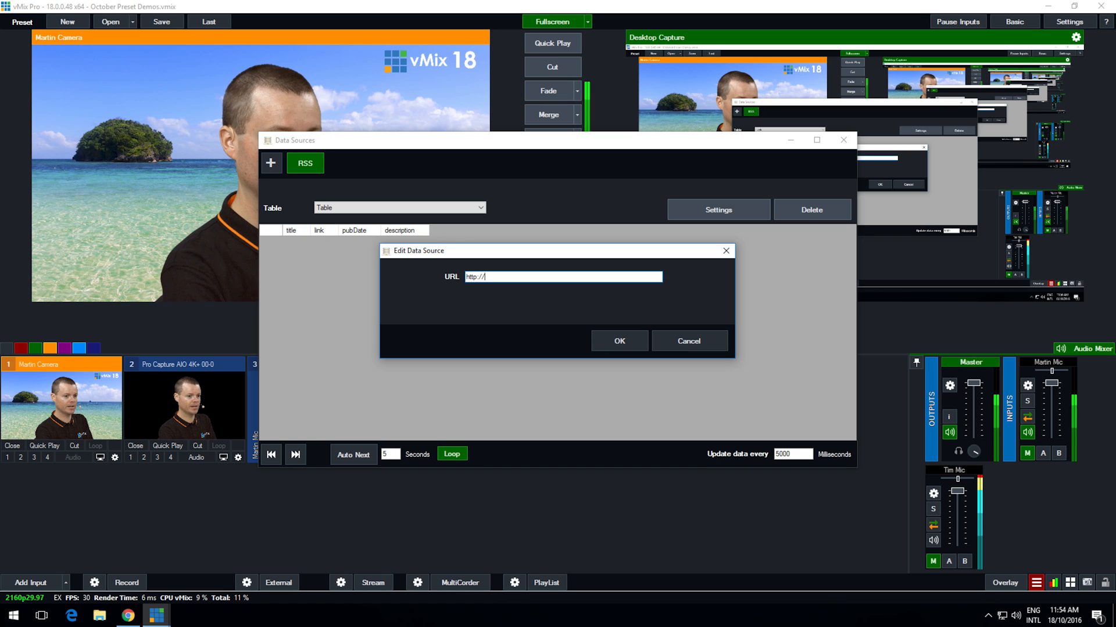
{"action": "type", "text": "blog"}
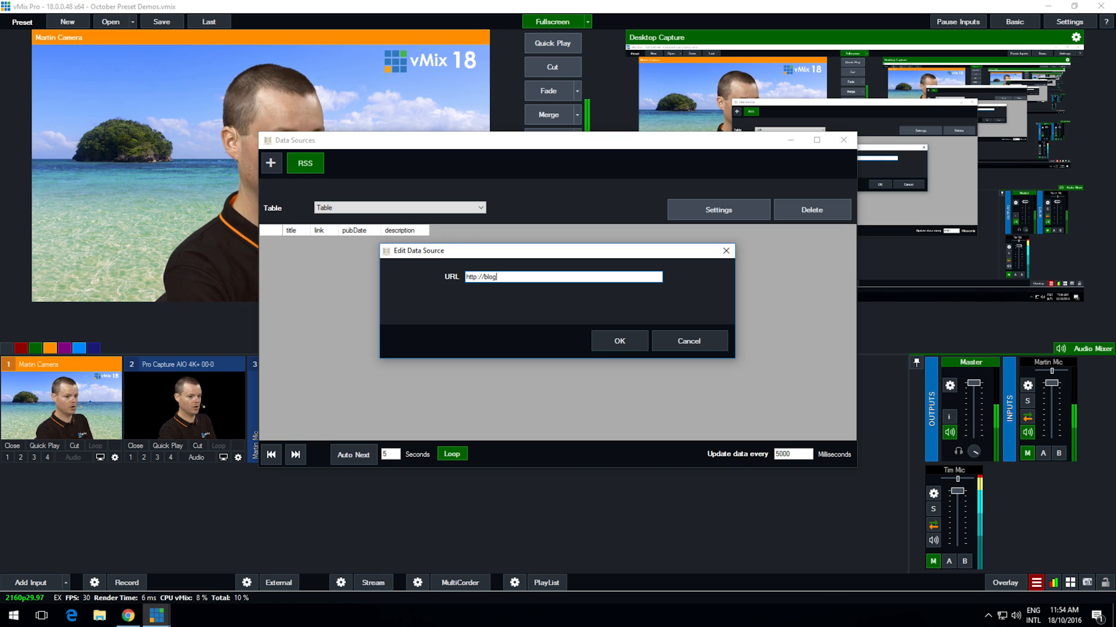
{"action": "type", "text": ".vmix.com/f"}
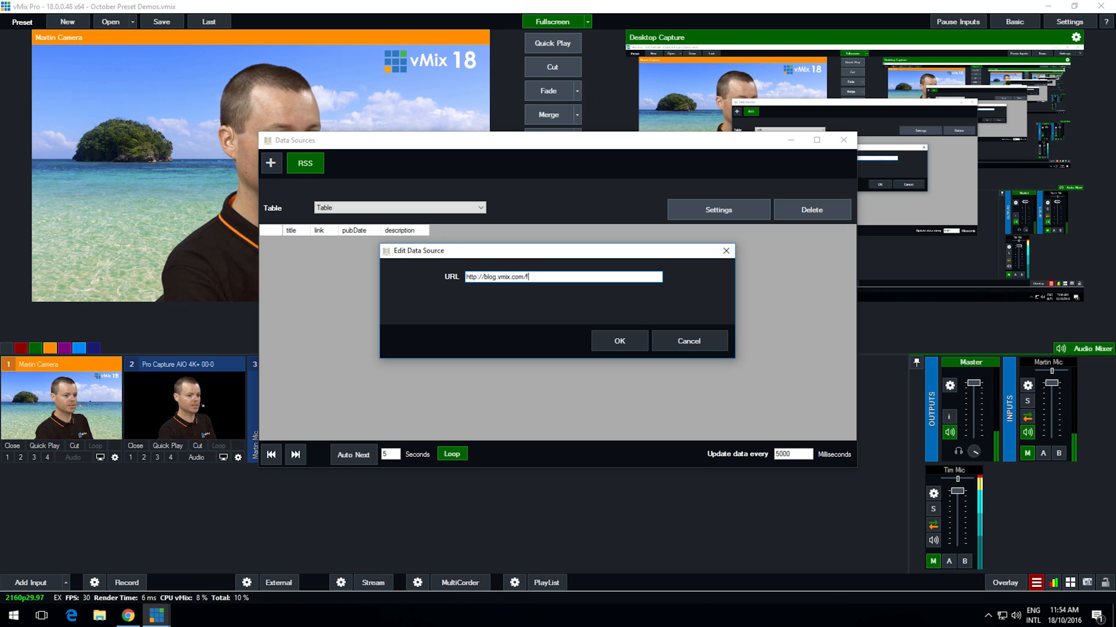
{"action": "type", "text": "eed/"}
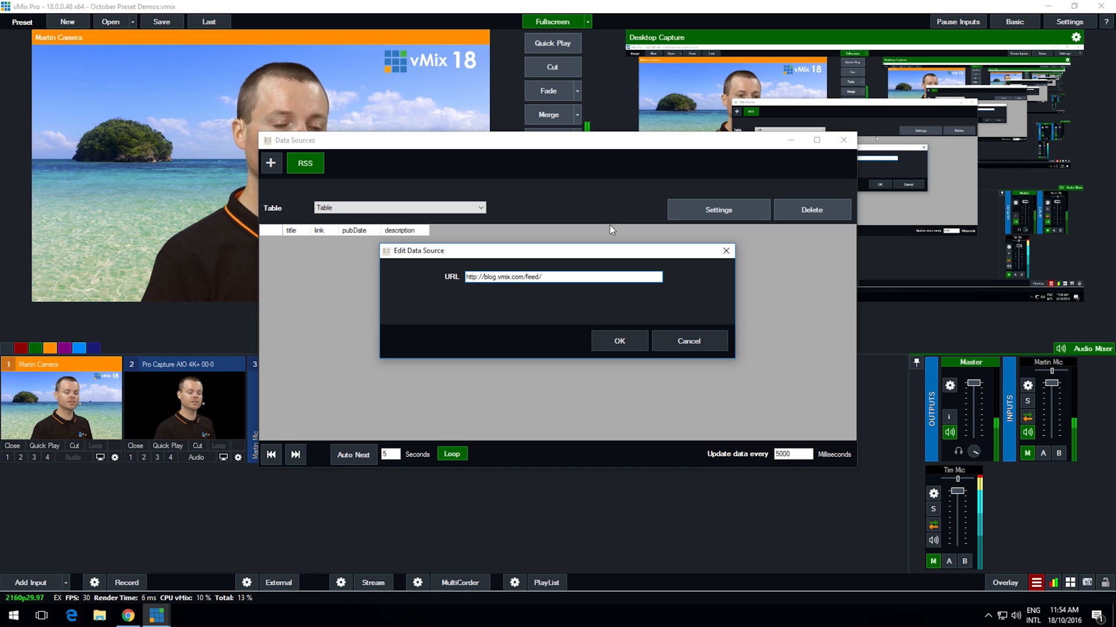
{"action": "mouse_move", "coordinate": [616, 334]}
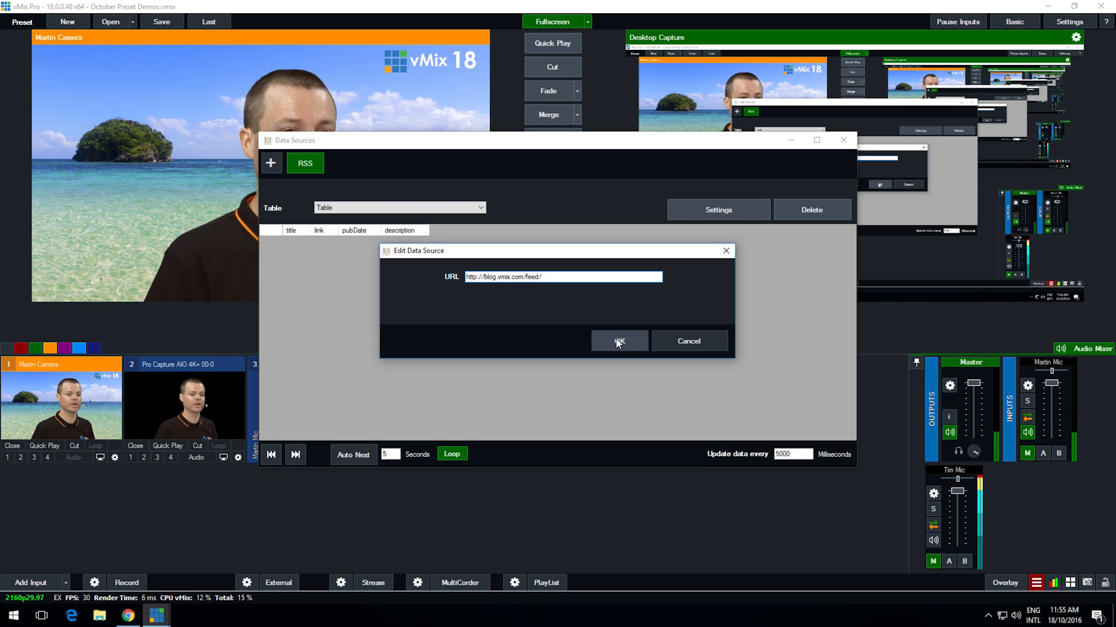
Step: Confirm the feed address so ten blog posts load, and inspect a couple of rows
{"action": "left_click", "coordinate": [618, 342]}
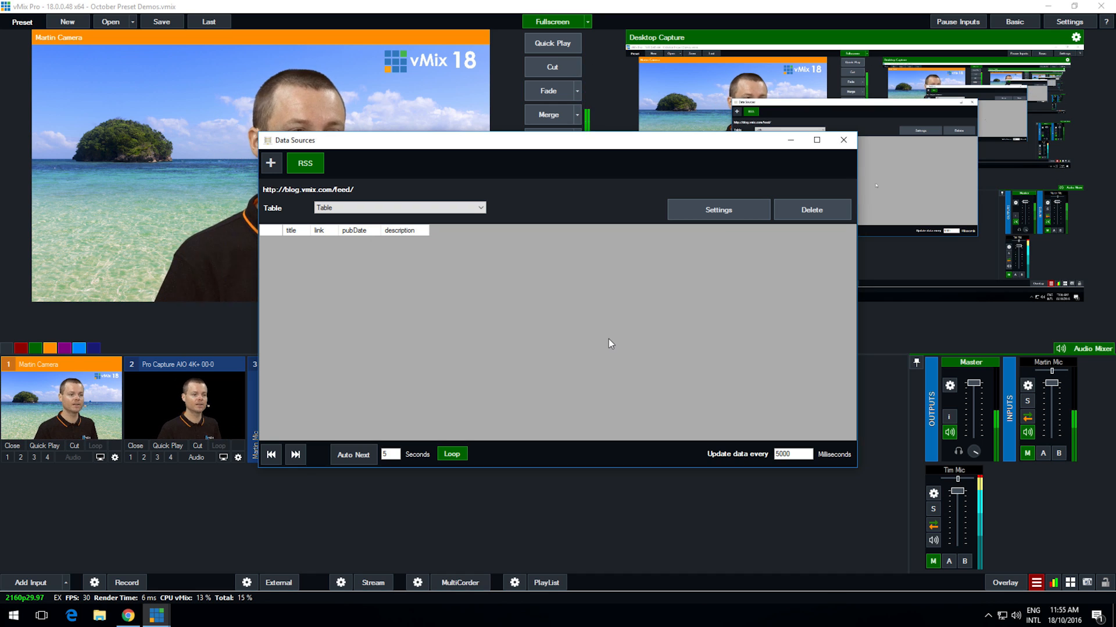
{"action": "mouse_move", "coordinate": [455, 317]}
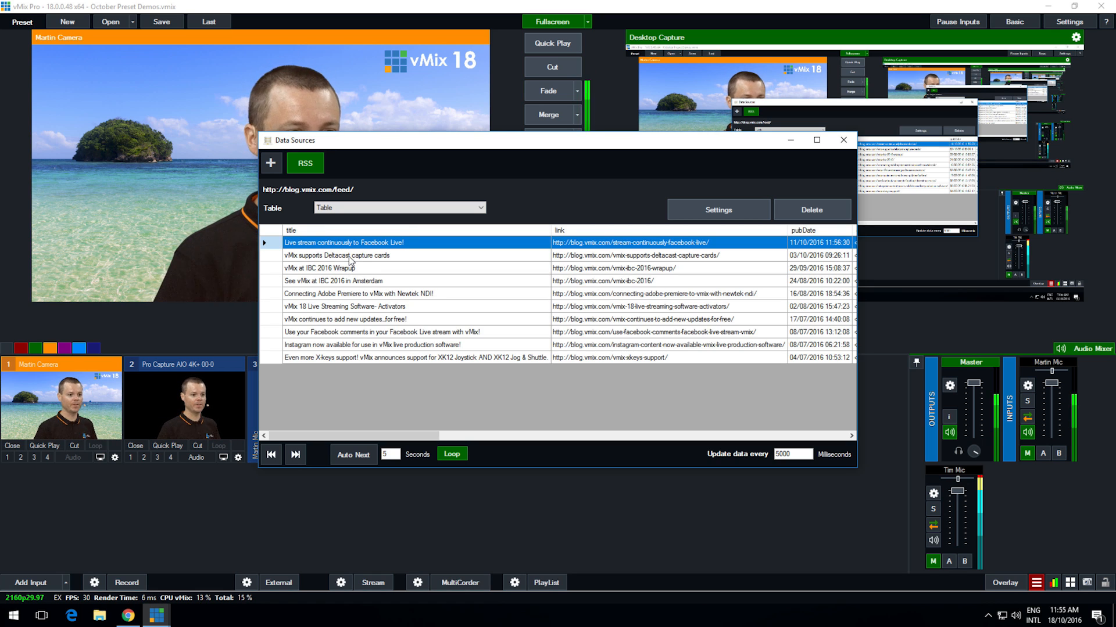
{"action": "left_click", "coordinate": [321, 268]}
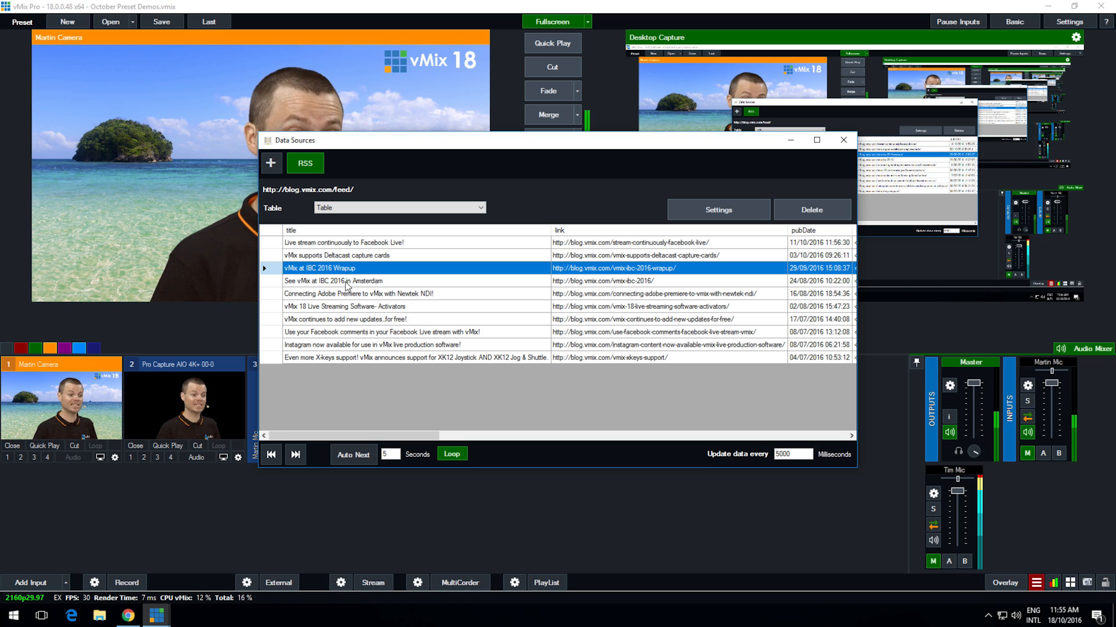
{"action": "left_click", "coordinate": [345, 307]}
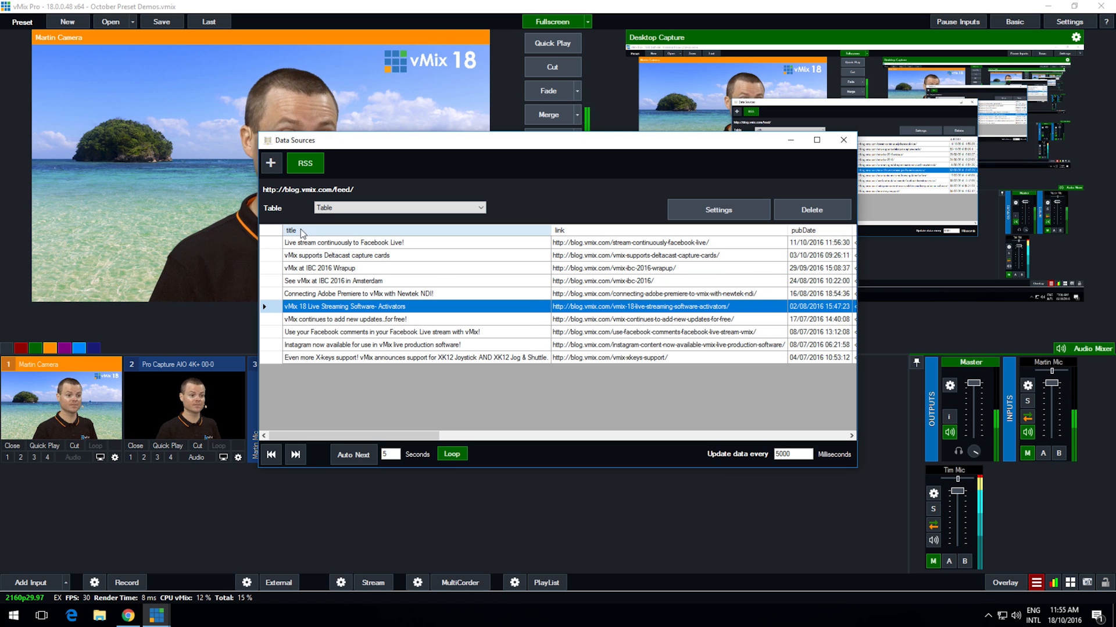
{"action": "mouse_move", "coordinate": [349, 238]}
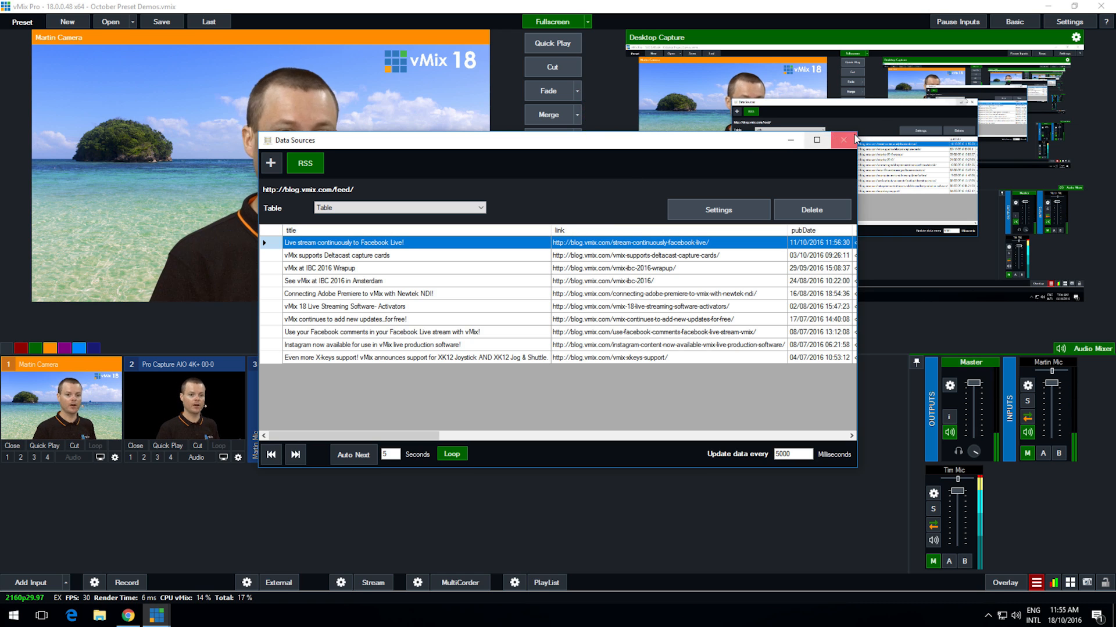
{"action": "mouse_move", "coordinate": [843, 139]}
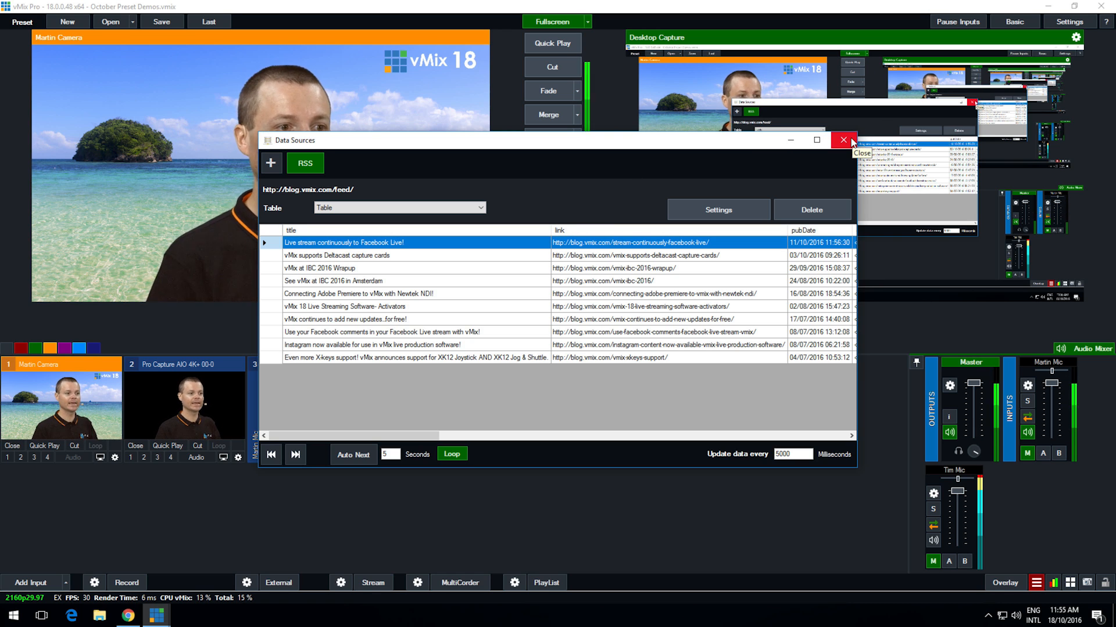
Step: Close Data Sources and add a Title / XAML input using NewsHD.xaml
{"action": "left_click", "coordinate": [842, 141]}
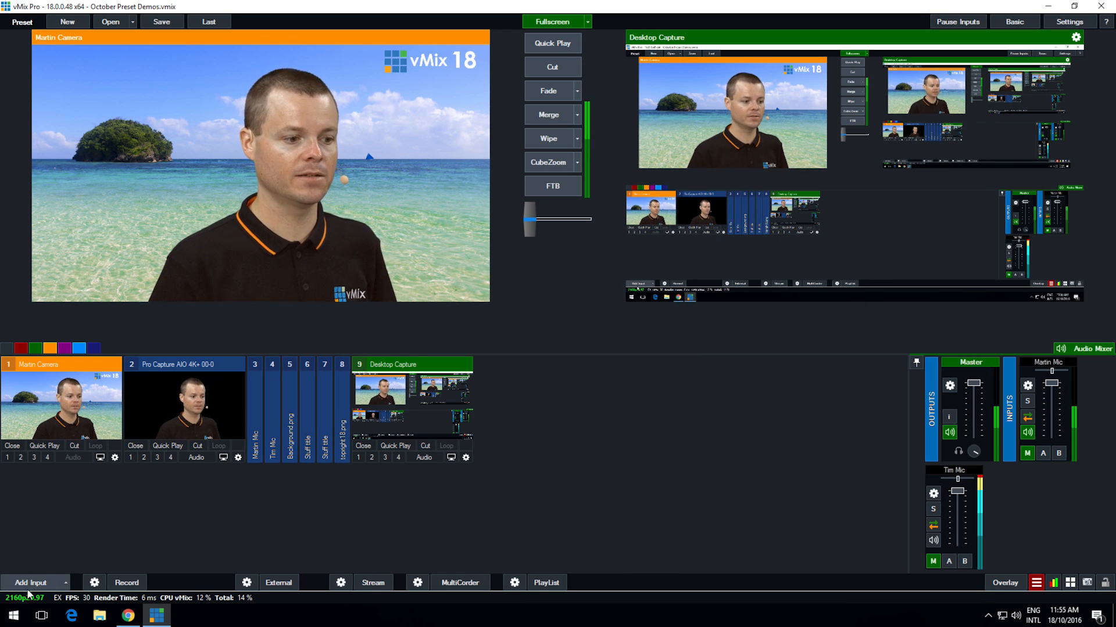
{"action": "left_click", "coordinate": [30, 582]}
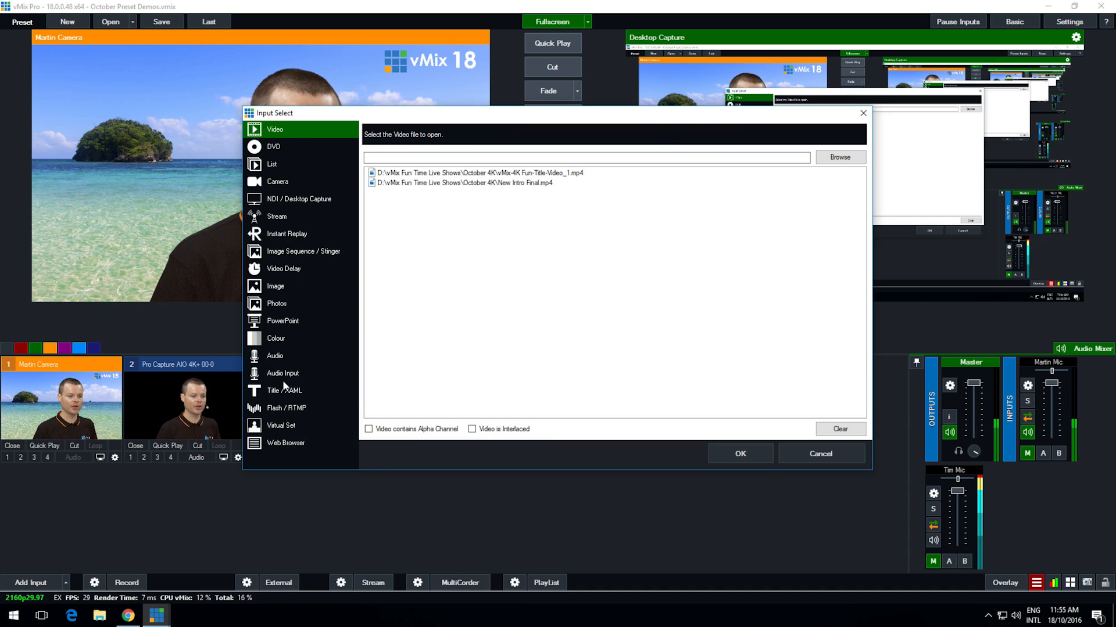
{"action": "left_click", "coordinate": [283, 391]}
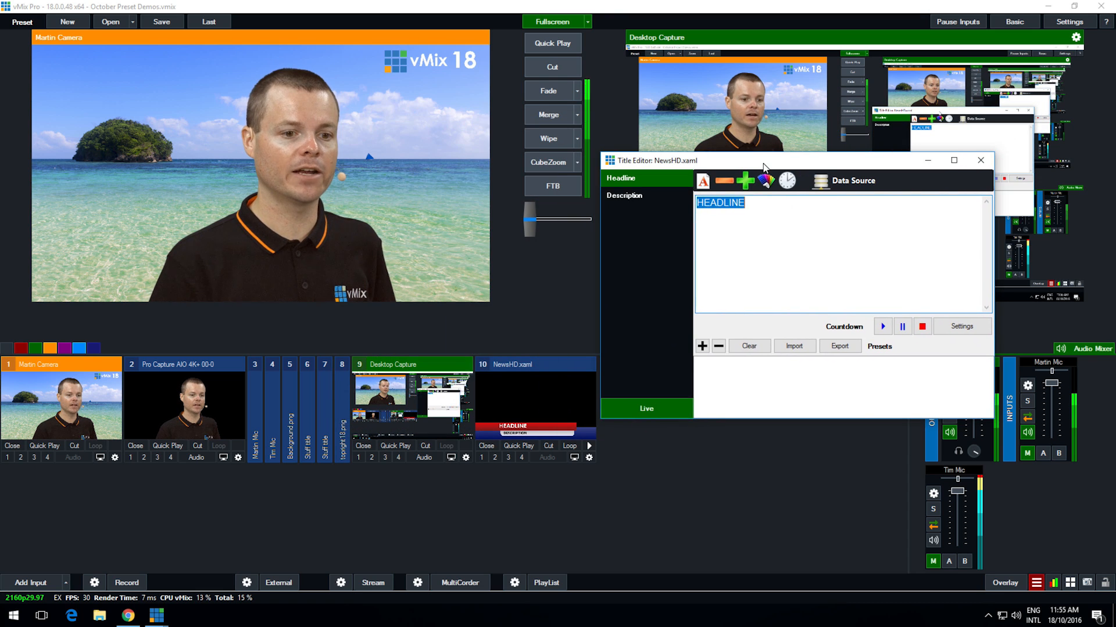
{"action": "mouse_move", "coordinate": [518, 446]}
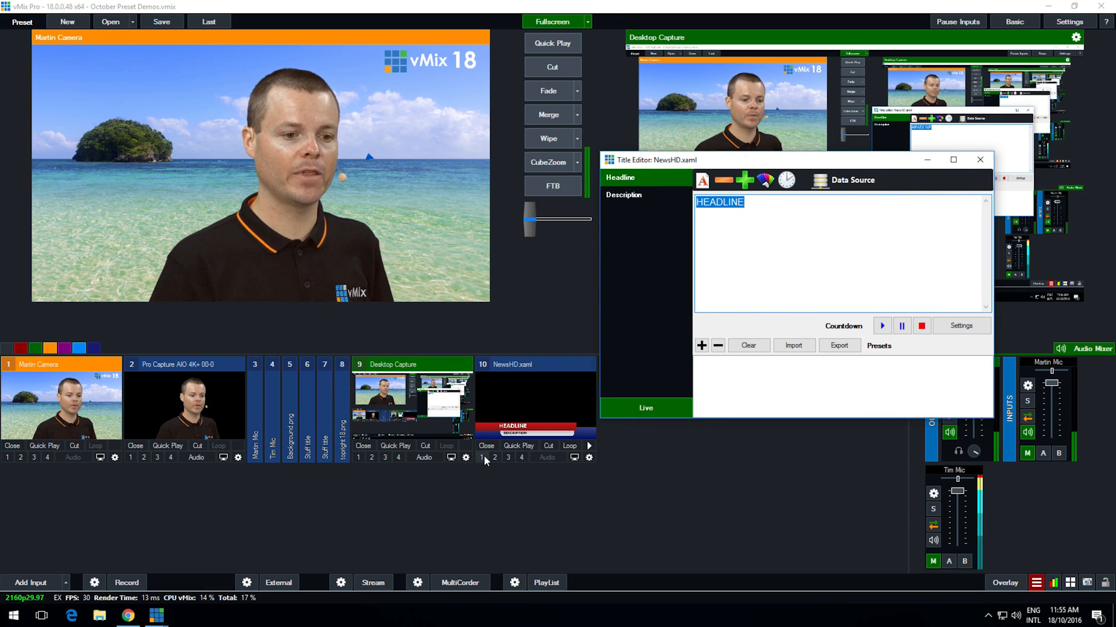
Step: Overlay the NewsHD title and bind its Headline field to the RSS data source
{"action": "left_click", "coordinate": [482, 457]}
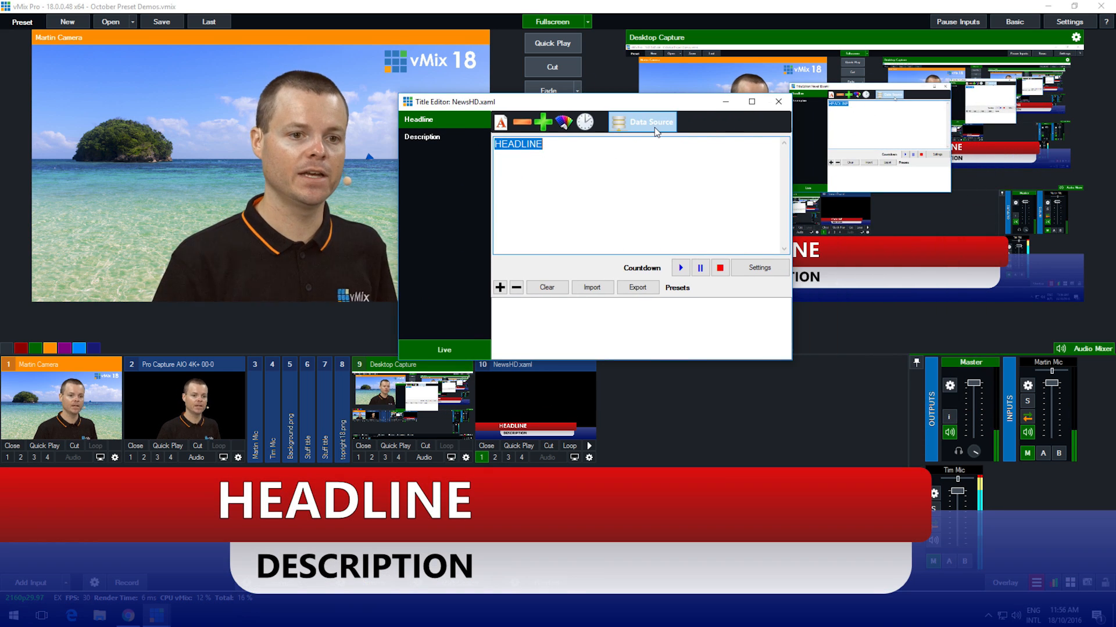
{"action": "left_click", "coordinate": [648, 122]}
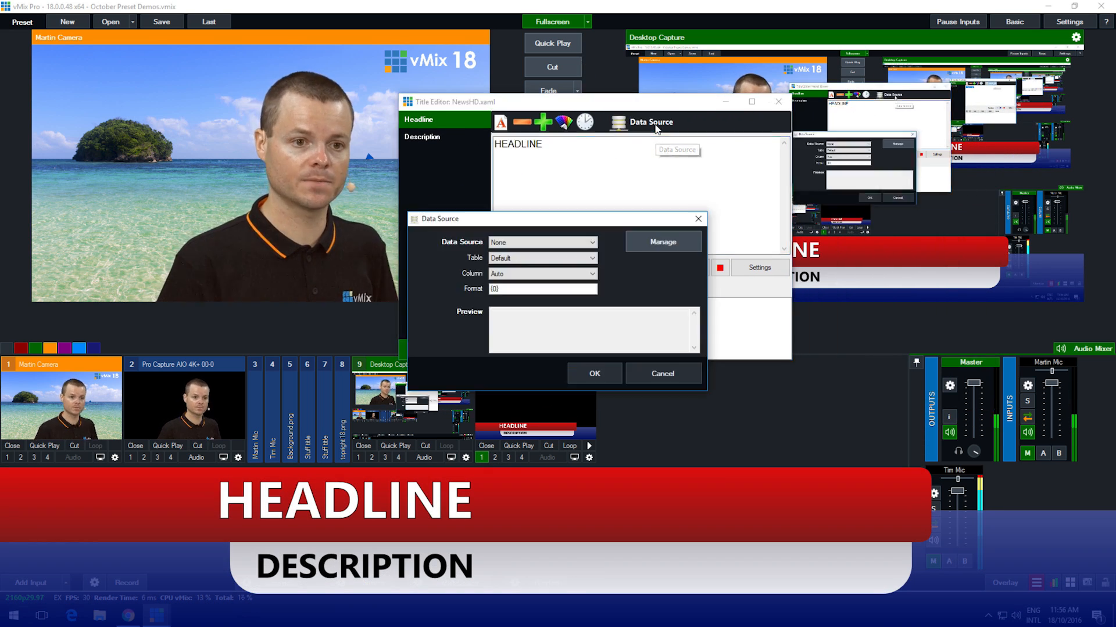
{"action": "left_click", "coordinate": [543, 243]}
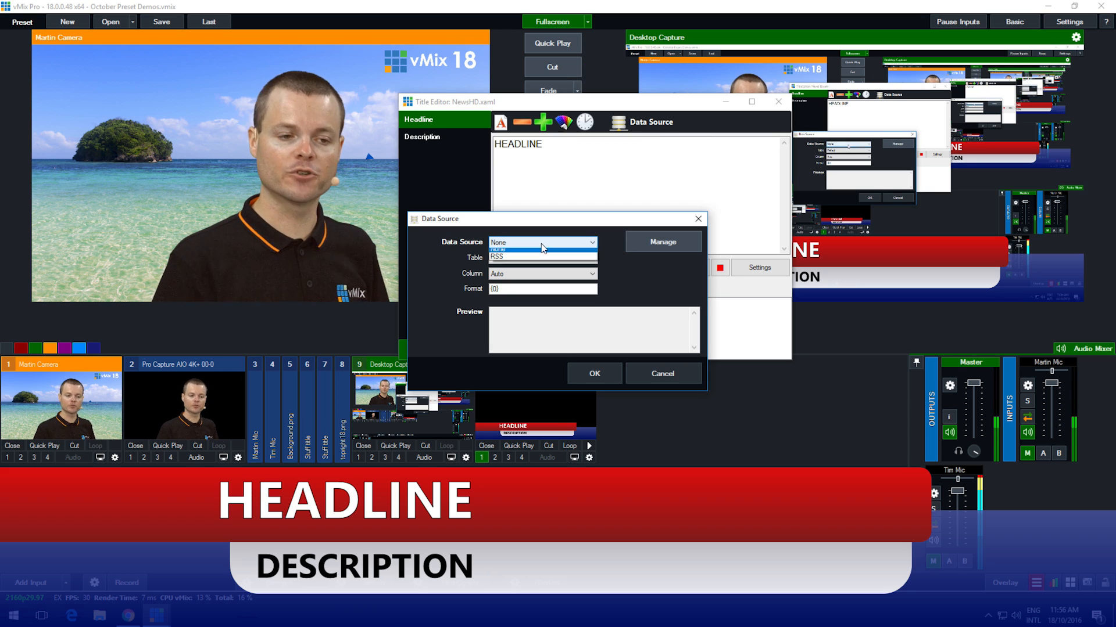
{"action": "left_click", "coordinate": [499, 251]}
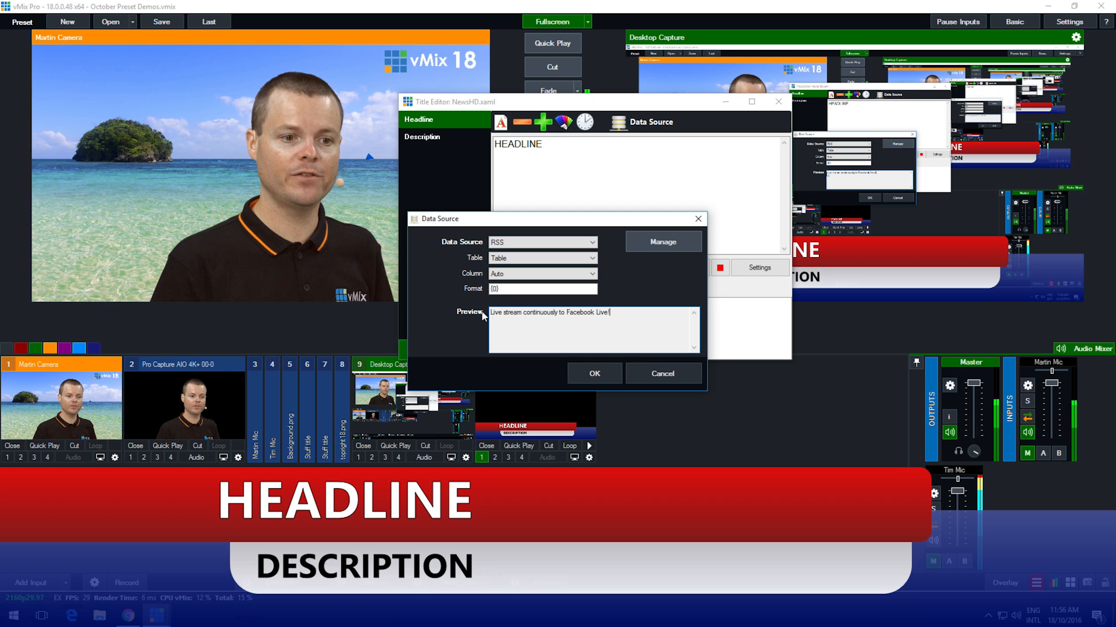
{"action": "mouse_move", "coordinate": [617, 312]}
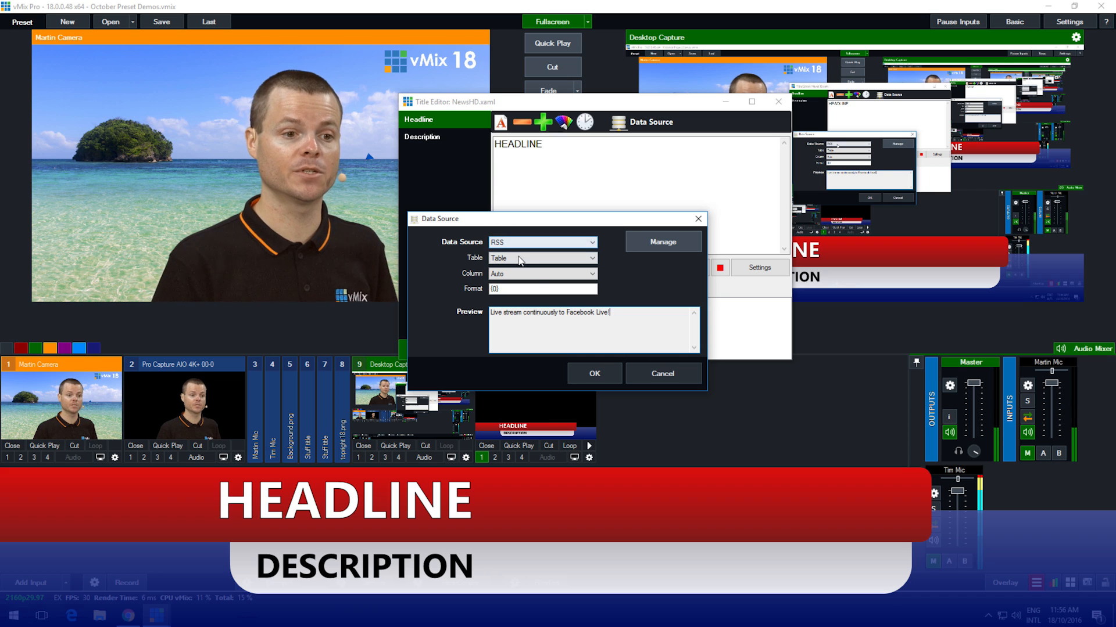
{"action": "mouse_move", "coordinate": [638, 322]}
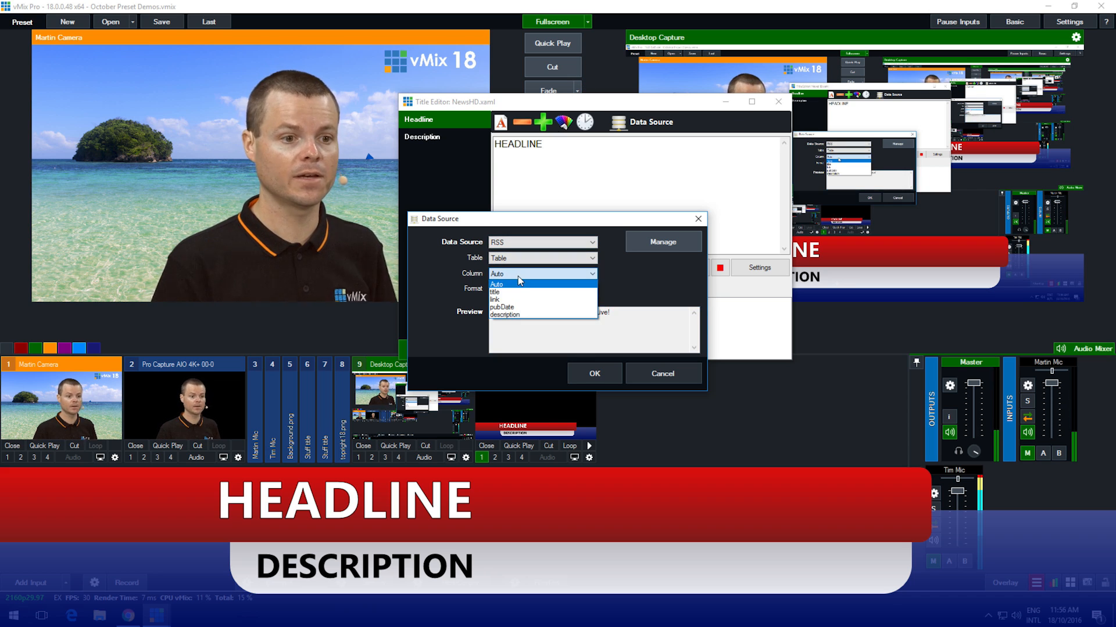
Step: Compare the description and pubDate columns, then set Headline to the title column
{"action": "left_click", "coordinate": [494, 292]}
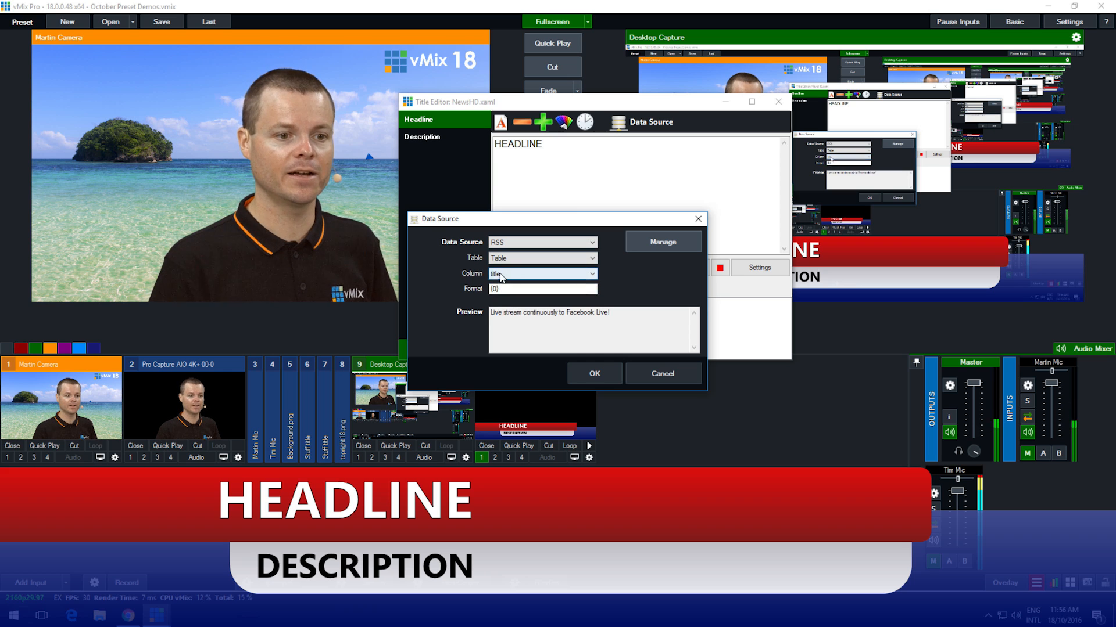
{"action": "left_click", "coordinate": [542, 274]}
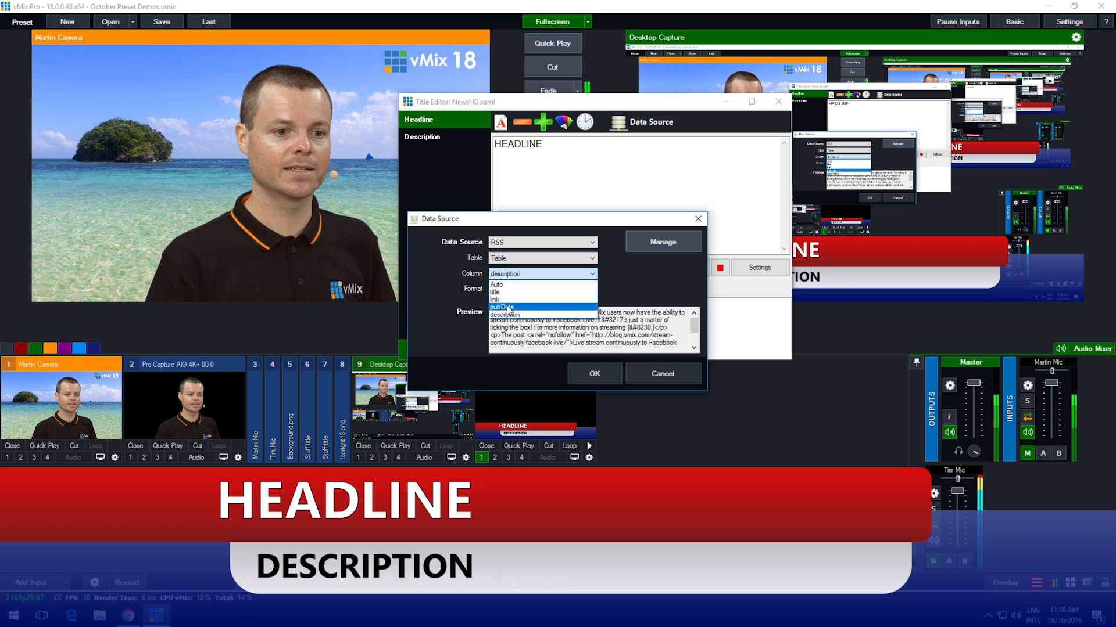
{"action": "left_click", "coordinate": [501, 306]}
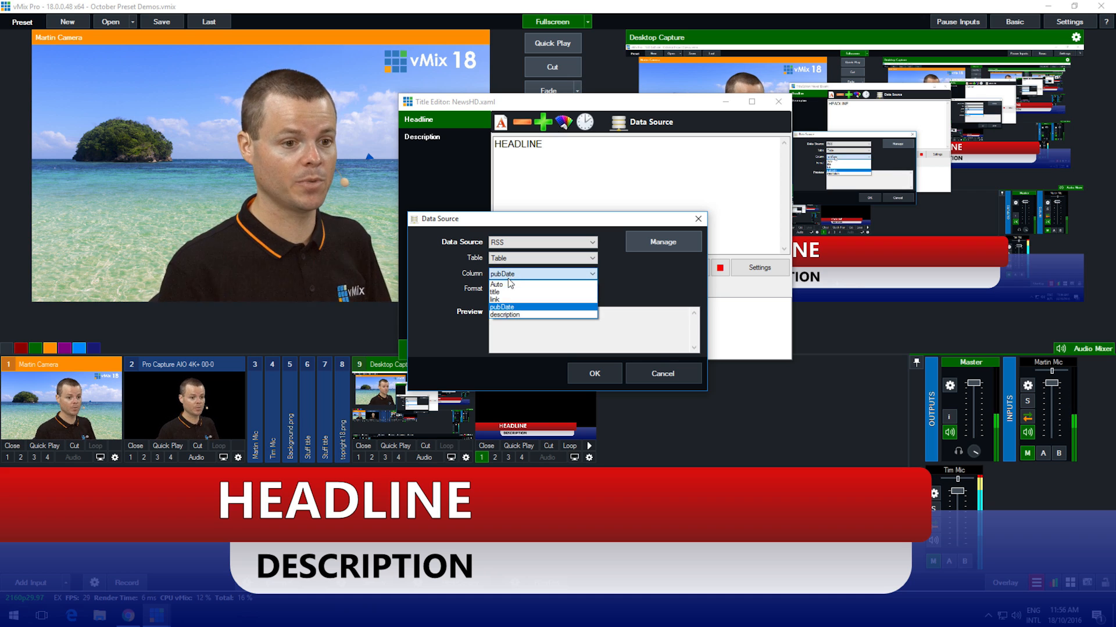
{"action": "left_click", "coordinate": [493, 292]}
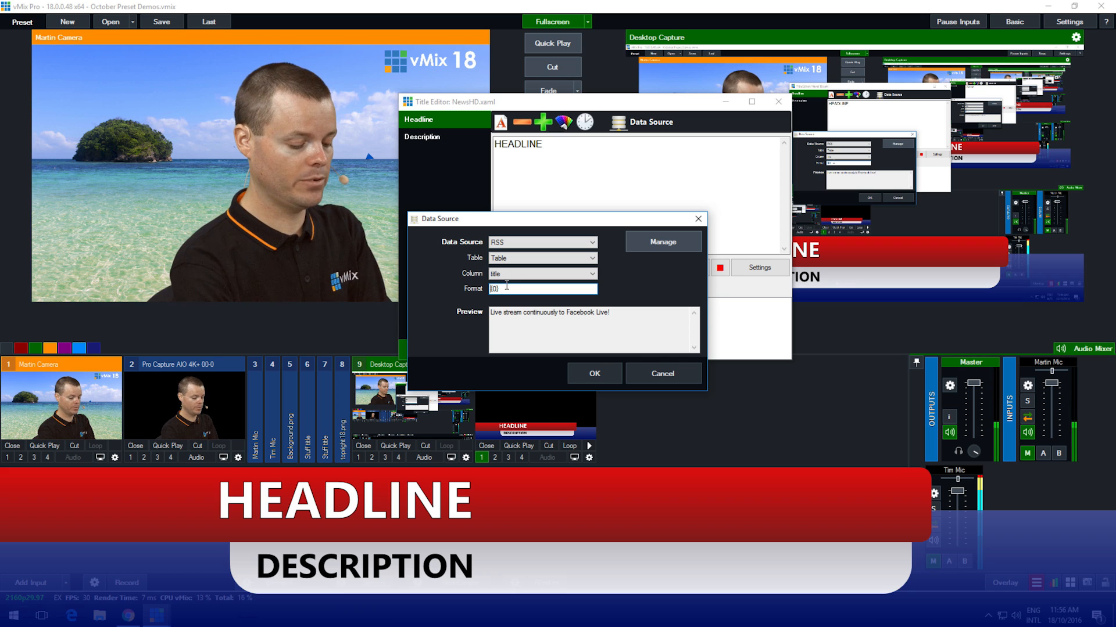
Step: Try a 'Blog Title: {0}' format, revert to {0}, and confirm the headline binding
{"action": "type", "text": "Blog Title:"}
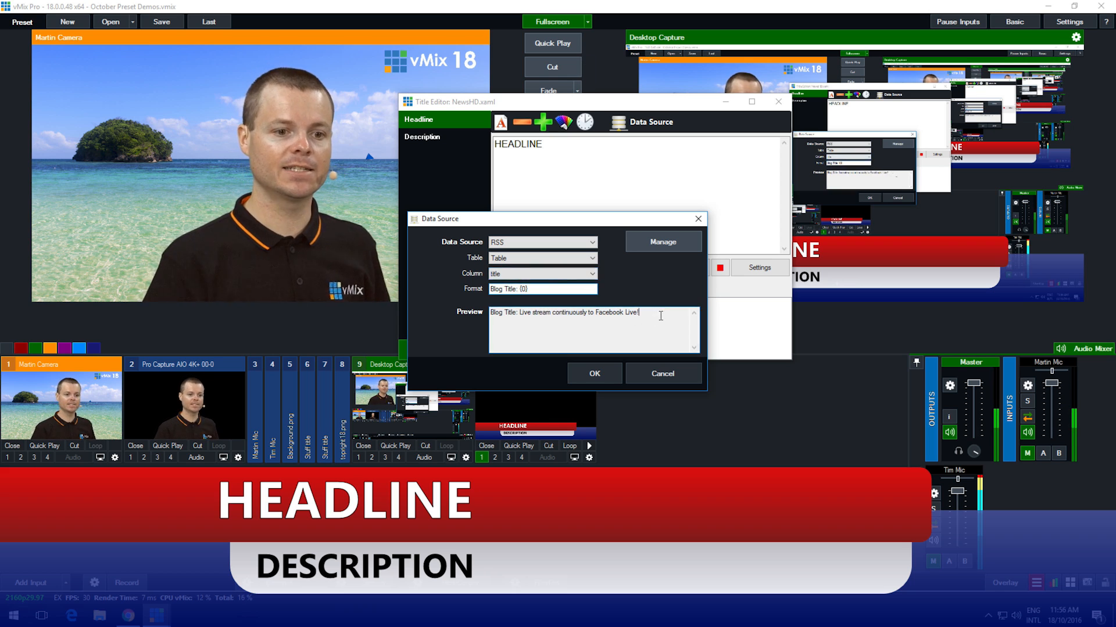
{"action": "triple_click", "coordinate": [564, 313]}
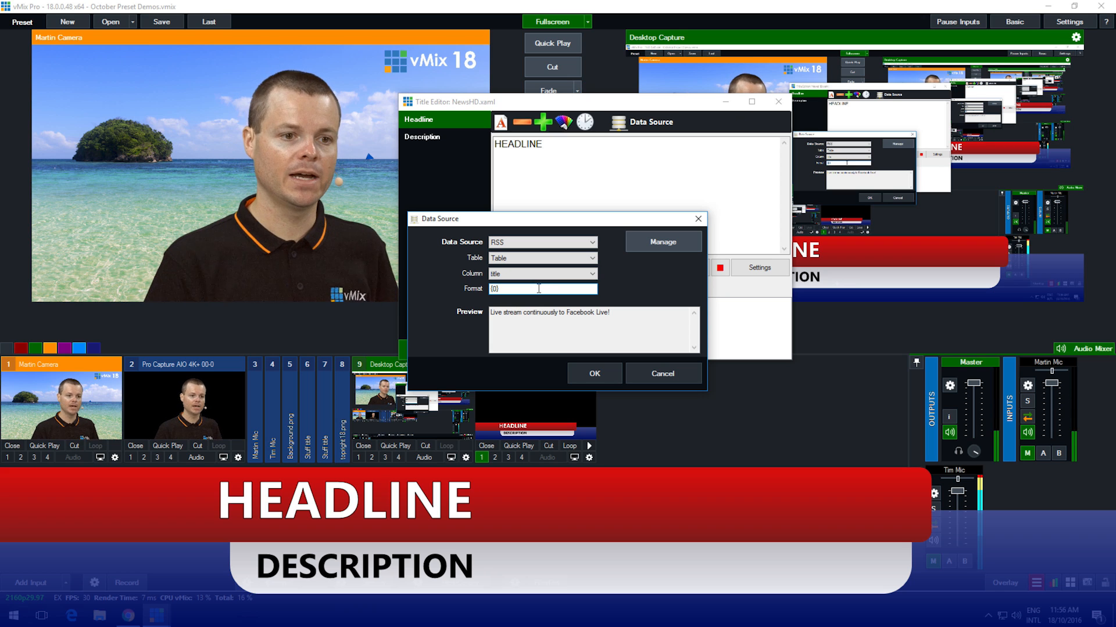
{"action": "left_click", "coordinate": [594, 373]}
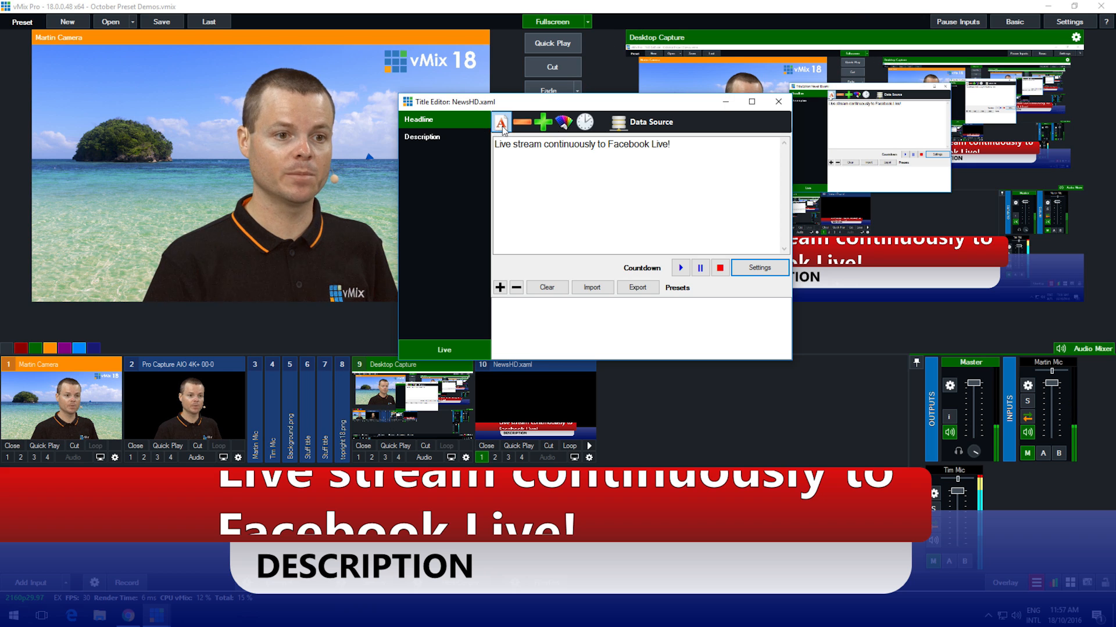
Step: Change the headline font size to 12, then to 48 so the title fits on one line
{"action": "left_click", "coordinate": [500, 122]}
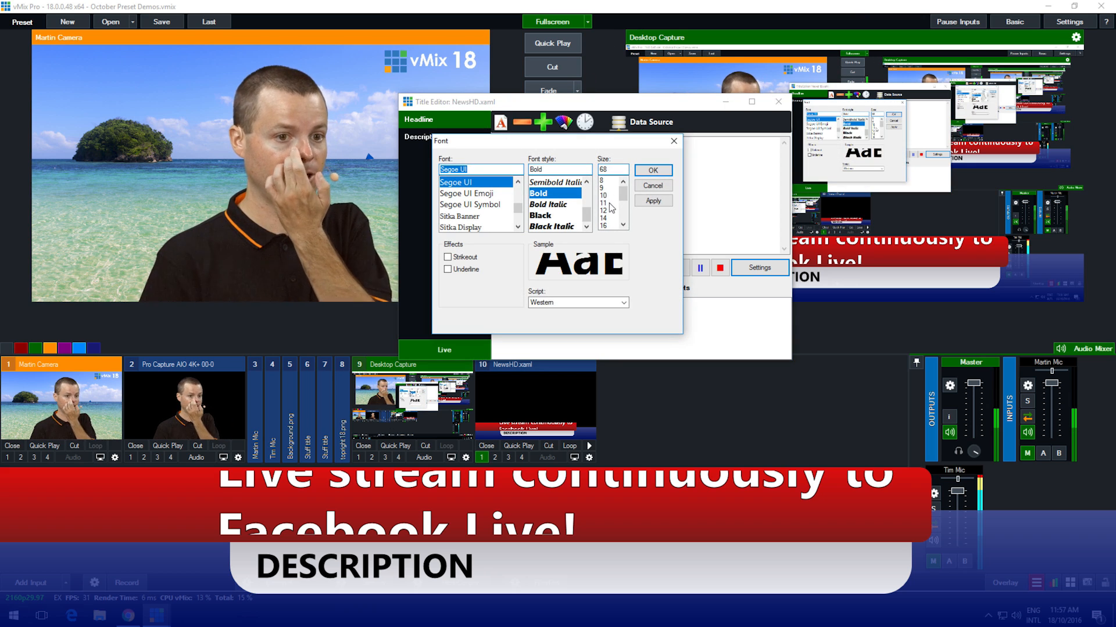
{"action": "left_click", "coordinate": [603, 210]}
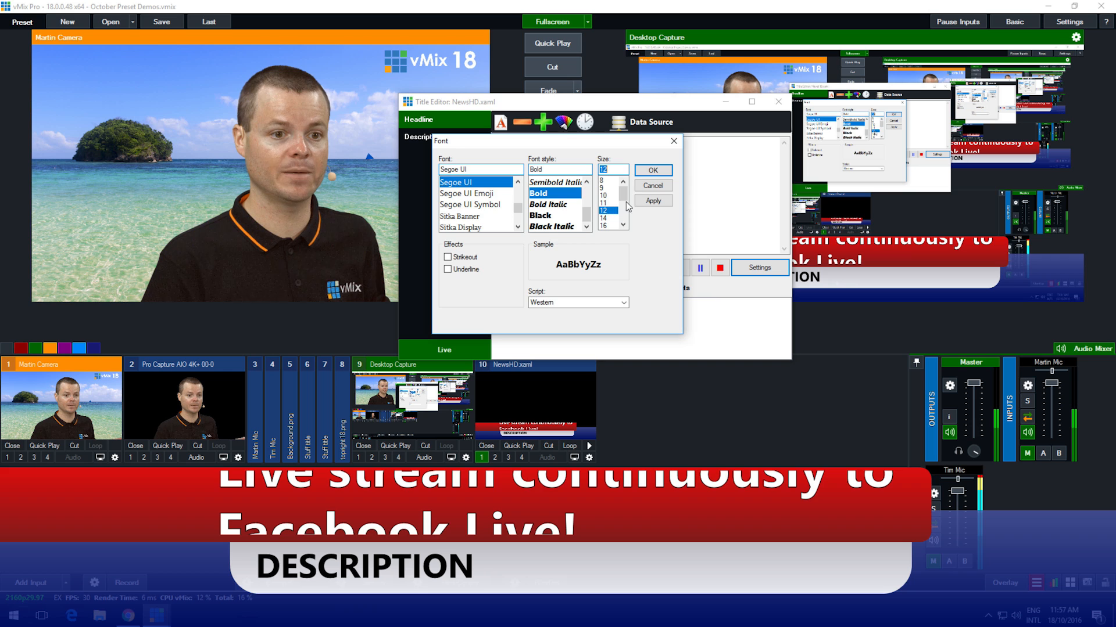
{"action": "left_click", "coordinate": [651, 170]}
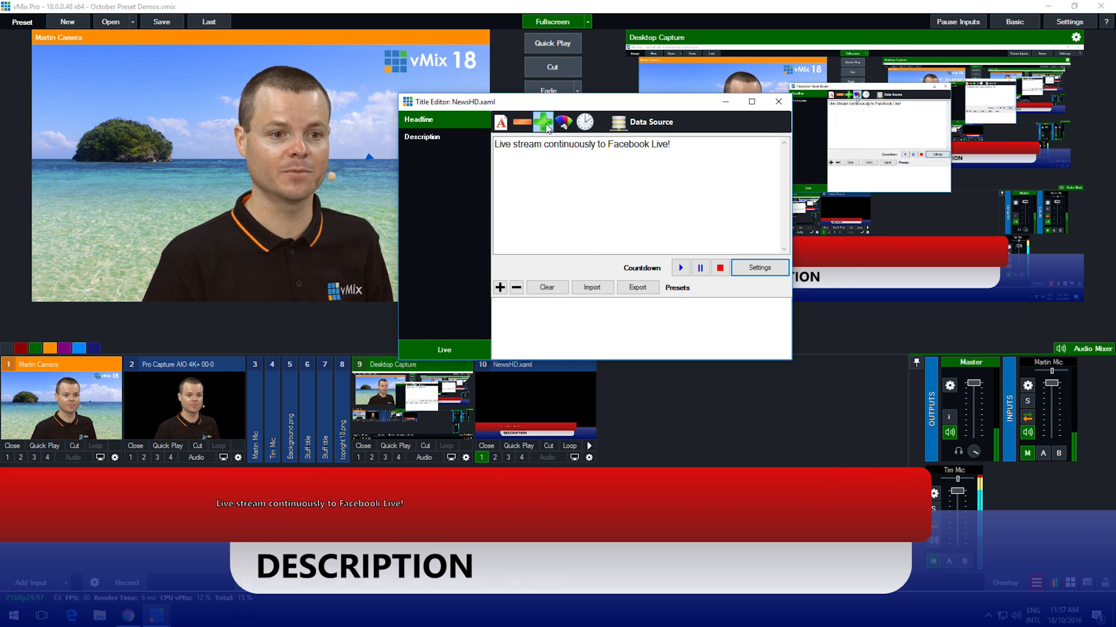
{"action": "left_click", "coordinate": [500, 122]}
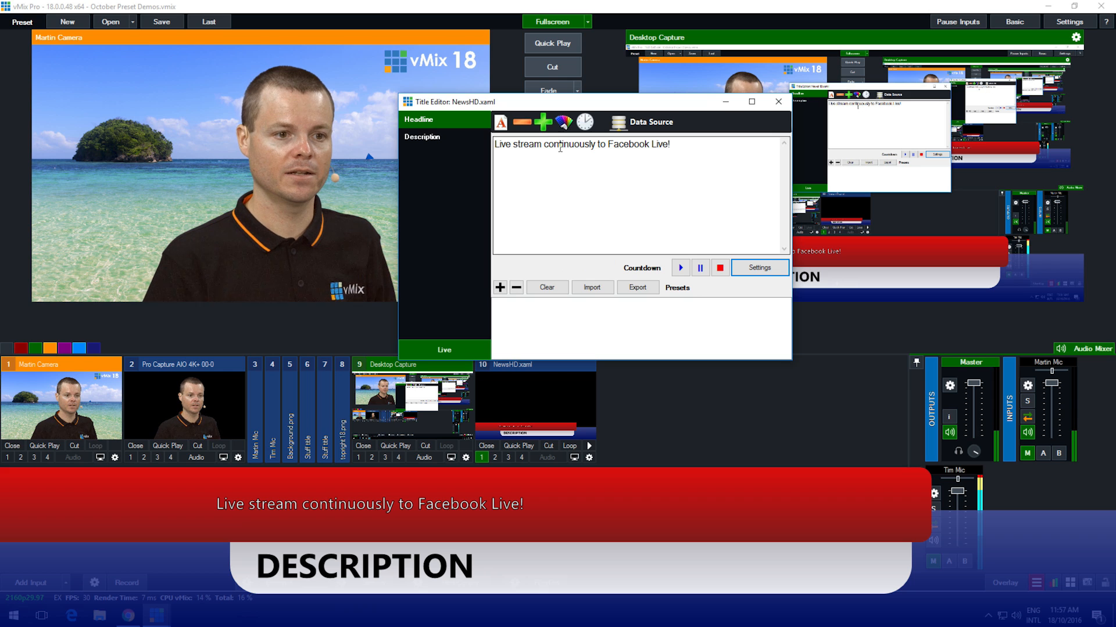
{"action": "left_click", "coordinate": [501, 122]}
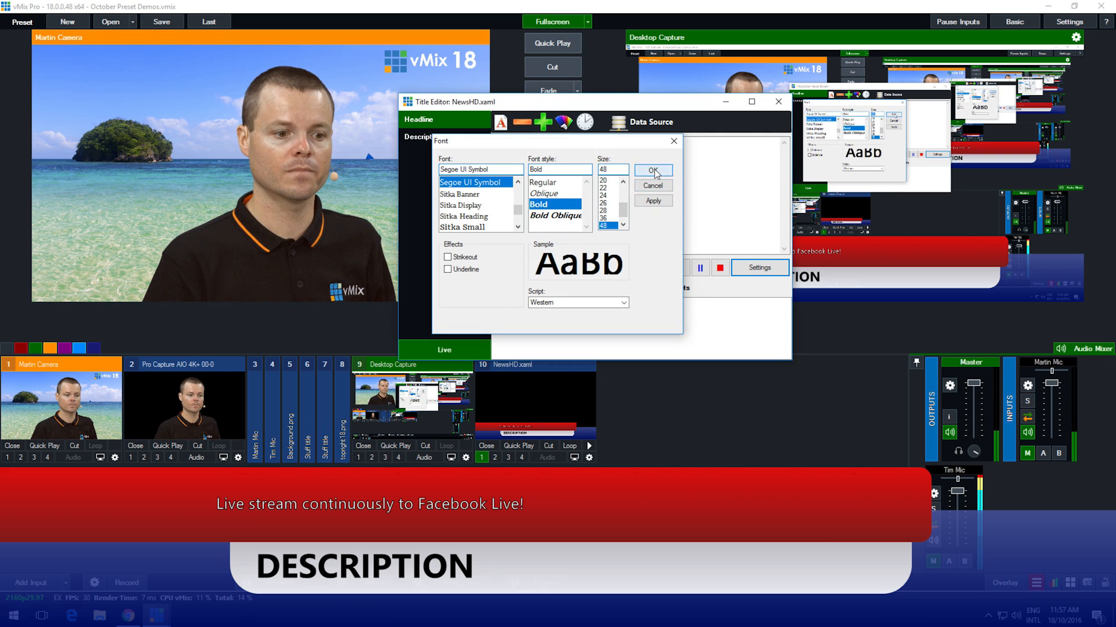
{"action": "left_click", "coordinate": [652, 170]}
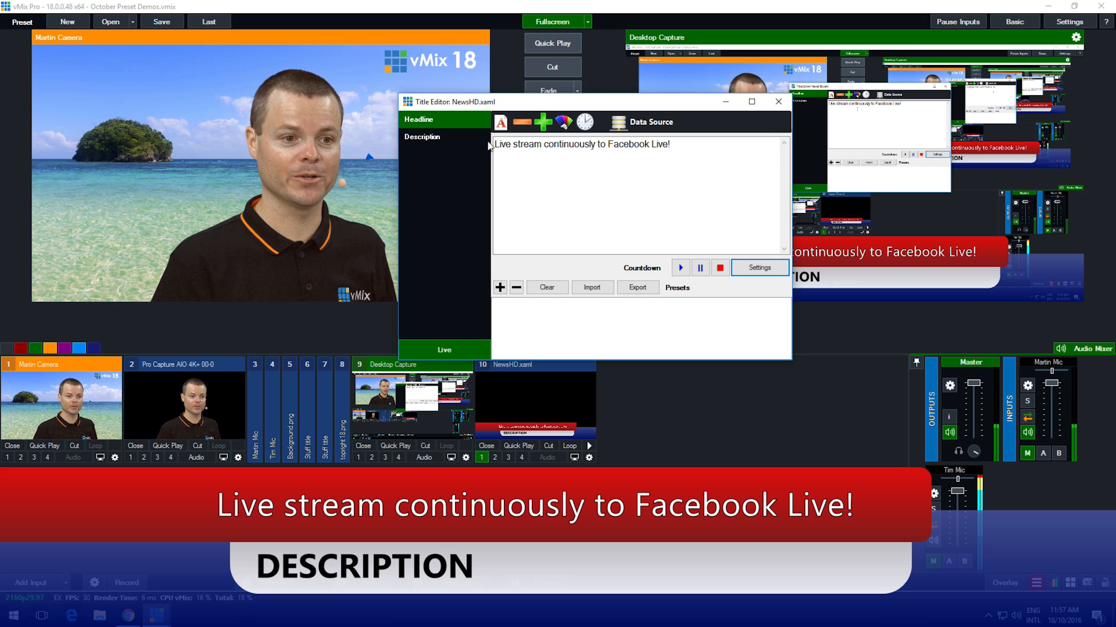
Step: Bind Description to the RSS pubDate column formatted {0:dd MMMM yyyy}, showing 11 October 2016
{"action": "left_click", "coordinate": [422, 137]}
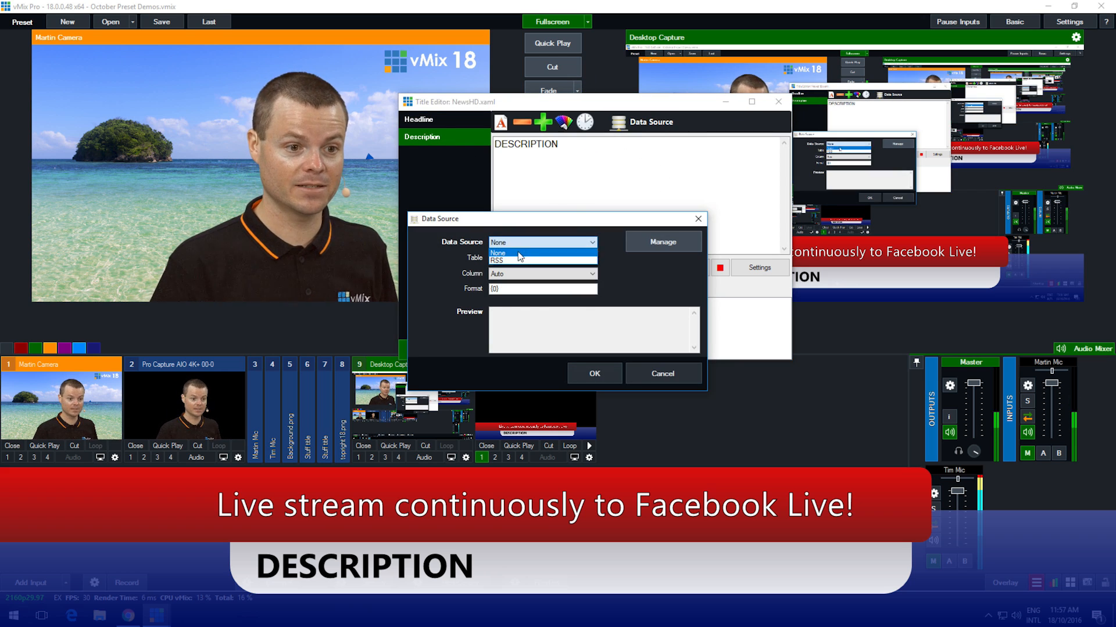
{"action": "left_click", "coordinate": [496, 260]}
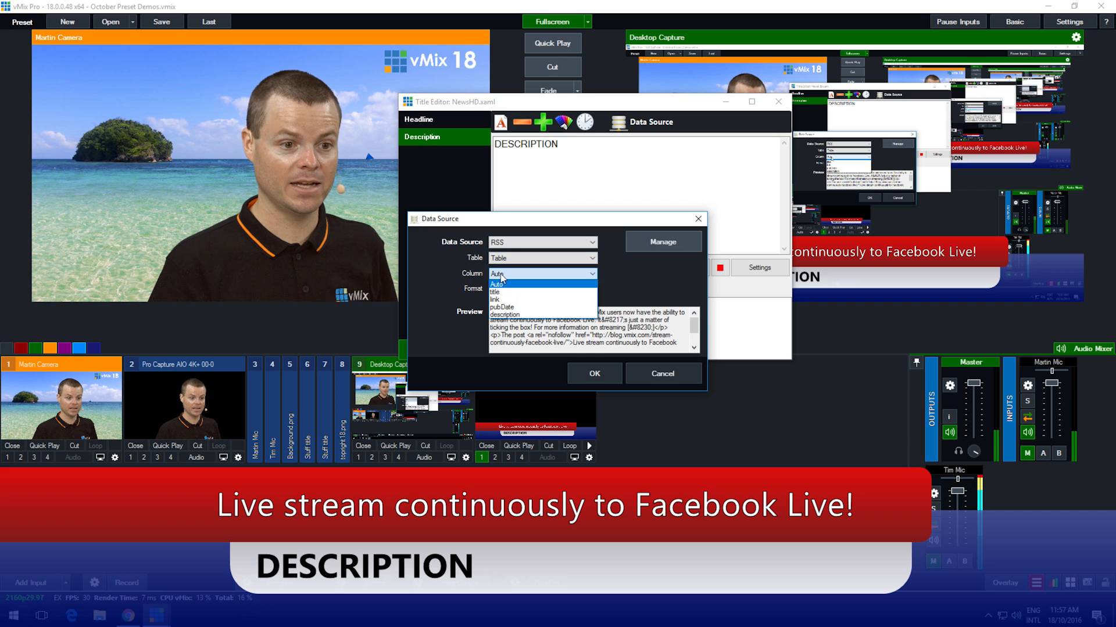
{"action": "left_click", "coordinate": [502, 307]}
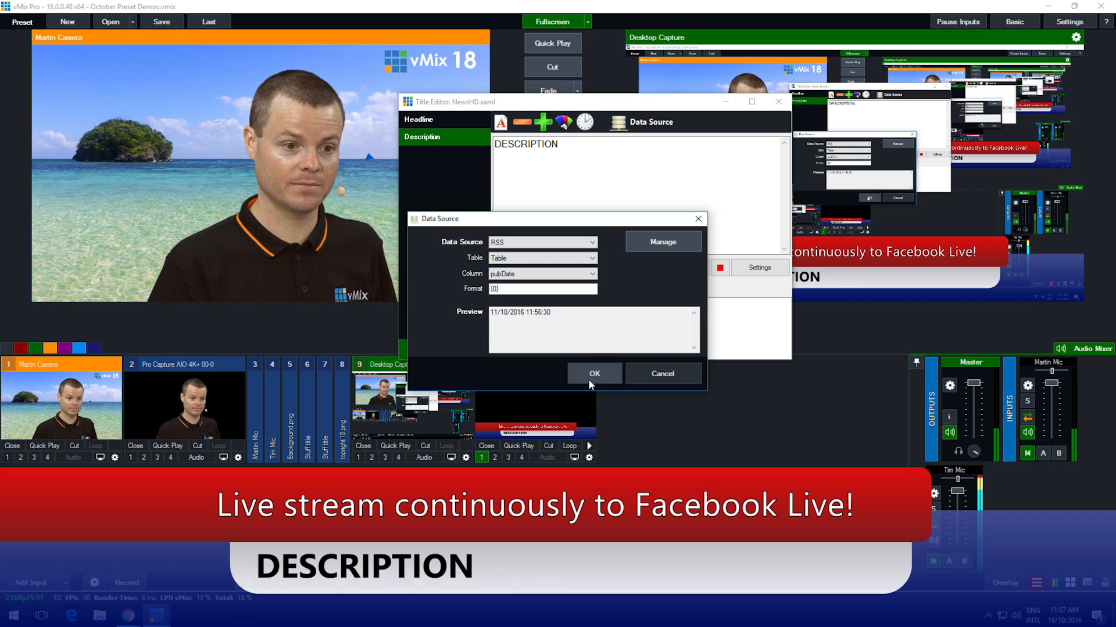
{"action": "left_click", "coordinate": [543, 288]}
{"action": "type", "text": ":dd M"}
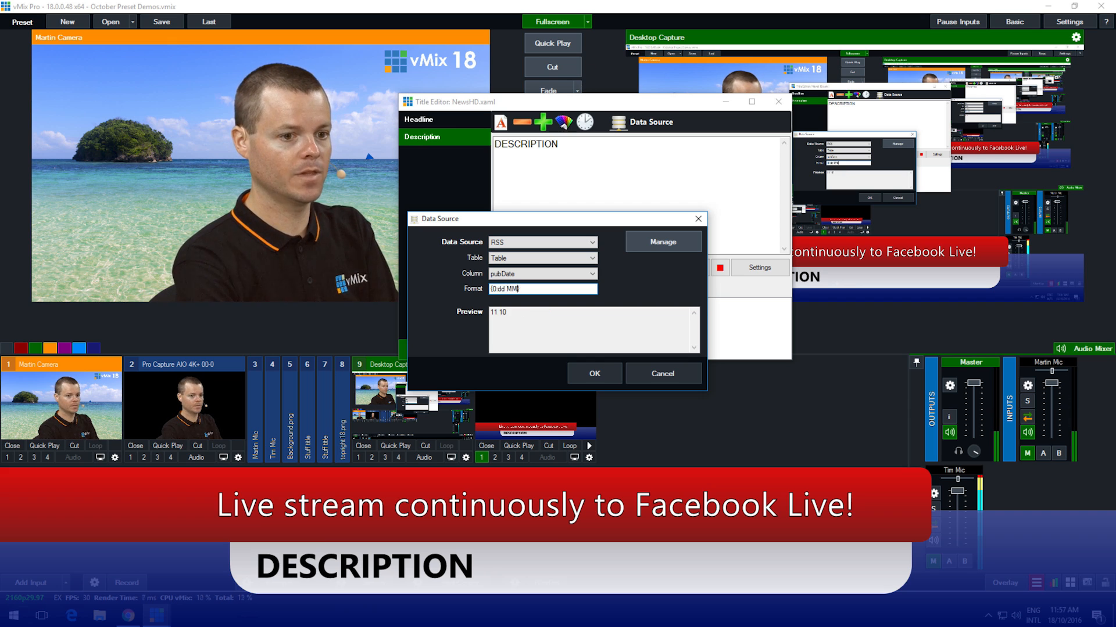
{"action": "type", "text": "M"}
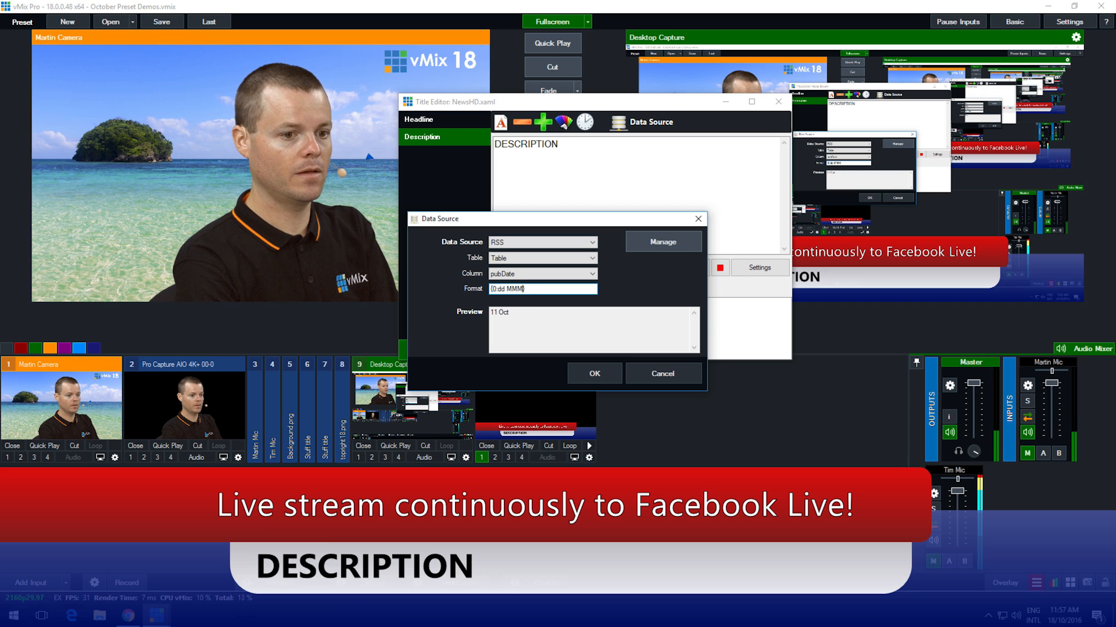
{"action": "type", "text": "MM yyyy"}
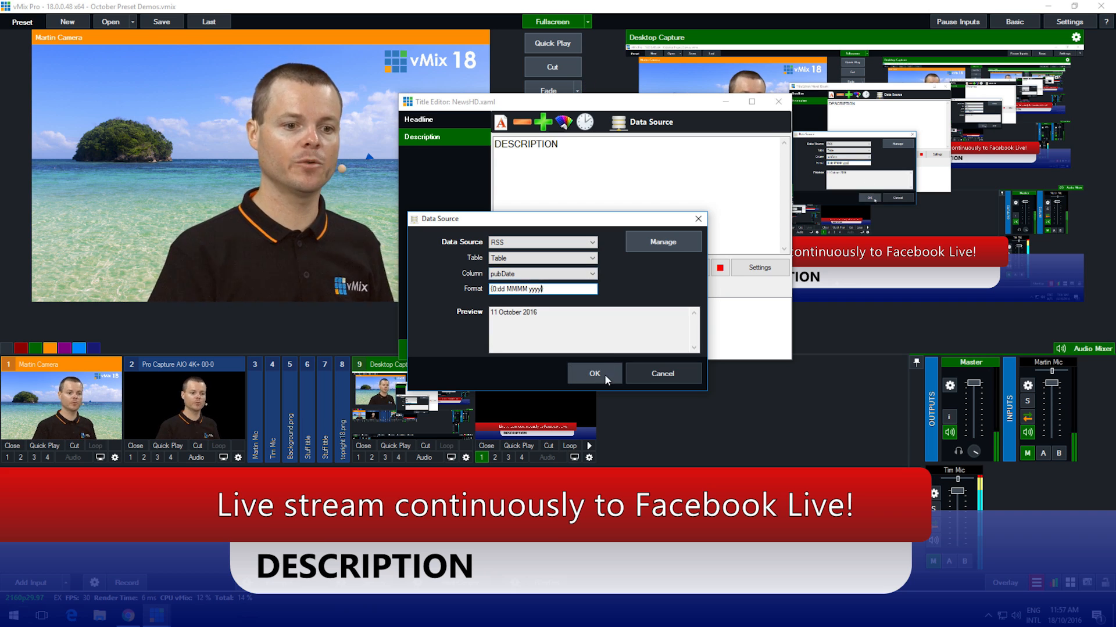
{"action": "left_click", "coordinate": [594, 373]}
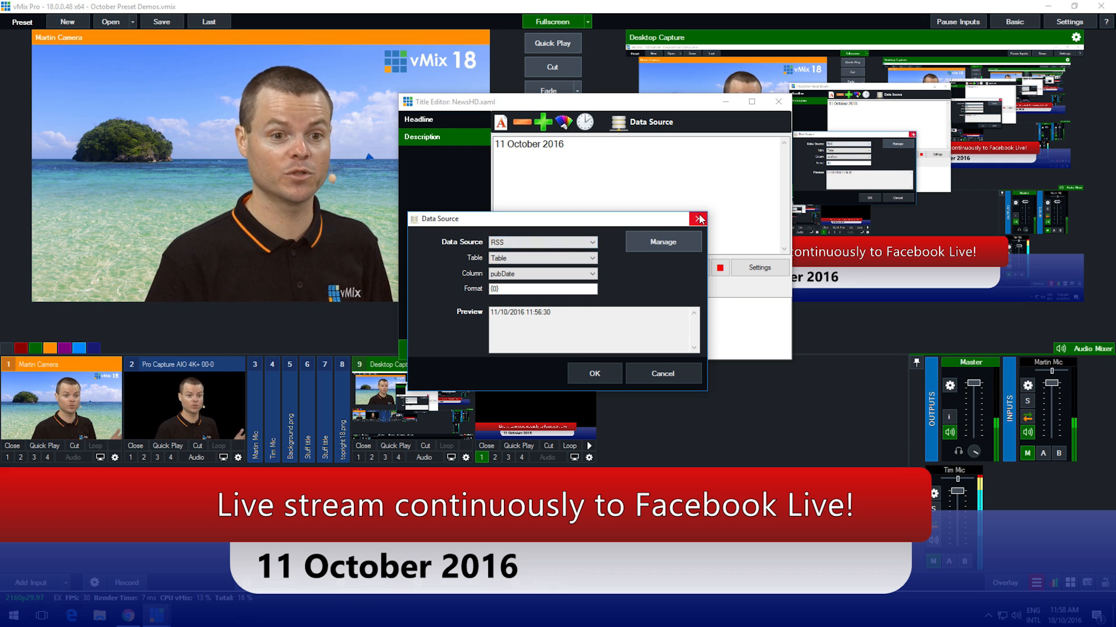
Step: Close the Data Source settings and the Title Editor, leaving the NewsHD headline and date on air
{"action": "left_click", "coordinate": [699, 219]}
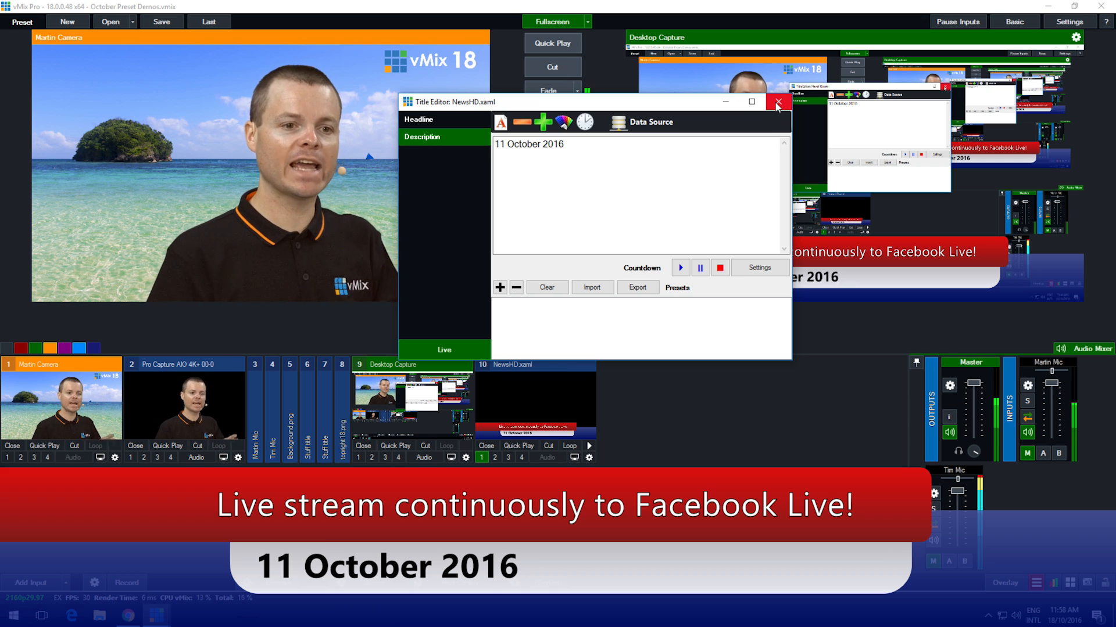
{"action": "left_click", "coordinate": [777, 102]}
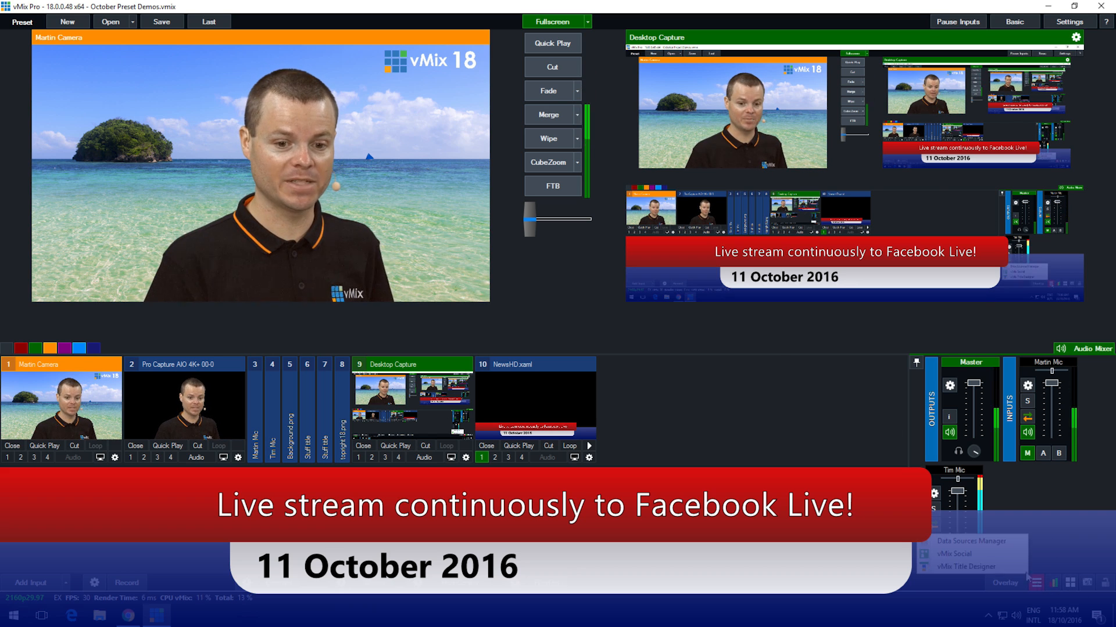
Step: Bring up the Data Sources Manager showing the blog RSS feed's ten posts at a 5000 ms interval
{"action": "left_click", "coordinate": [969, 542]}
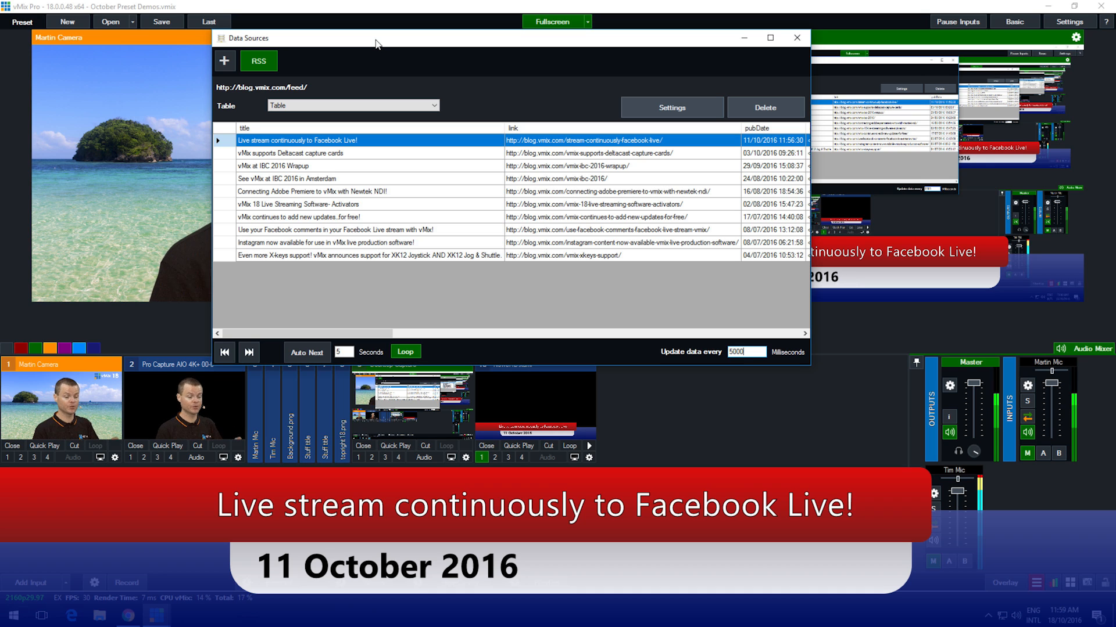
{"action": "mouse_move", "coordinate": [335, 147]}
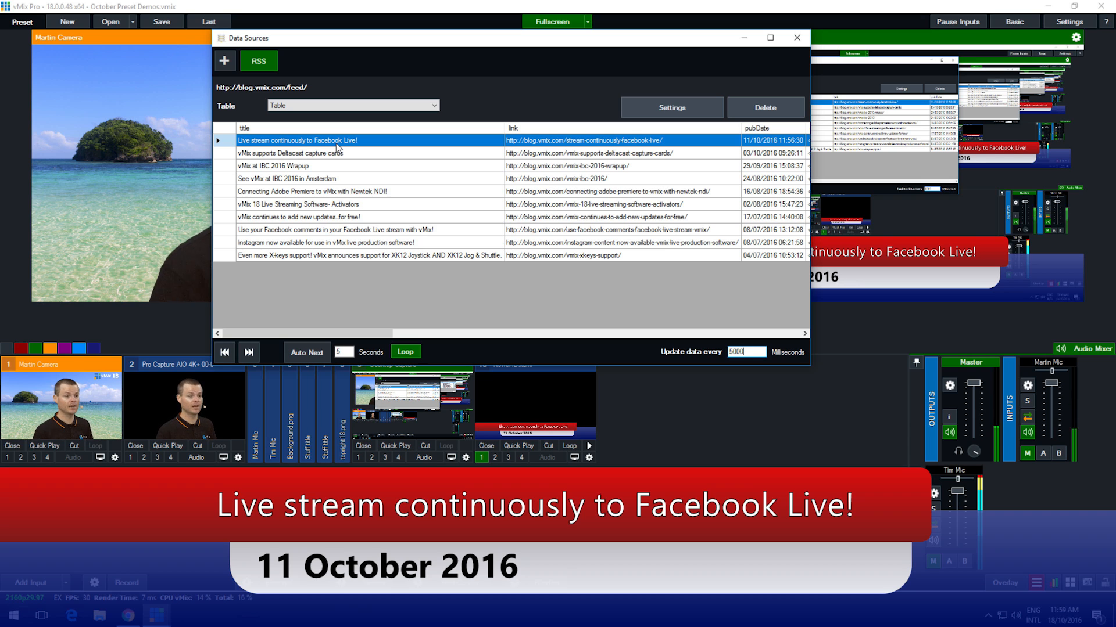
Step: Put the Deltacast, IBC 2016 Wrapup, vMix 18 Activators and Facebook comments posts on air, then enable Auto Next at 5 seconds
{"action": "left_click", "coordinate": [320, 153]}
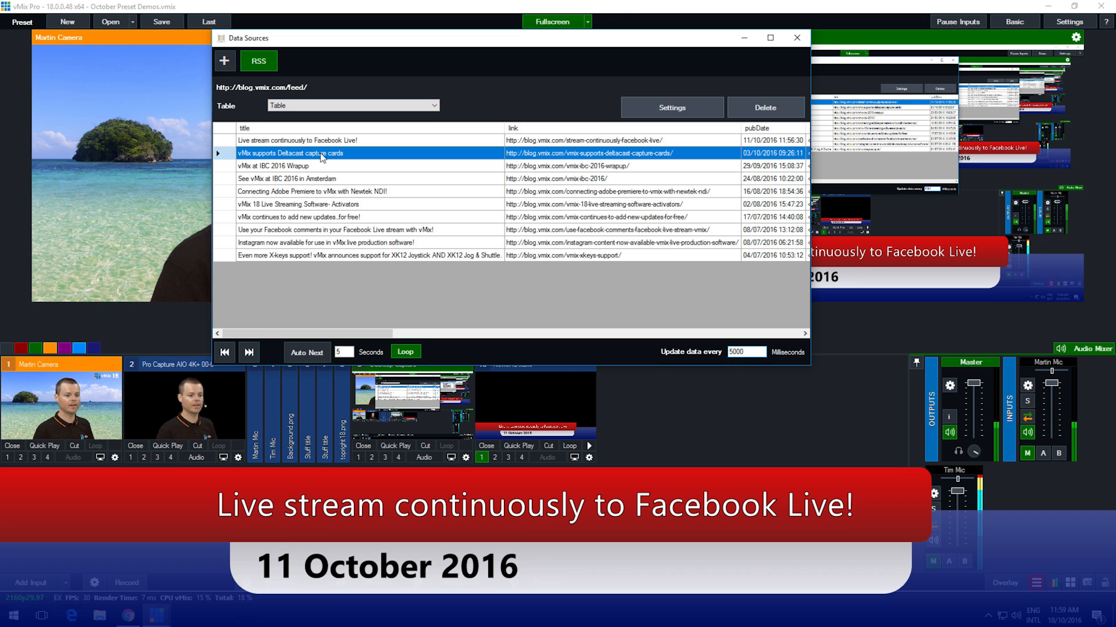
{"action": "left_click", "coordinate": [299, 166]}
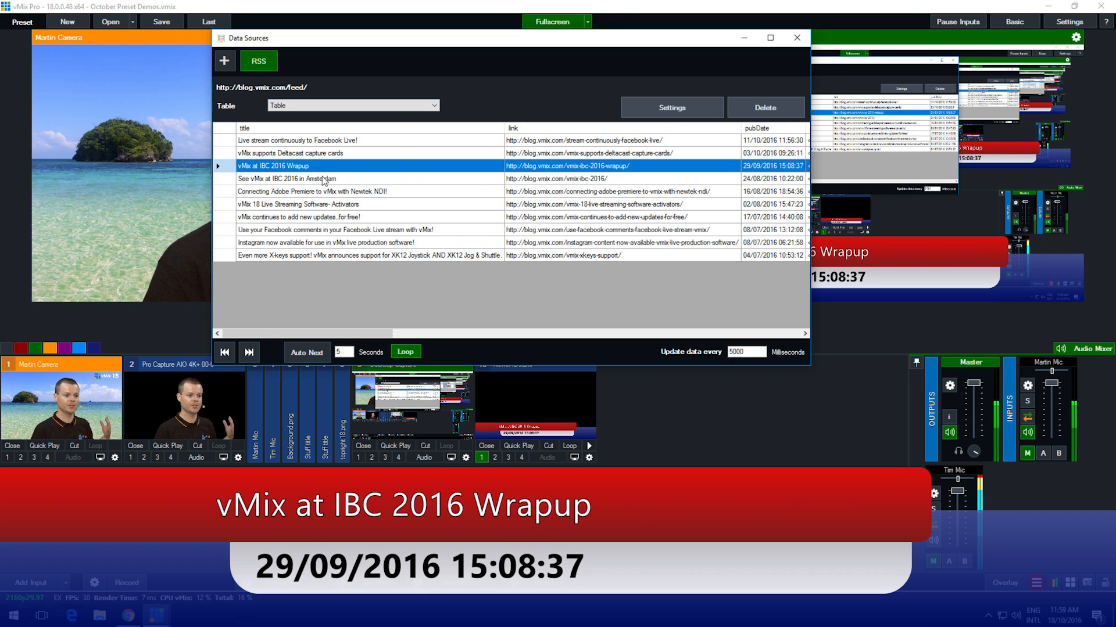
{"action": "left_click", "coordinate": [299, 205]}
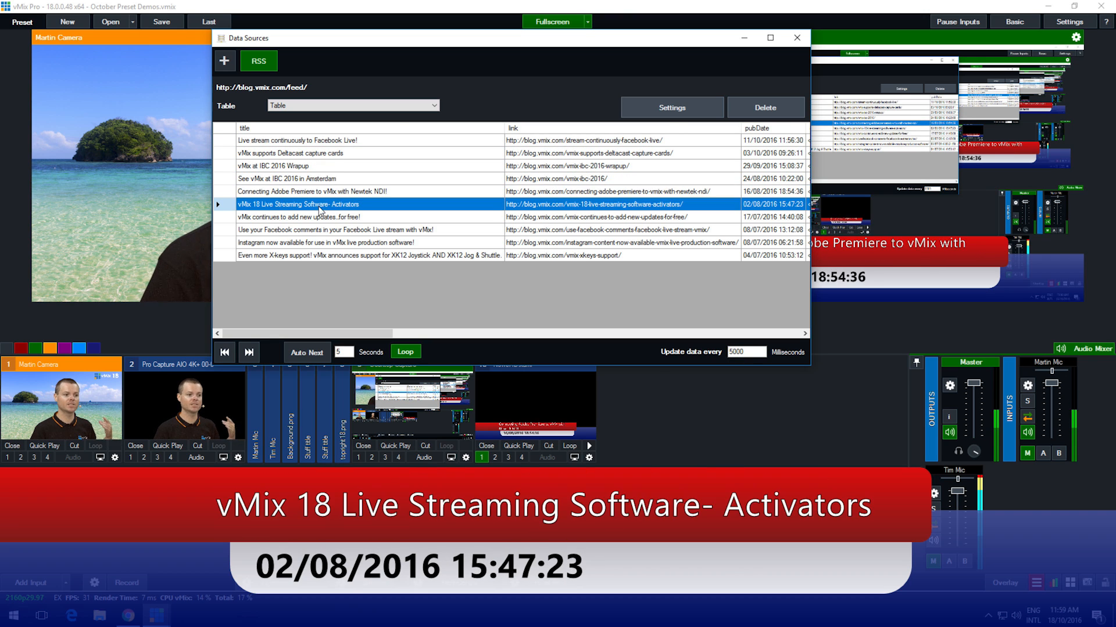
{"action": "left_click", "coordinate": [335, 229]}
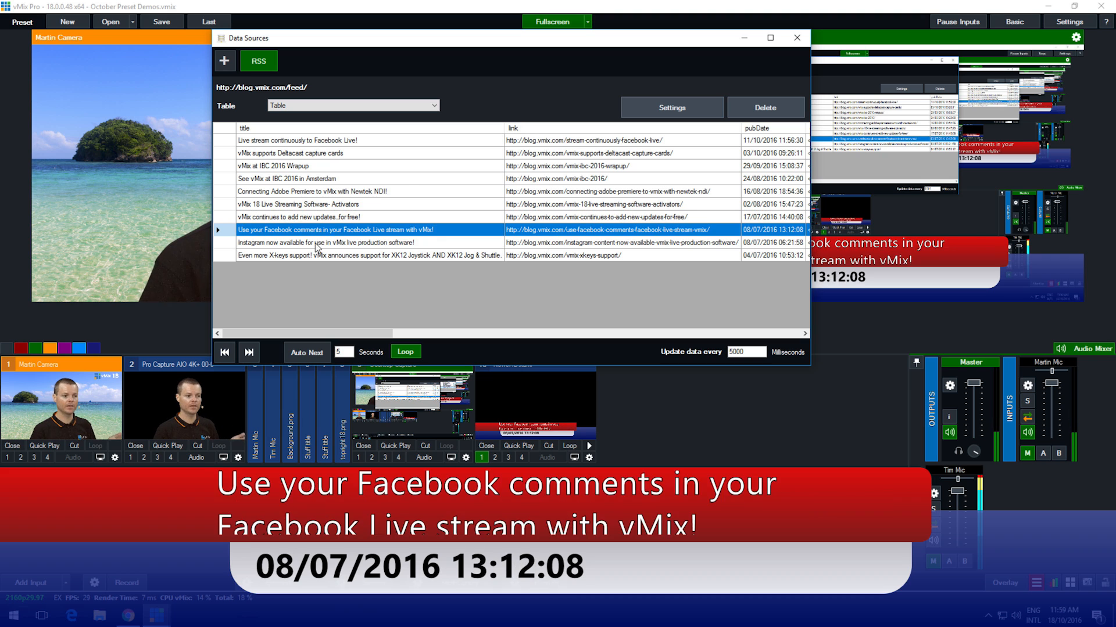
{"action": "left_click", "coordinate": [224, 352]}
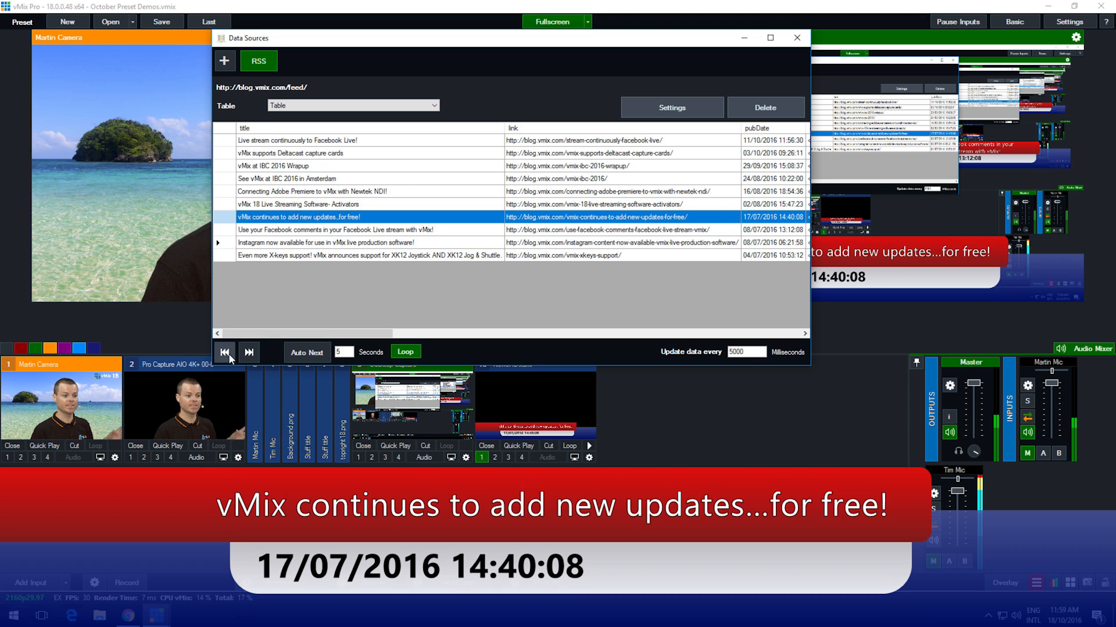
{"action": "left_click", "coordinate": [224, 352]}
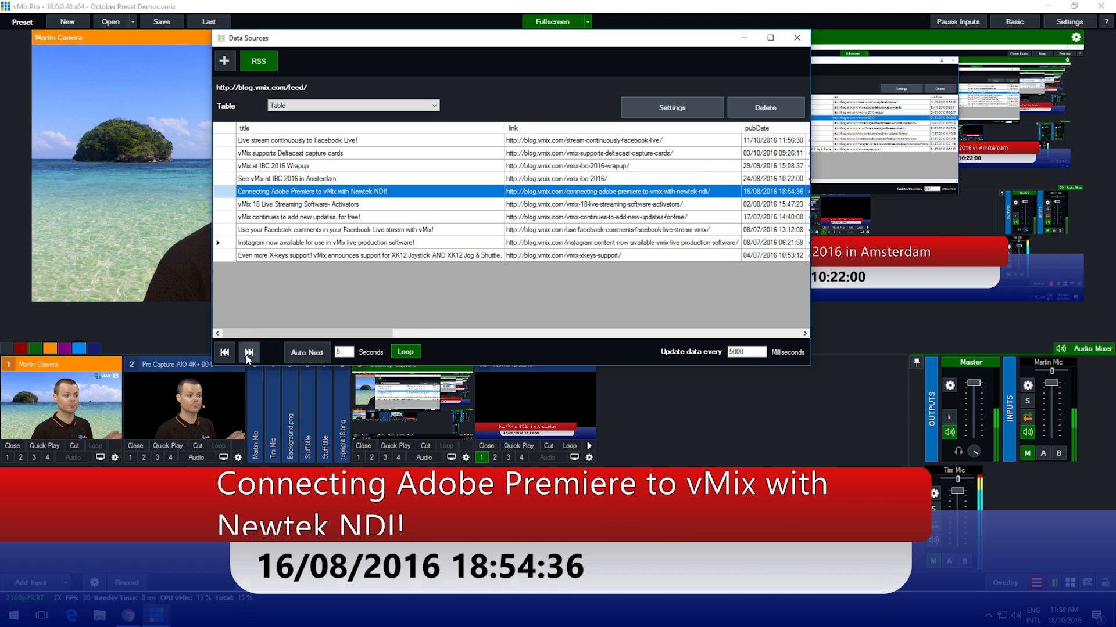
{"action": "left_click", "coordinate": [249, 352]}
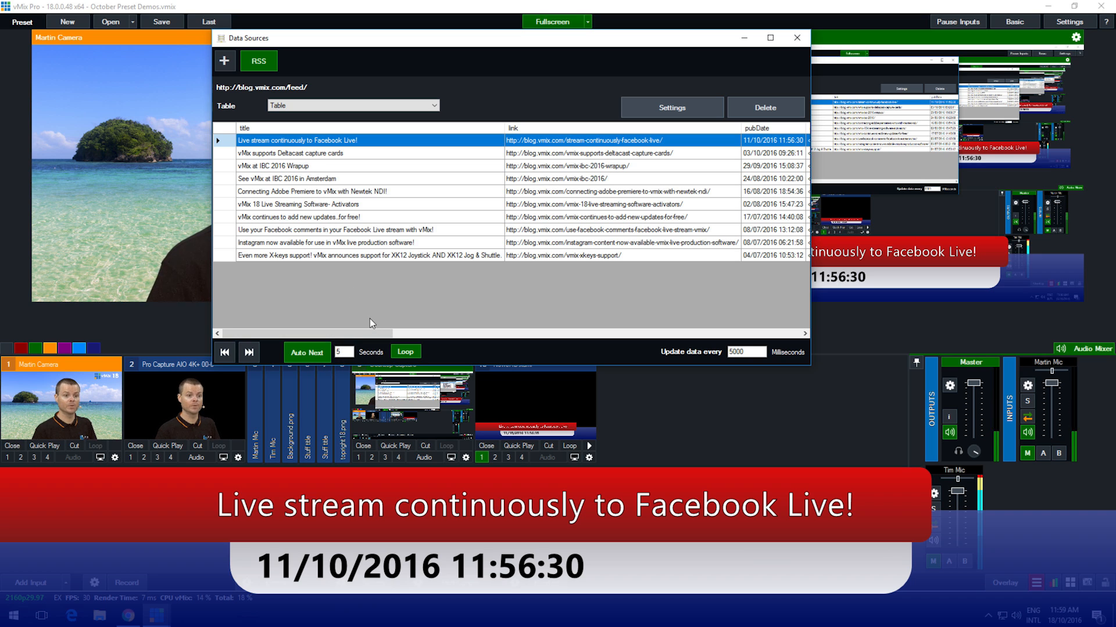
Step: Start a new Text data source awaiting its file, and bring up File Explorer to prepare it
{"action": "left_click", "coordinate": [299, 153]}
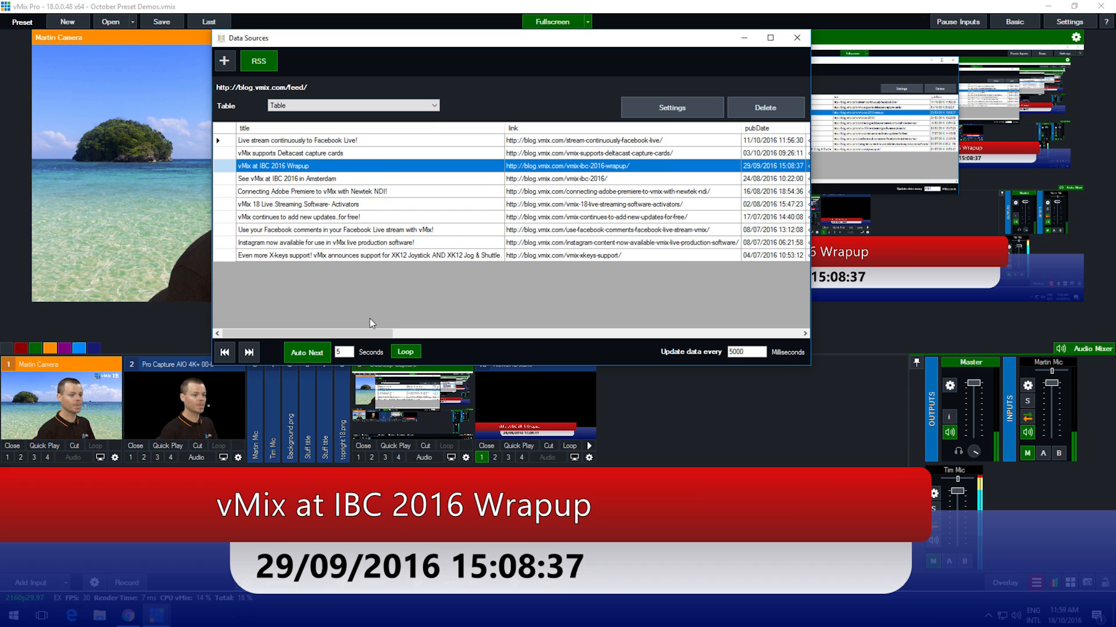
{"action": "mouse_move", "coordinate": [392, 278]}
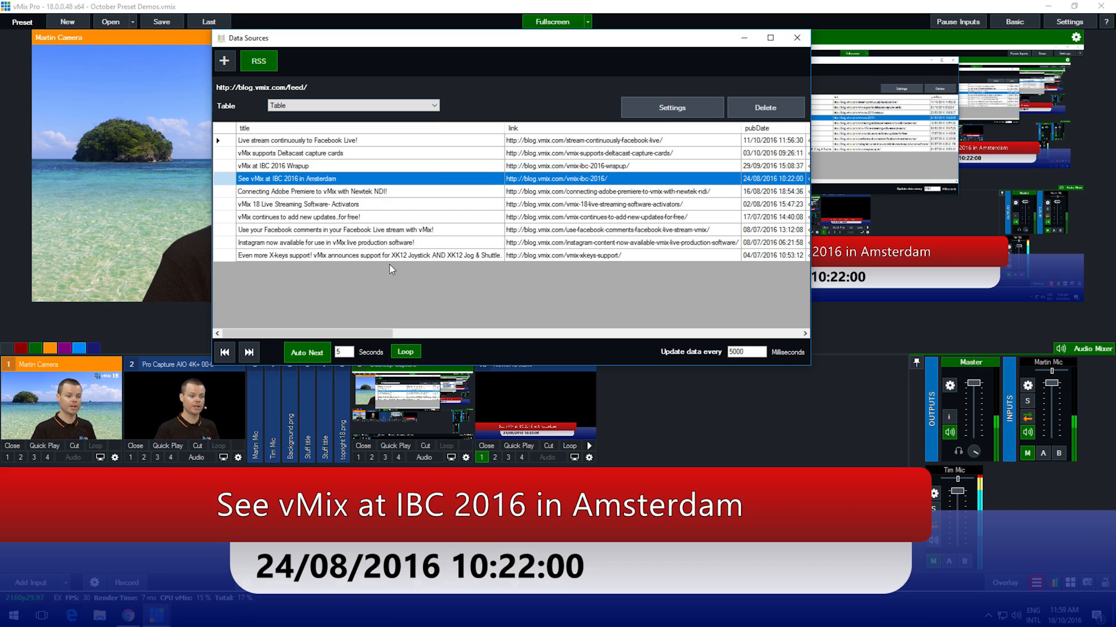
{"action": "mouse_move", "coordinate": [423, 366]}
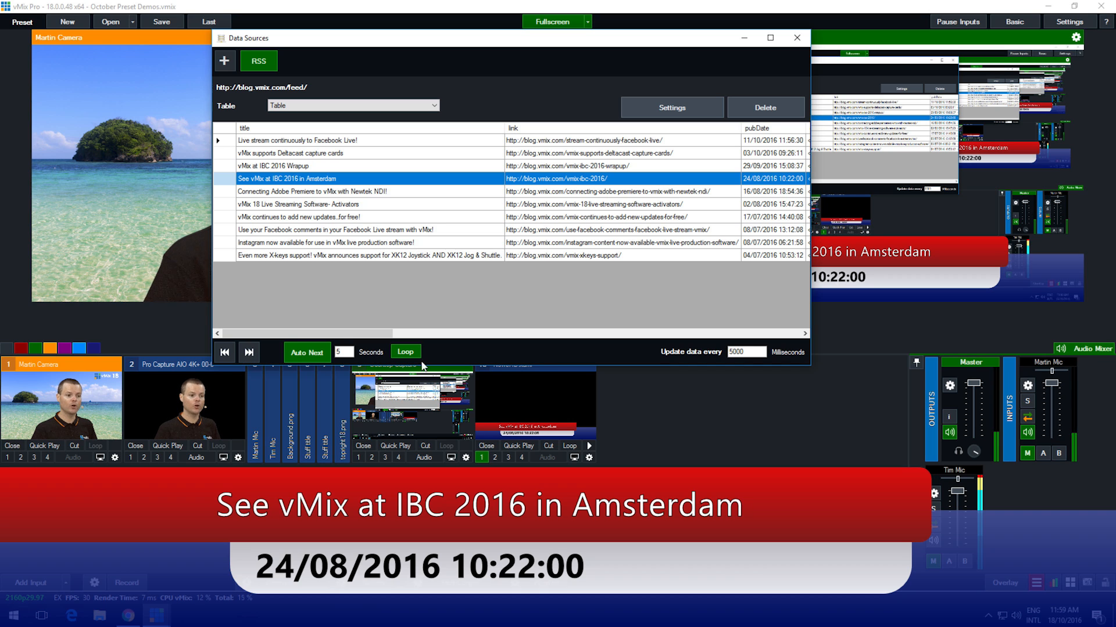
{"action": "mouse_move", "coordinate": [632, 285]}
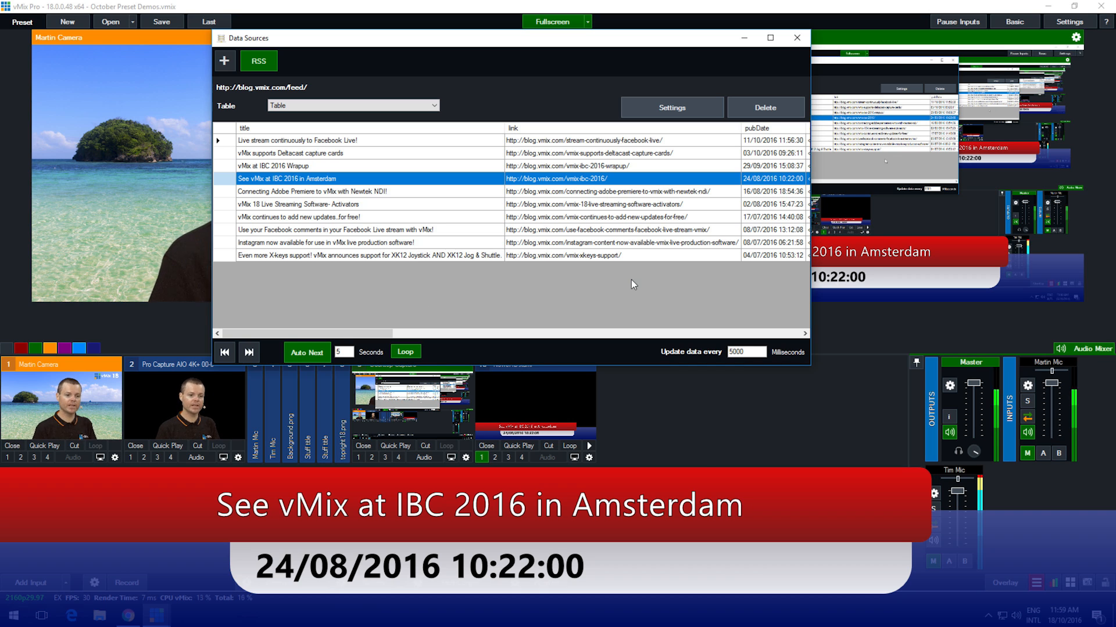
{"action": "left_click", "coordinate": [312, 190]}
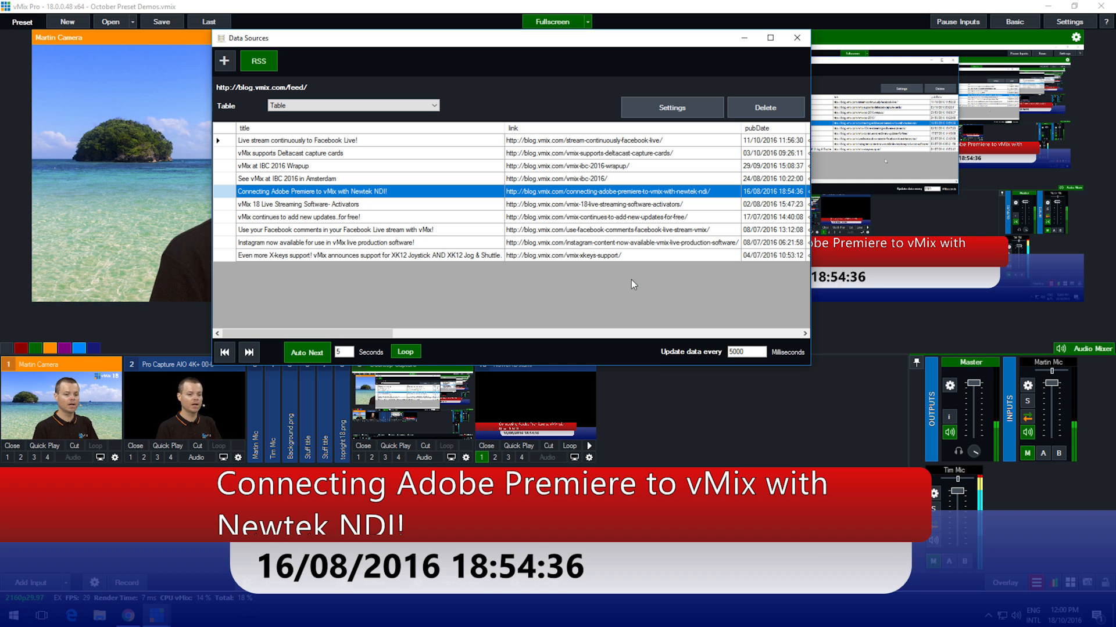
{"action": "left_click", "coordinate": [298, 205]}
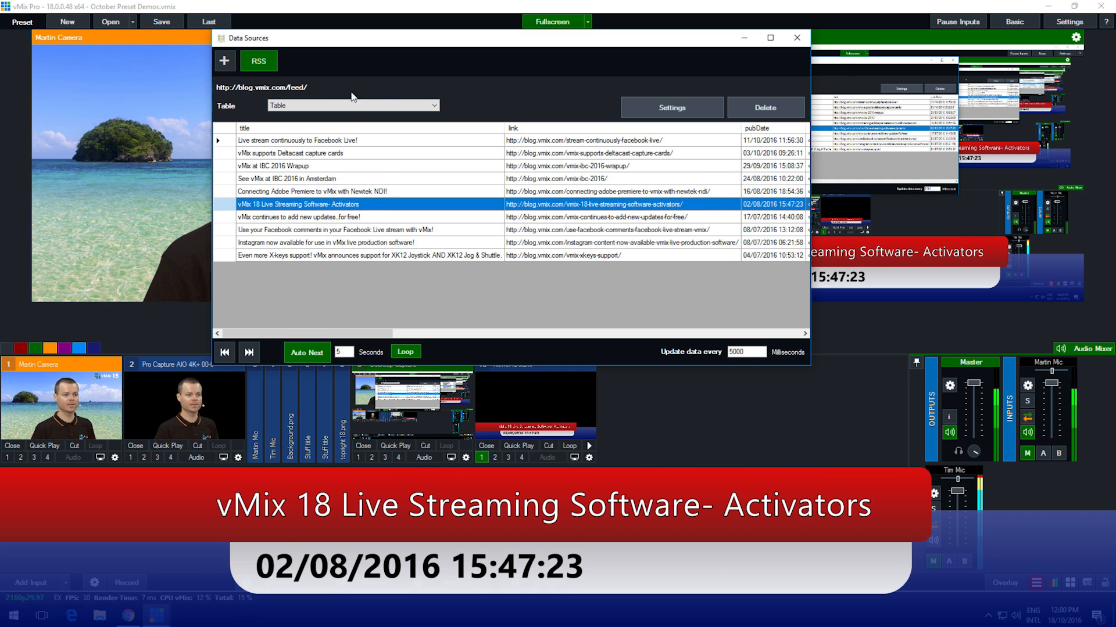
{"action": "left_click", "coordinate": [298, 61]}
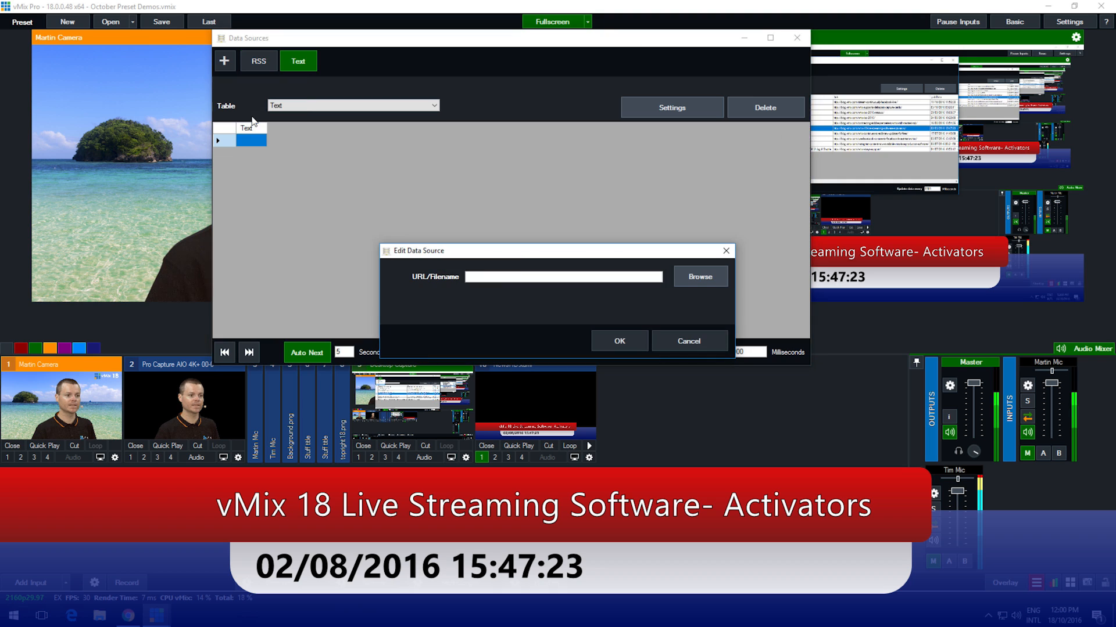
{"action": "left_click", "coordinate": [562, 277]}
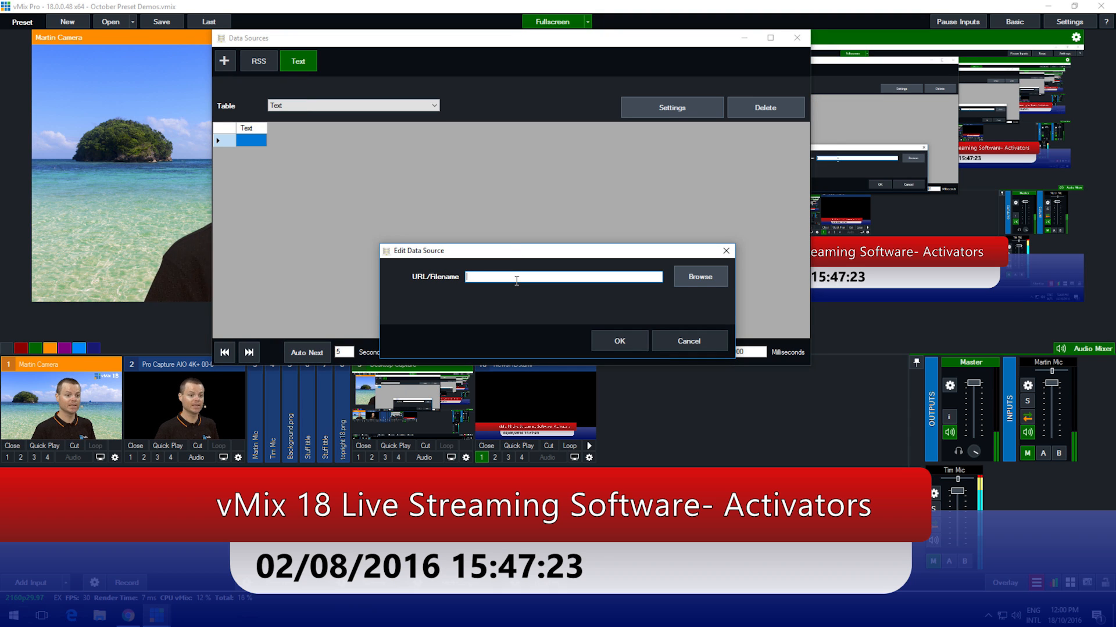
{"action": "left_click", "coordinate": [700, 276]}
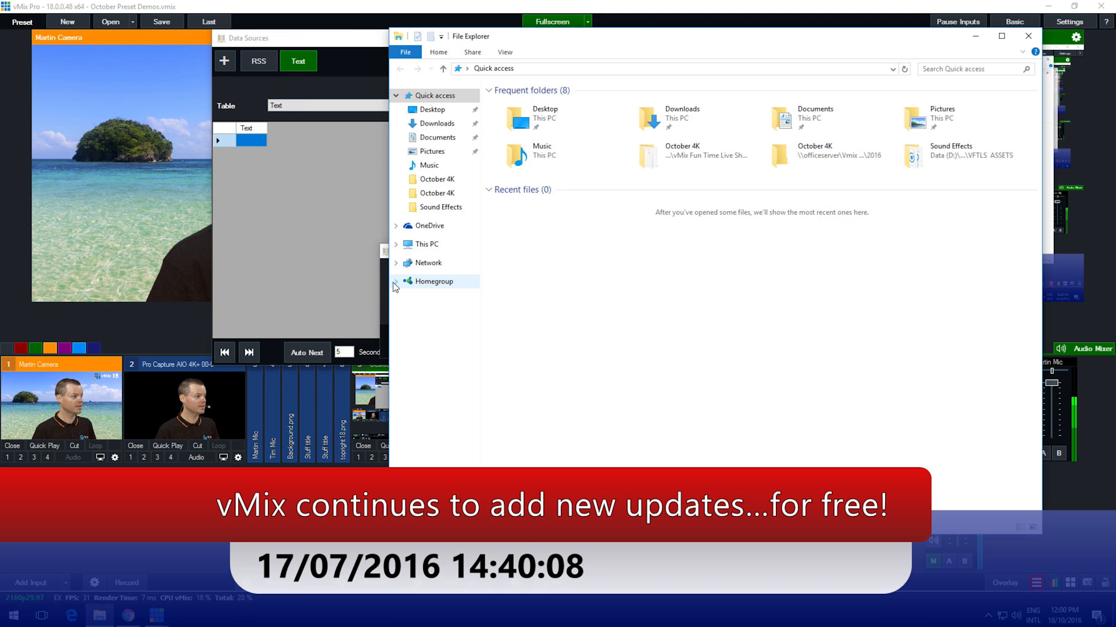
{"action": "mouse_move", "coordinate": [633, 151]}
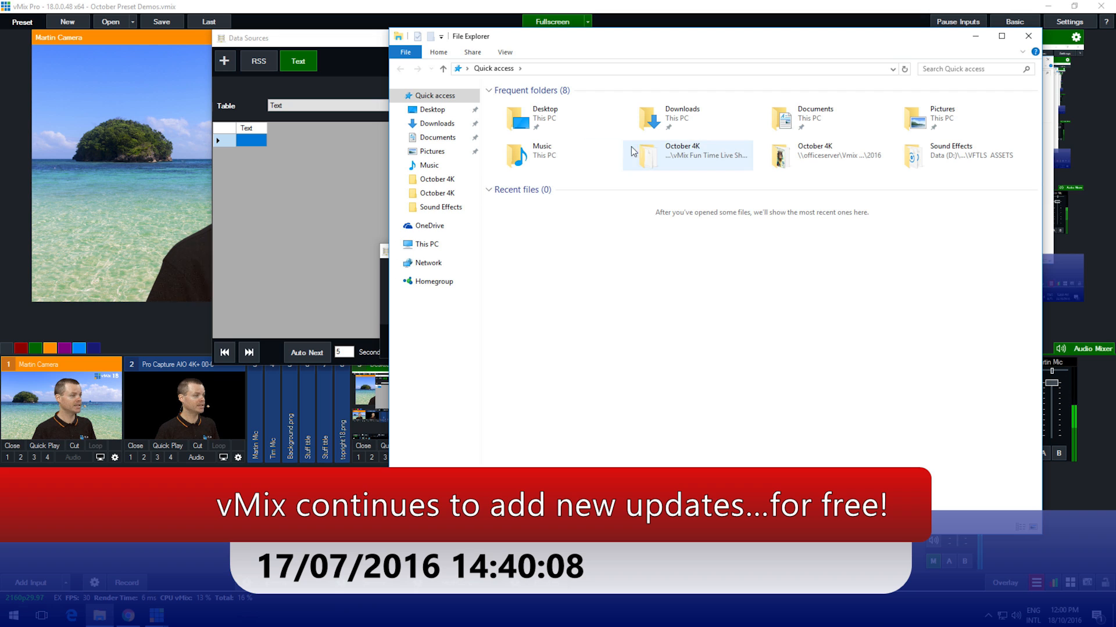
Step: Create a new text document named hello in Documents
{"action": "right_click", "coordinate": [575, 218]}
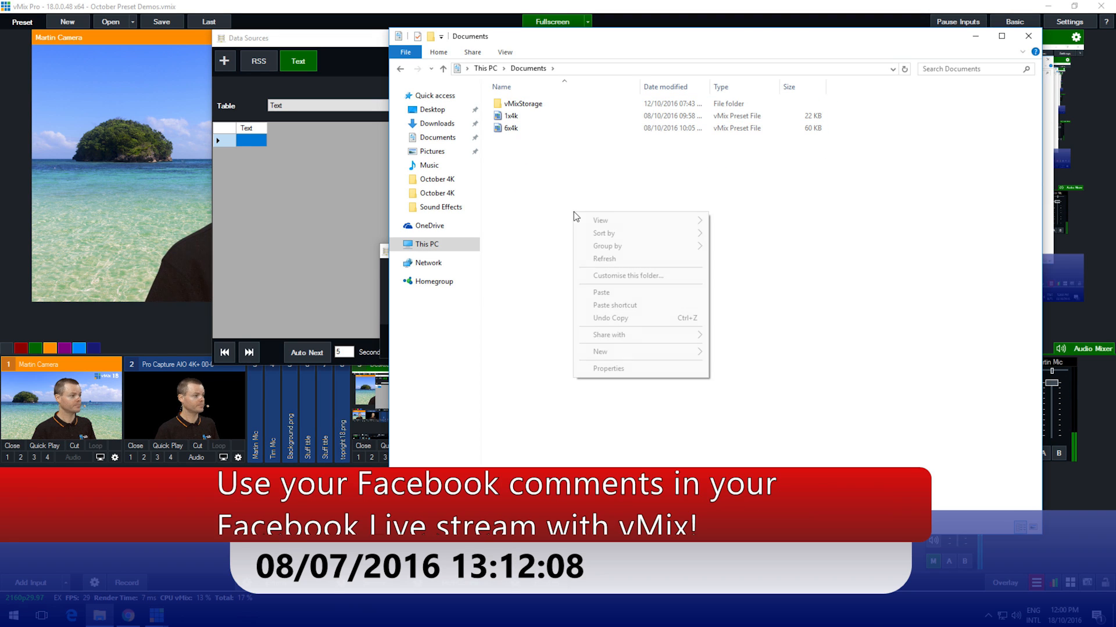
{"action": "left_click", "coordinate": [600, 350]}
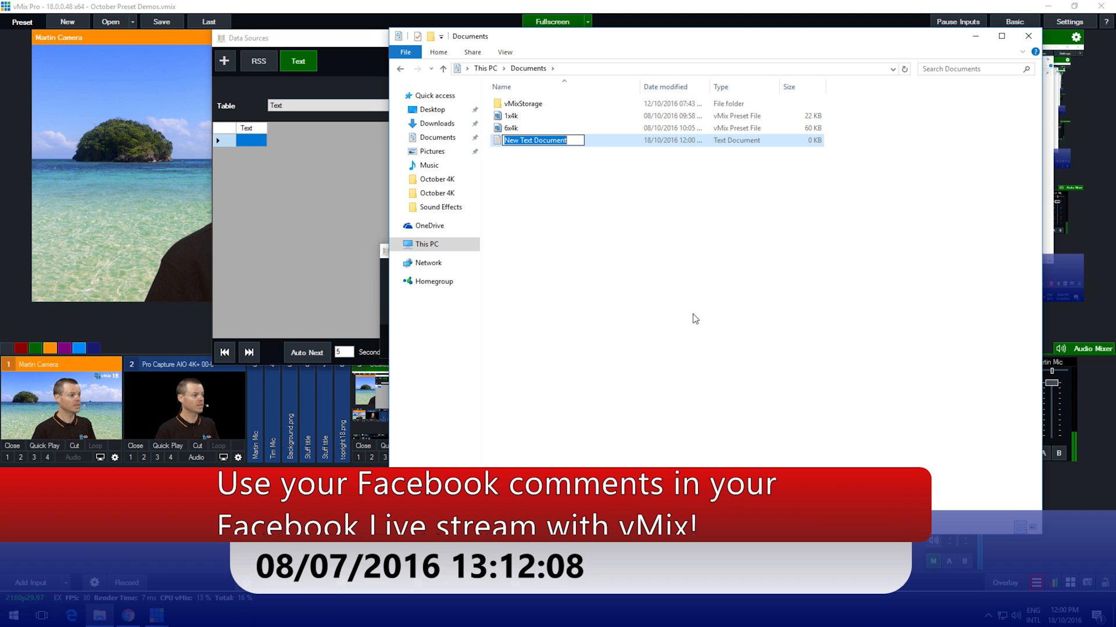
{"action": "type", "text": "he"}
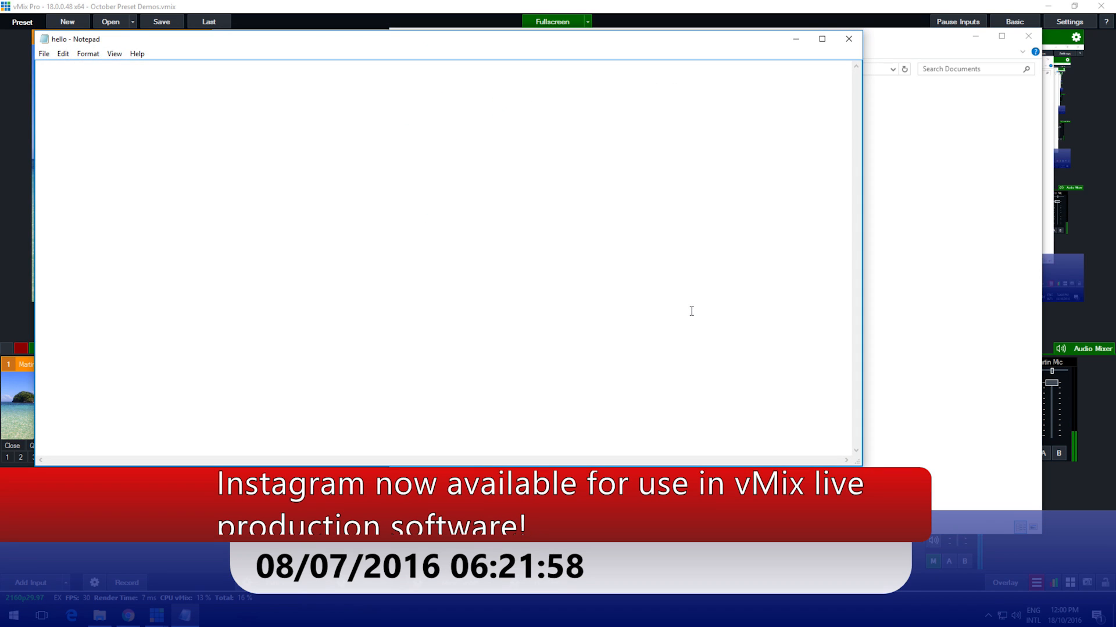
Step: Write "Hi! This is some text that is updated automatically!" in hello.txt and save it
{"action": "type", "text": "Hi!"}
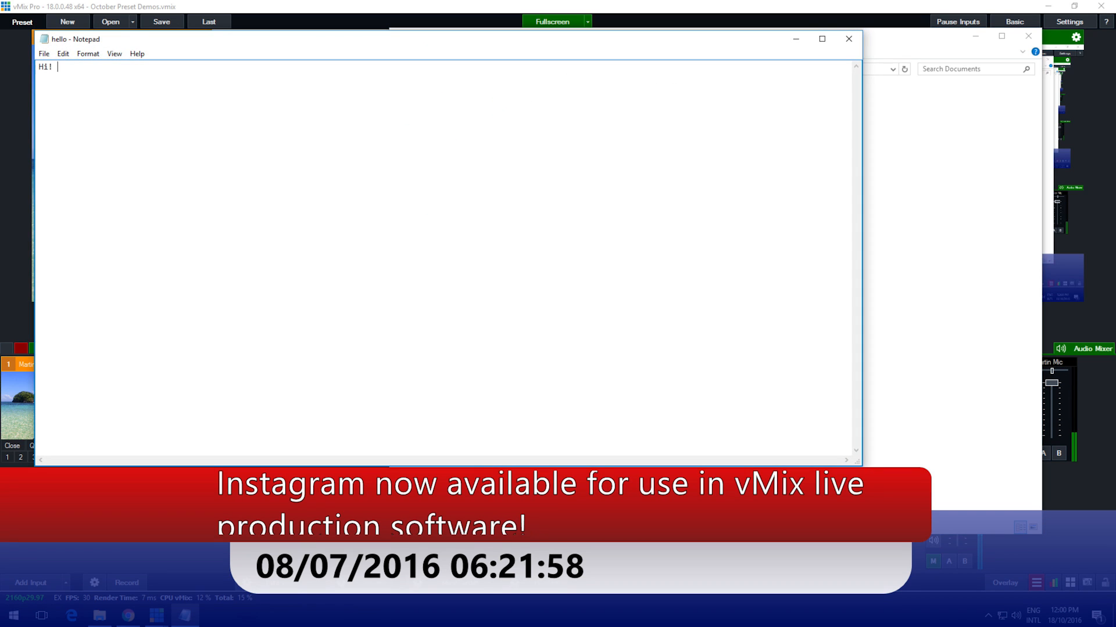
{"action": "type", "text": "This is some text"}
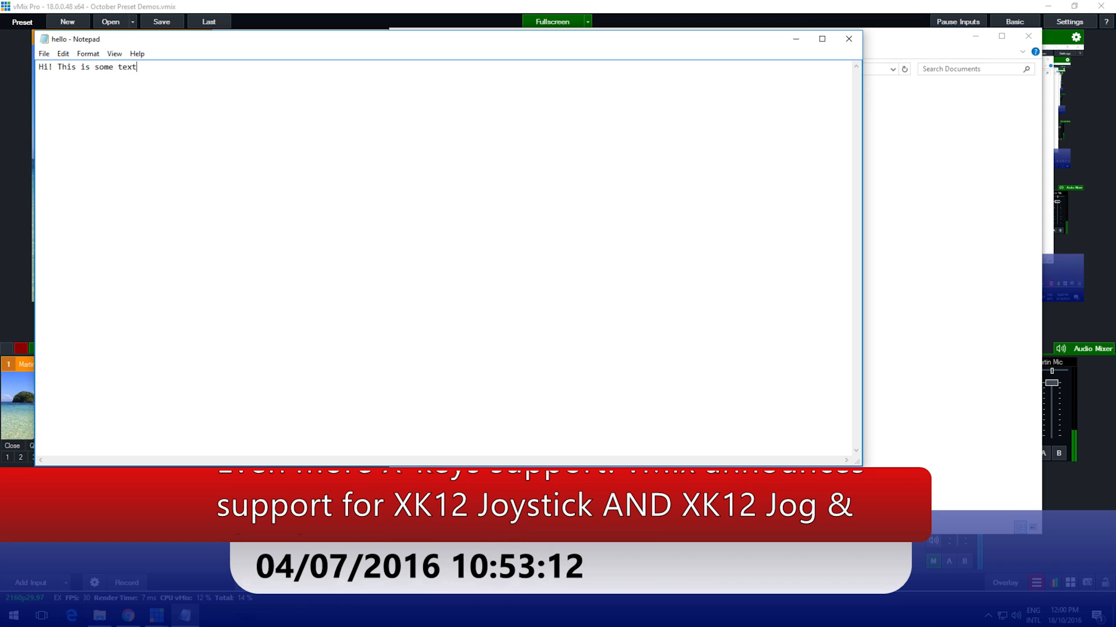
{"action": "type", "text": "that is updated"}
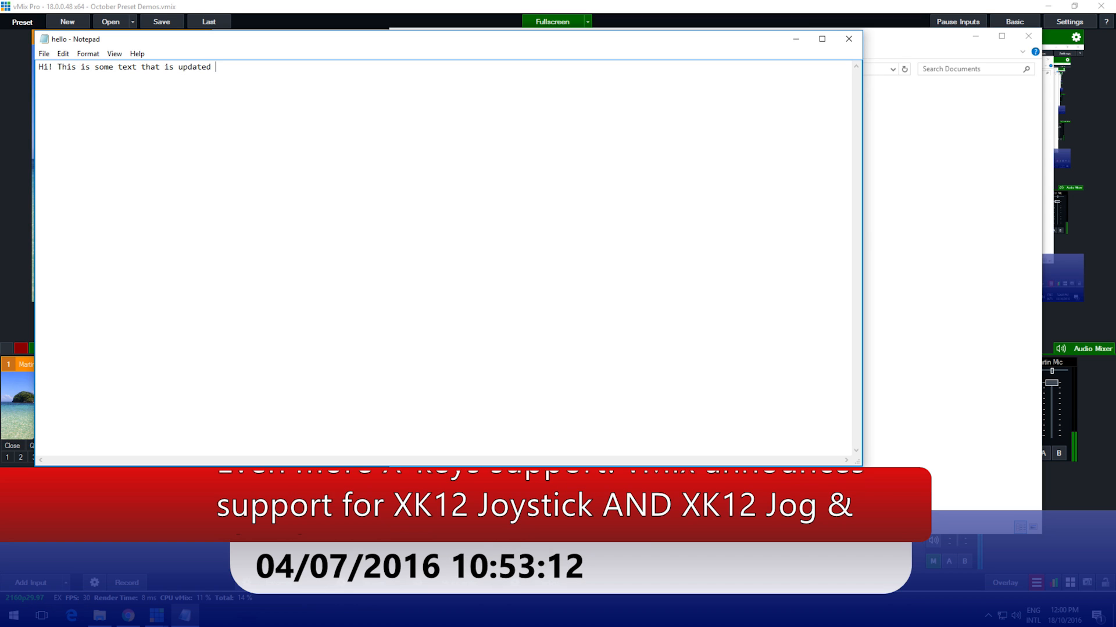
{"action": "type", "text": "automatically!"}
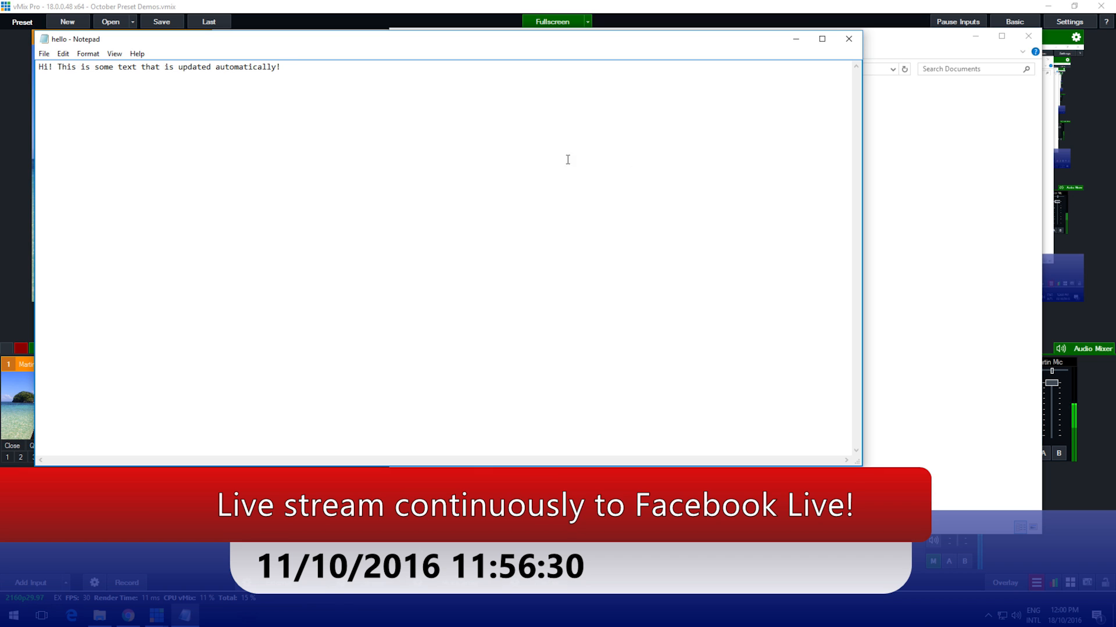
{"action": "left_click", "coordinate": [848, 38]}
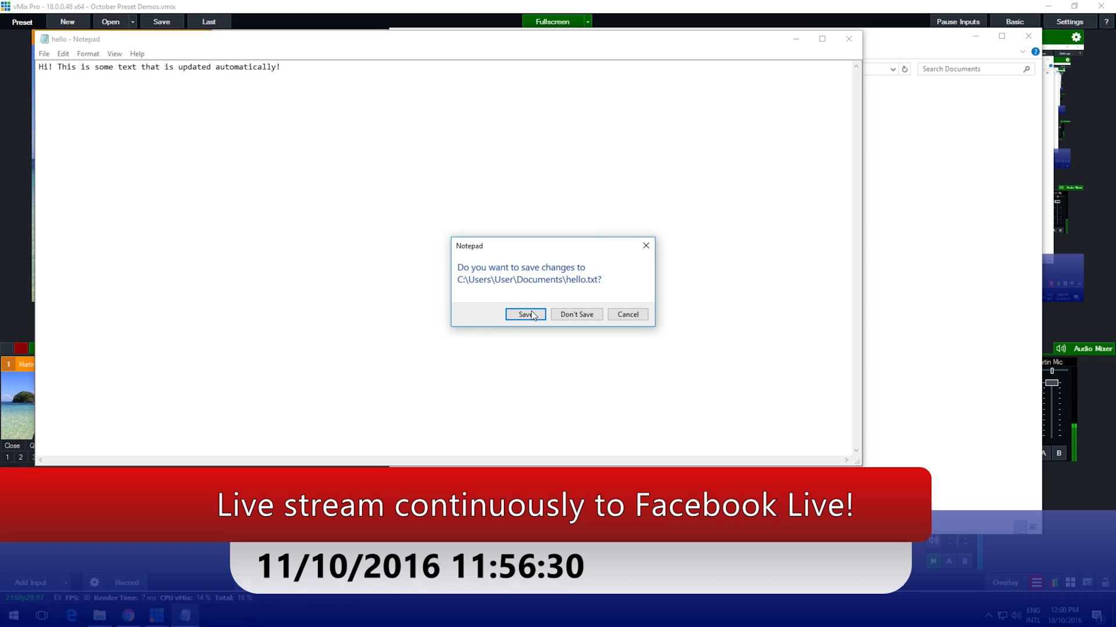
{"action": "left_click", "coordinate": [524, 315]}
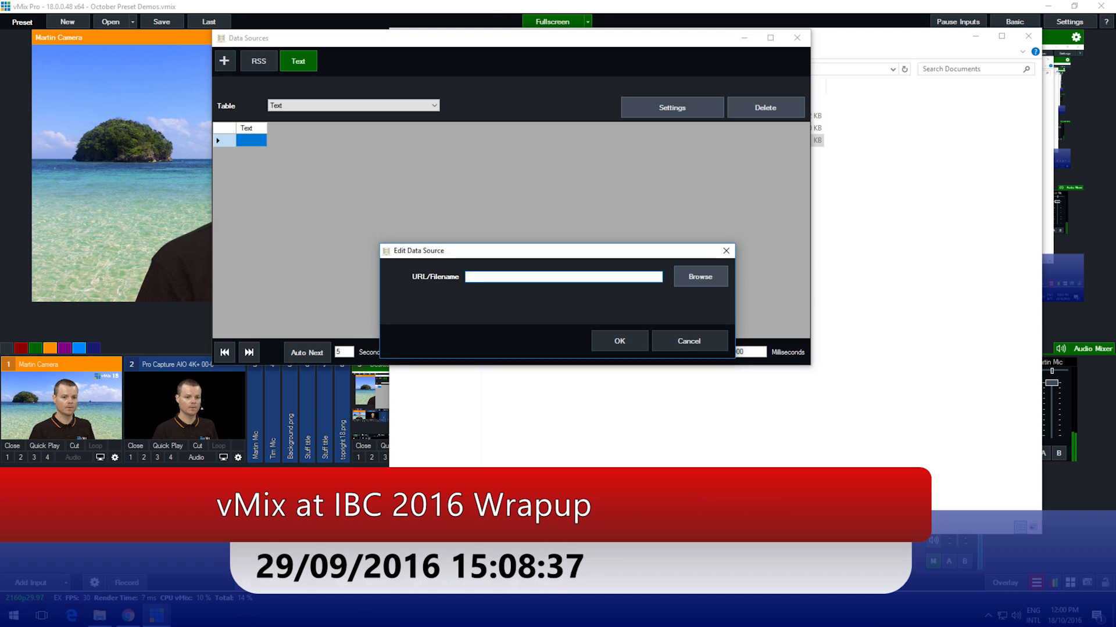
Step: Point the Text data source to C:\Users\User\Documents\hello.txt and confirm it
{"action": "left_click", "coordinate": [699, 276]}
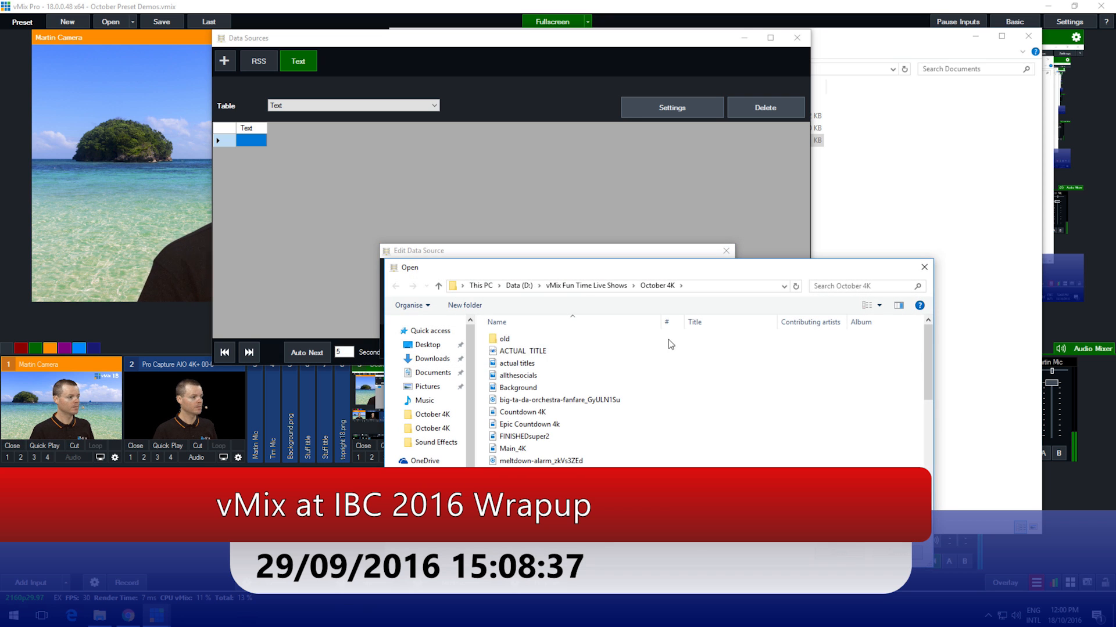
{"action": "left_click", "coordinate": [432, 373]}
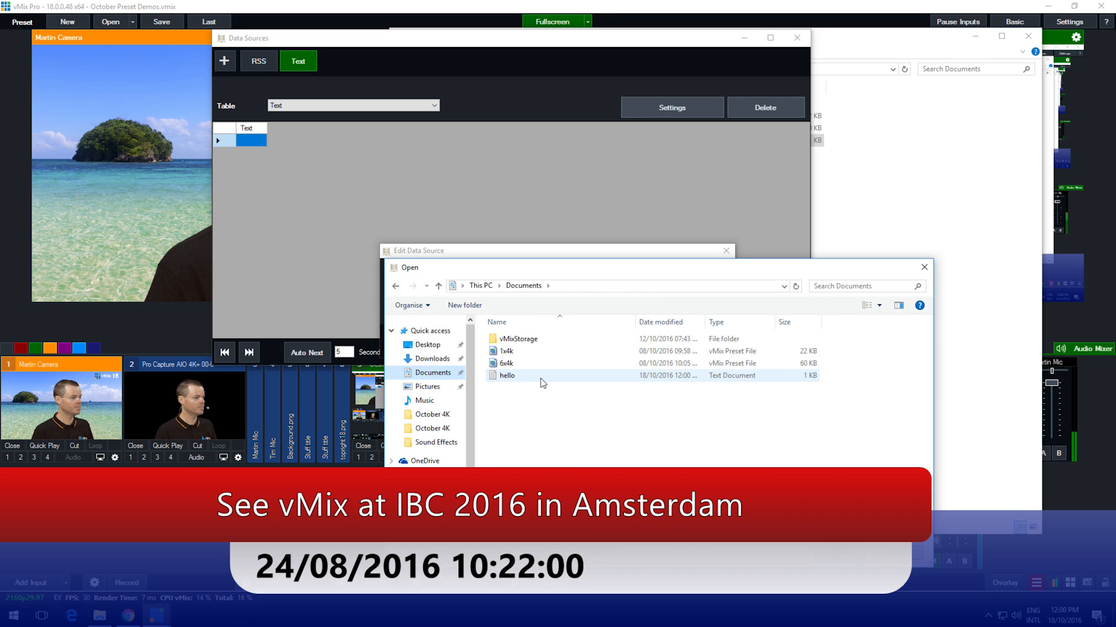
{"action": "double_click", "coordinate": [506, 375]}
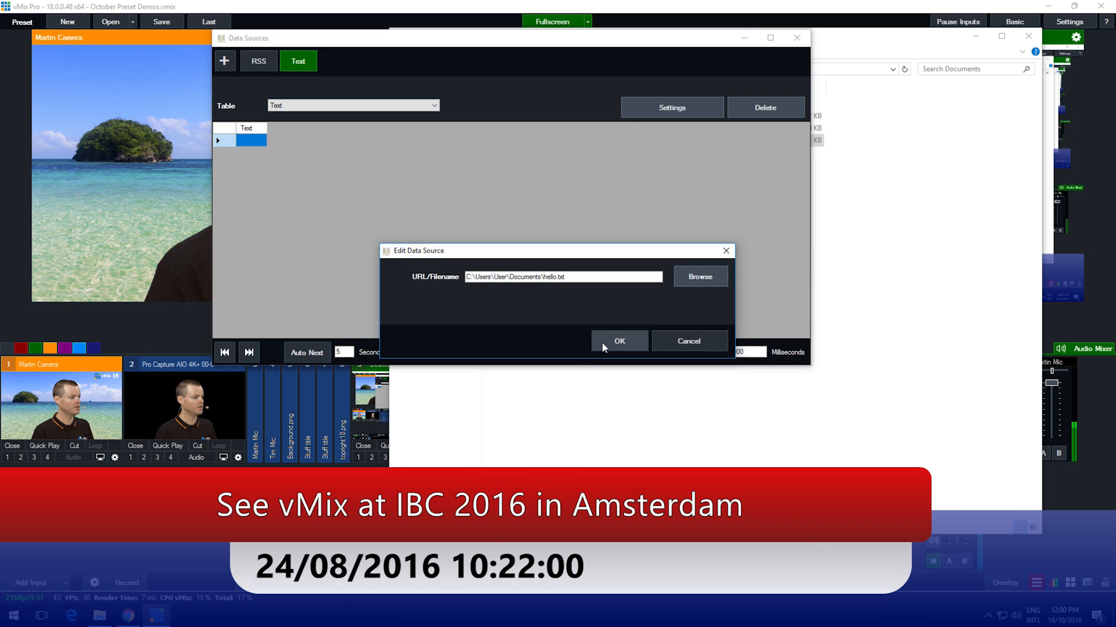
{"action": "left_click", "coordinate": [618, 341]}
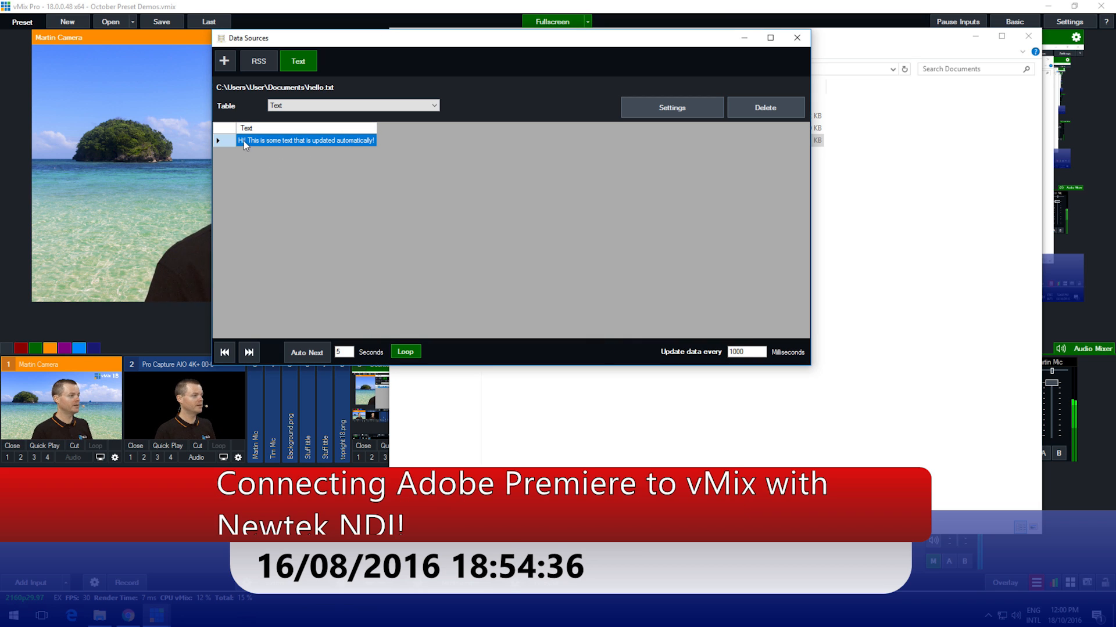
{"action": "mouse_move", "coordinate": [316, 148]}
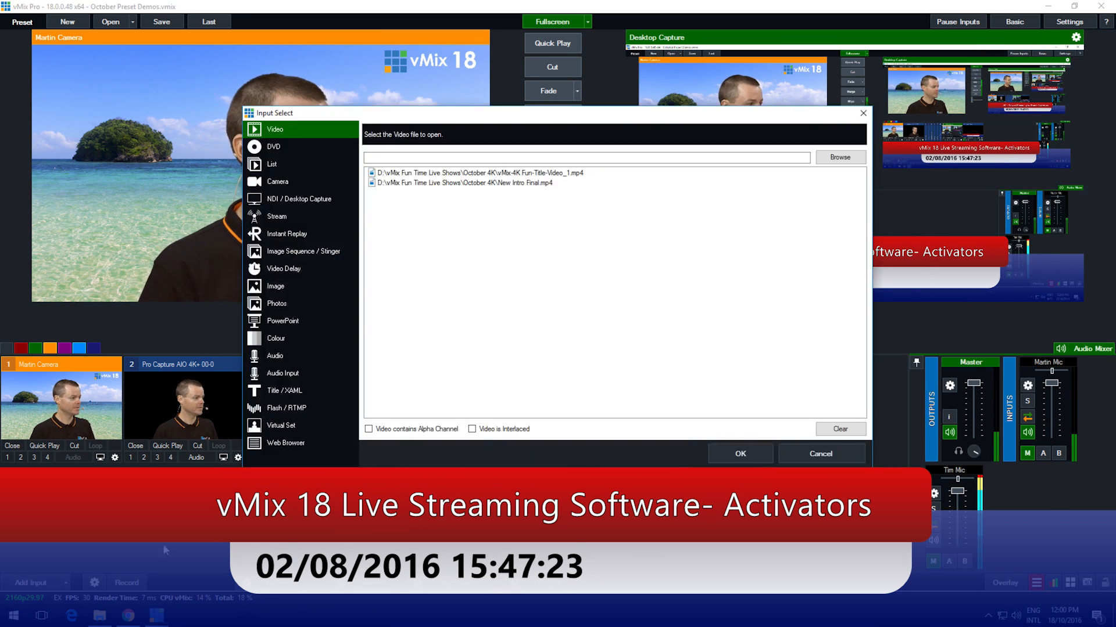
Step: Add the NewsHD4 headline title template as a new input
{"action": "left_click", "coordinate": [283, 390]}
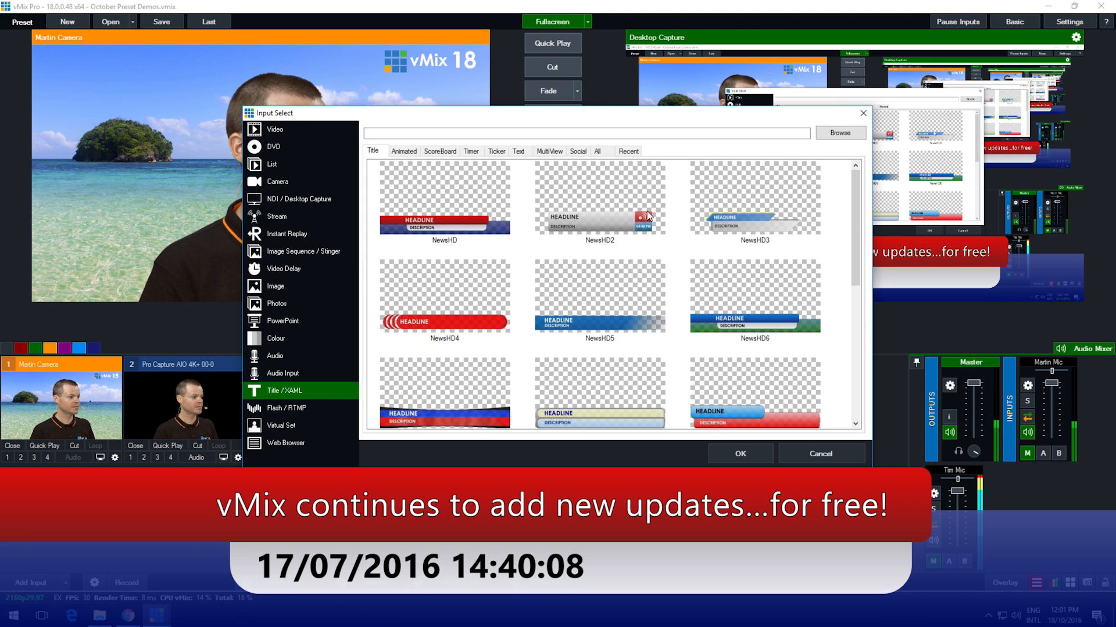
{"action": "left_click", "coordinate": [442, 295]}
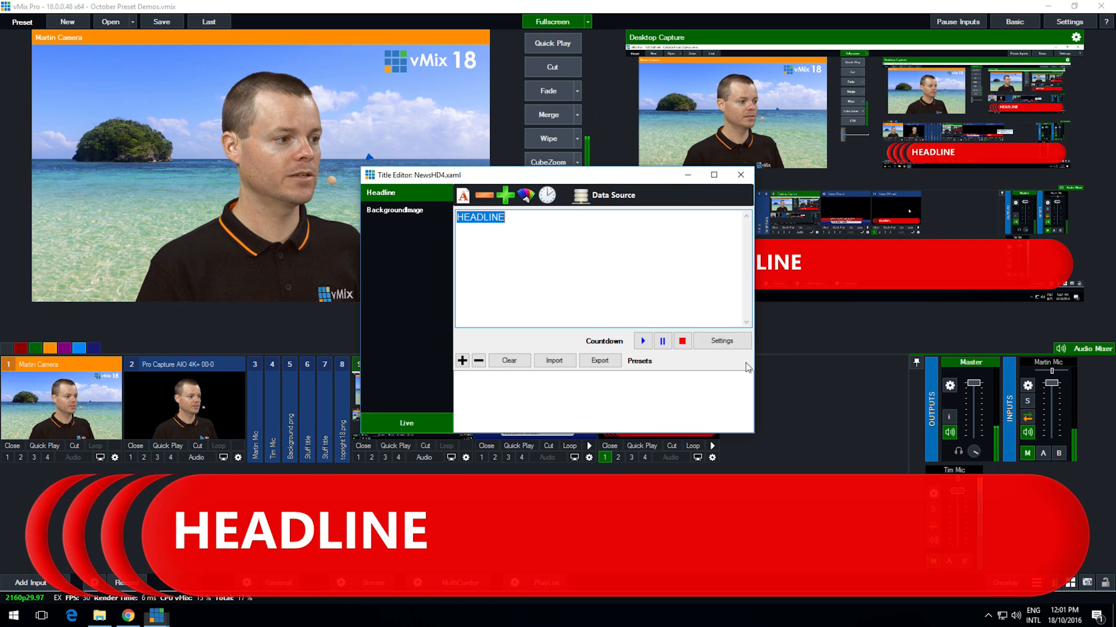
Step: Bind the NewsHD4 headline to the Text data source from hello.txt
{"action": "left_click", "coordinate": [614, 196]}
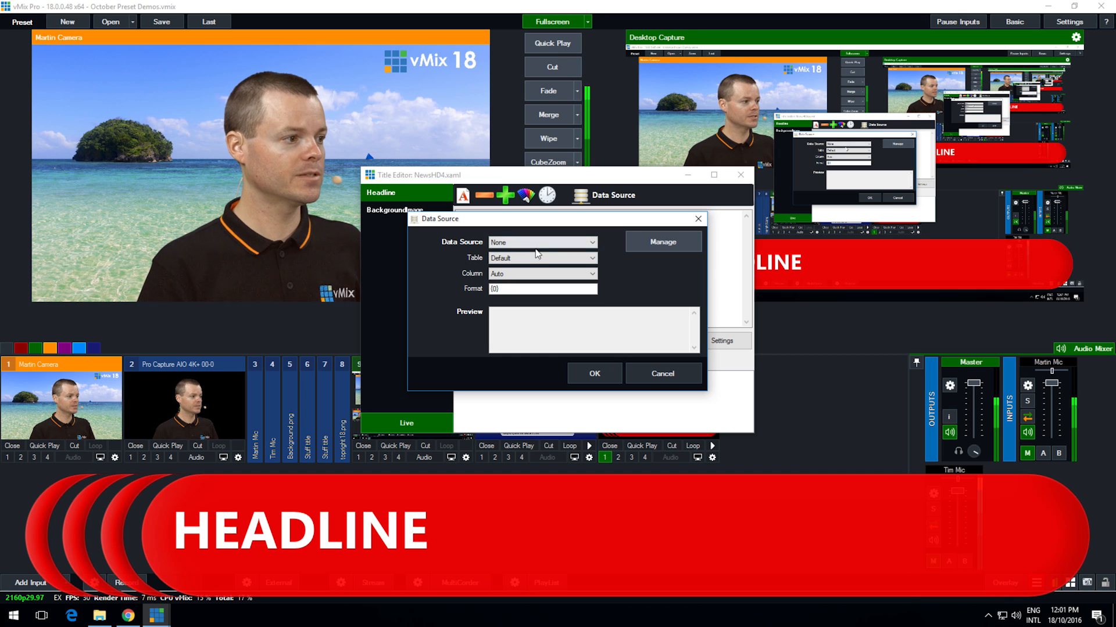
{"action": "left_click", "coordinate": [543, 241]}
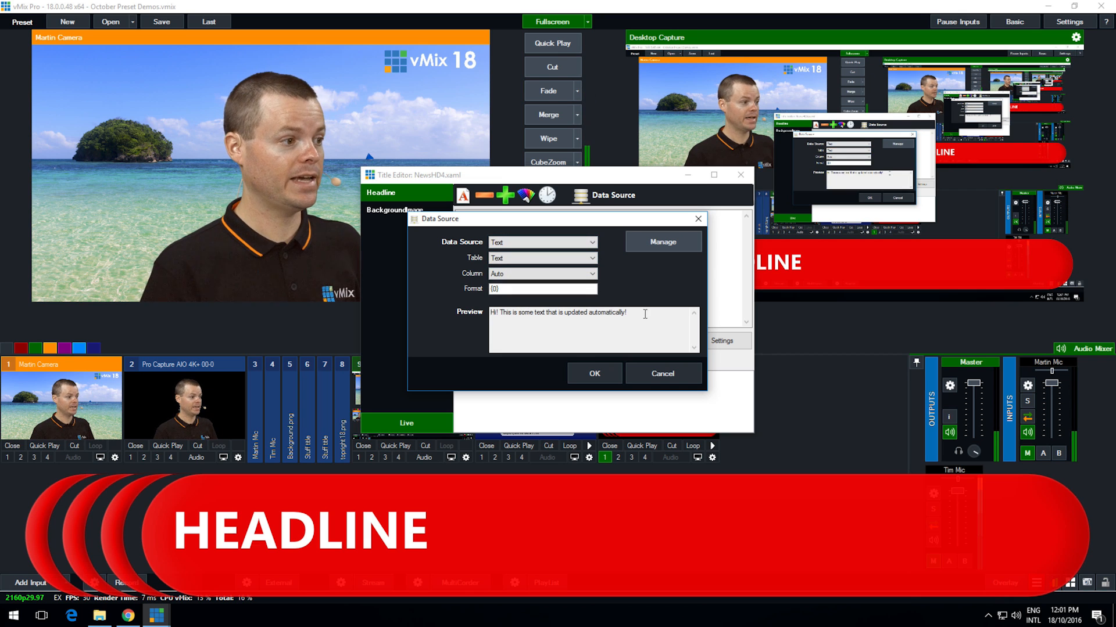
{"action": "left_click", "coordinate": [594, 373]}
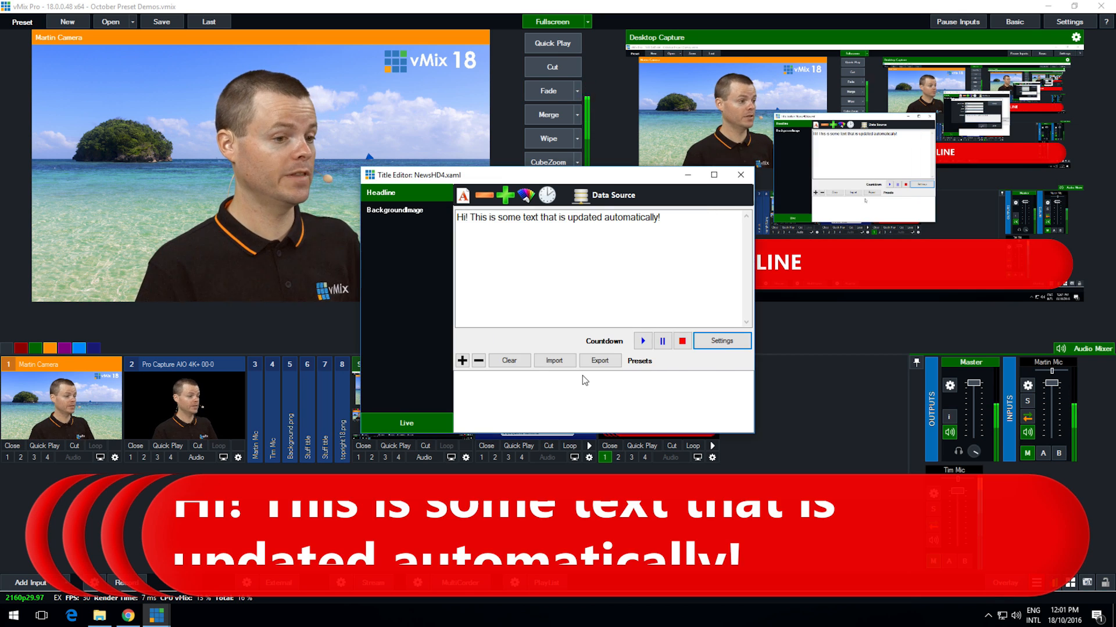
Step: Resize the headline font to fit the sentence on air and return to the Documents folder
{"action": "left_click", "coordinate": [463, 196]}
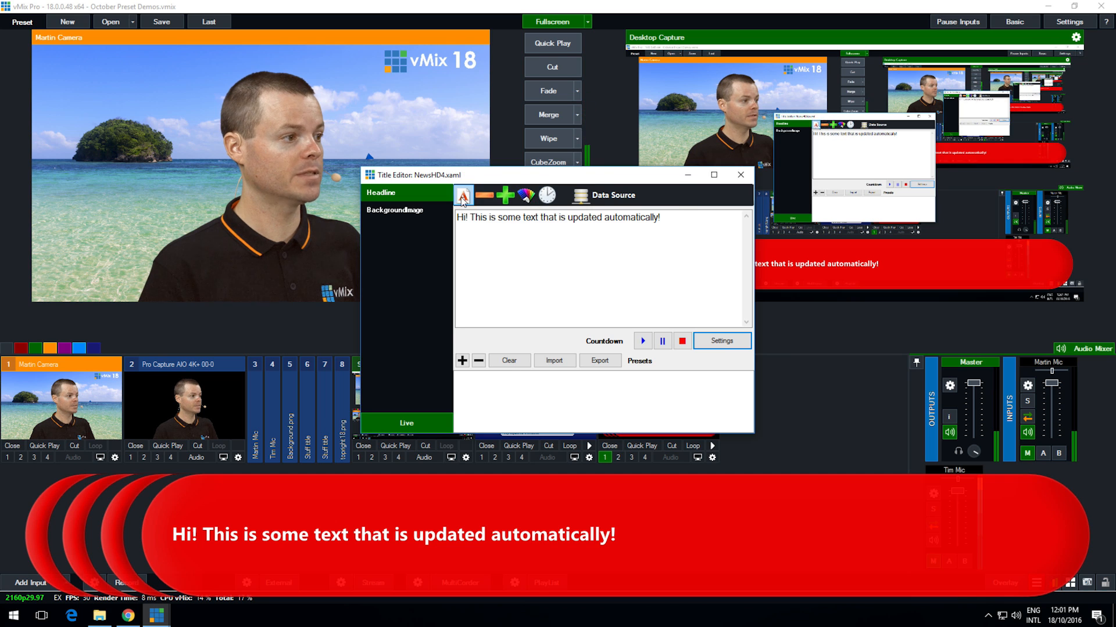
{"action": "left_click", "coordinate": [464, 195]}
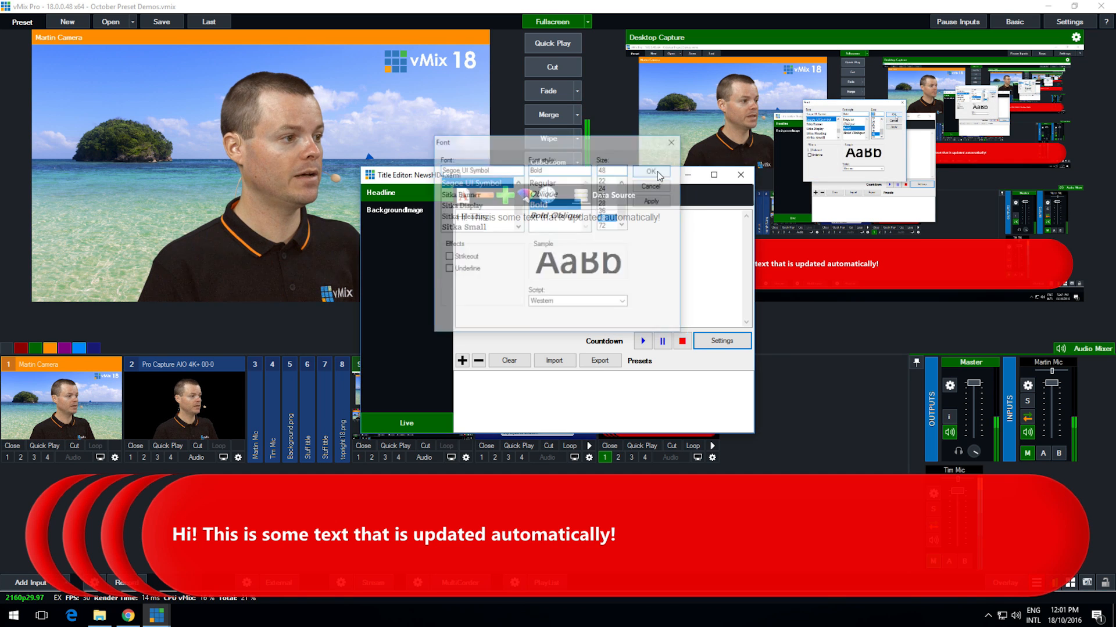
{"action": "left_click", "coordinate": [649, 172]}
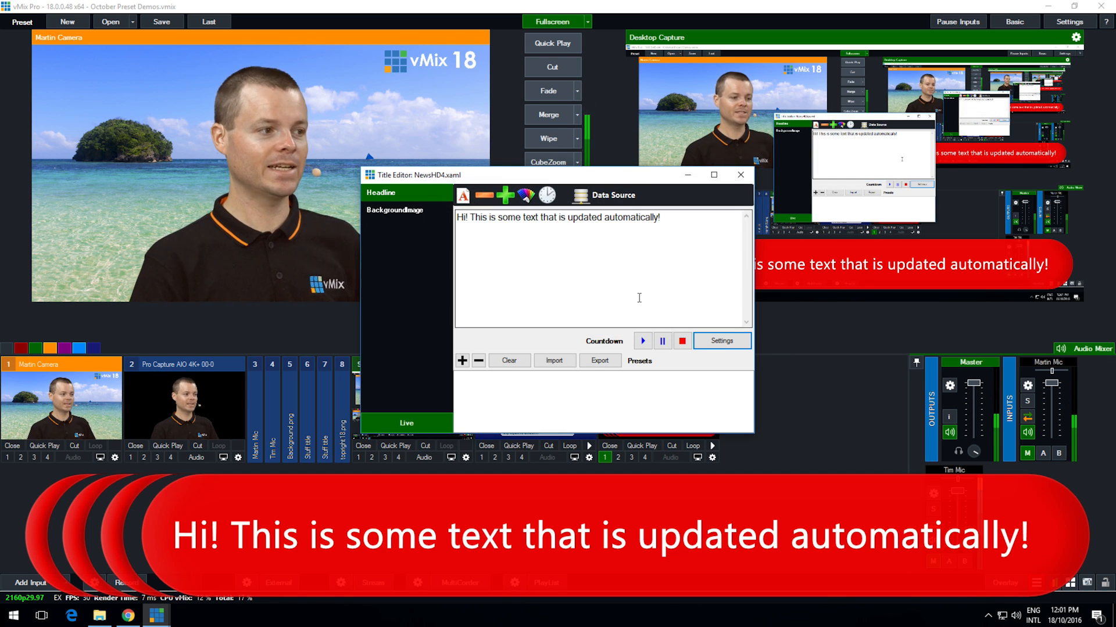
{"action": "left_click", "coordinate": [740, 176]}
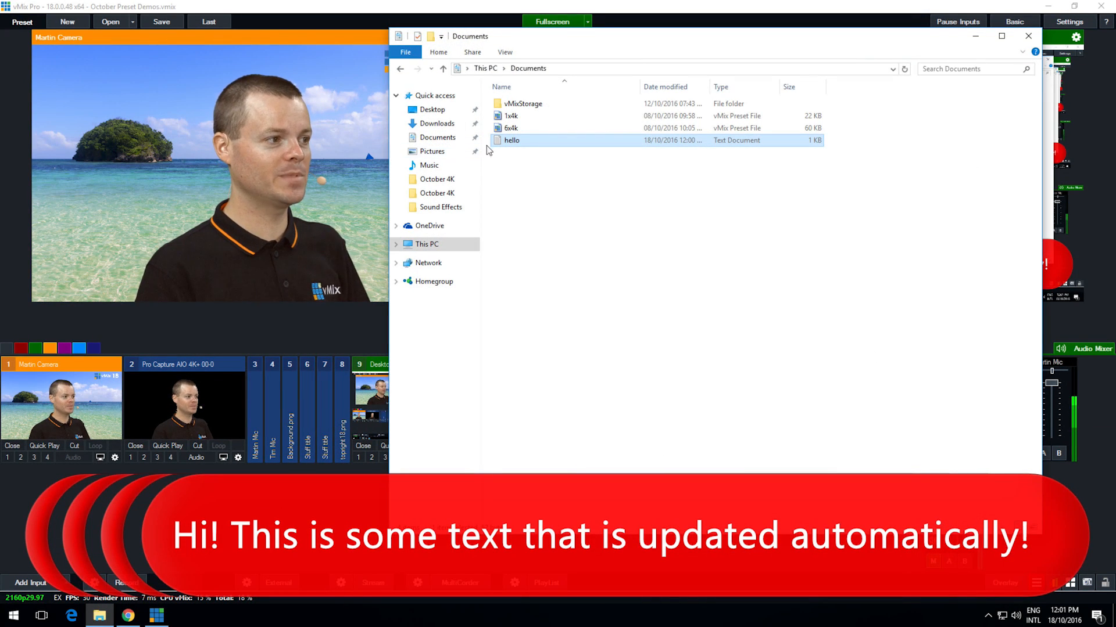
Step: Remove the leading Hi! from hello.txt, save it, and close Notepad and the Documents folder
{"action": "double_click", "coordinate": [511, 140]}
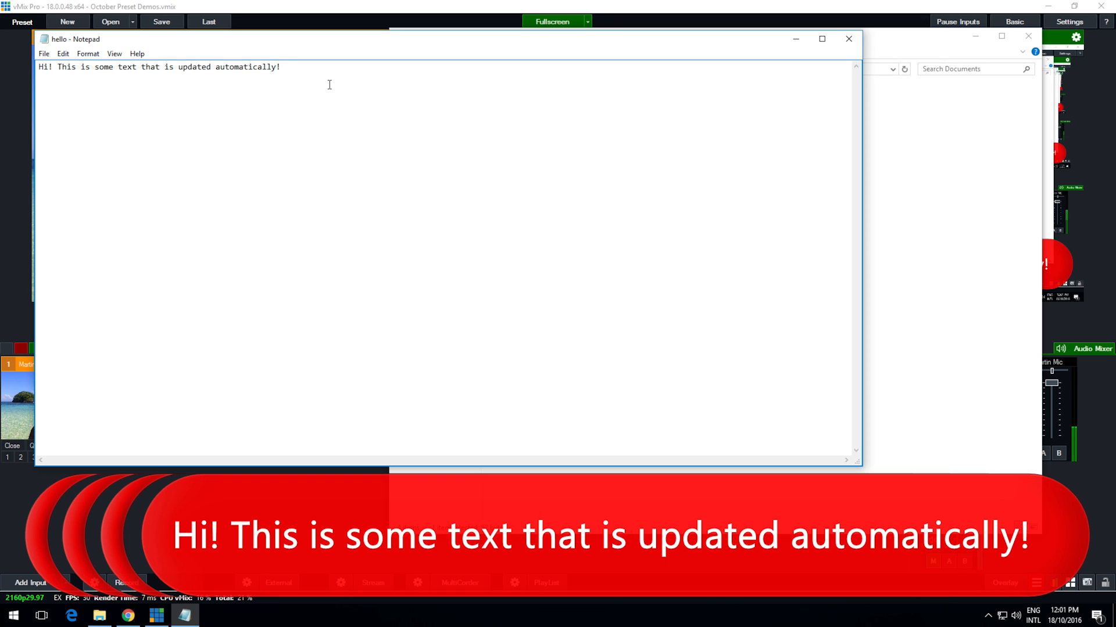
{"action": "double_click", "coordinate": [44, 66]}
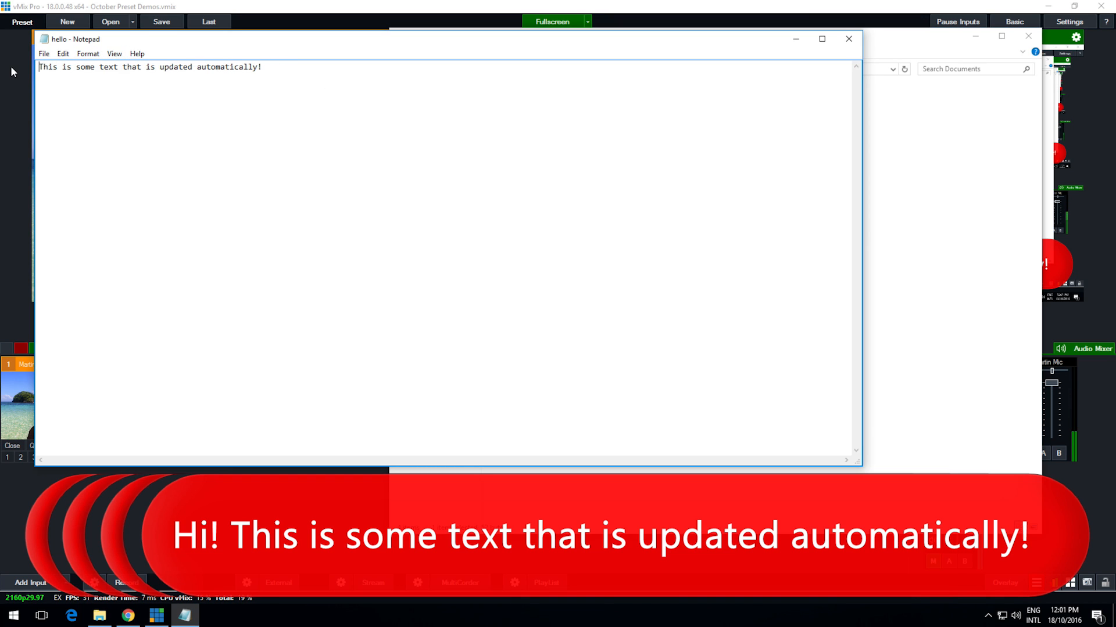
{"action": "left_click", "coordinate": [63, 54]}
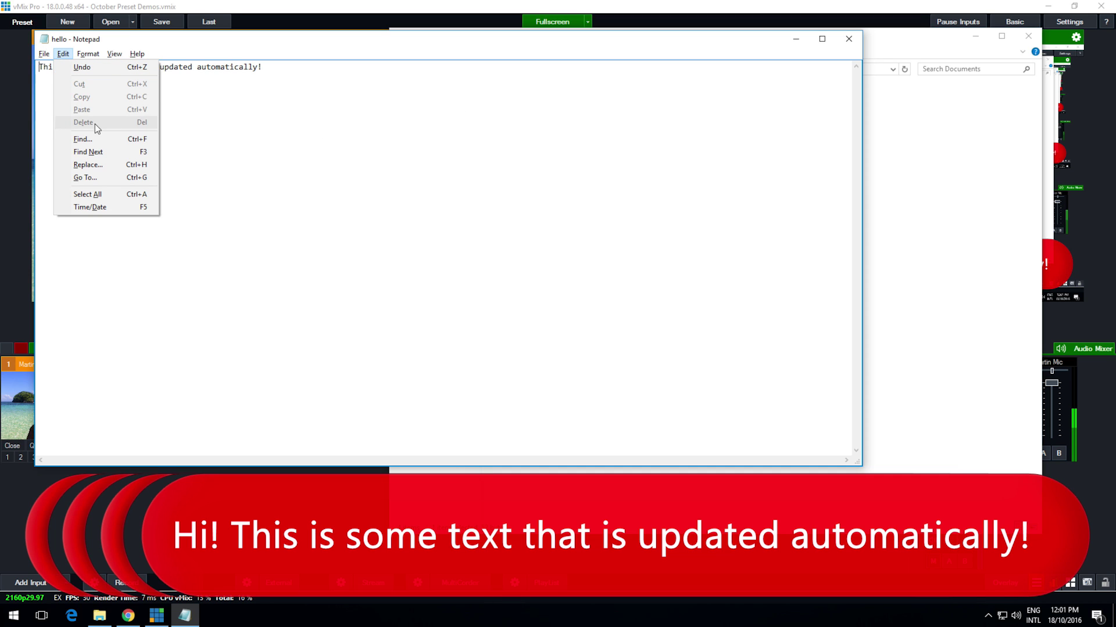
{"action": "left_click", "coordinate": [44, 54]}
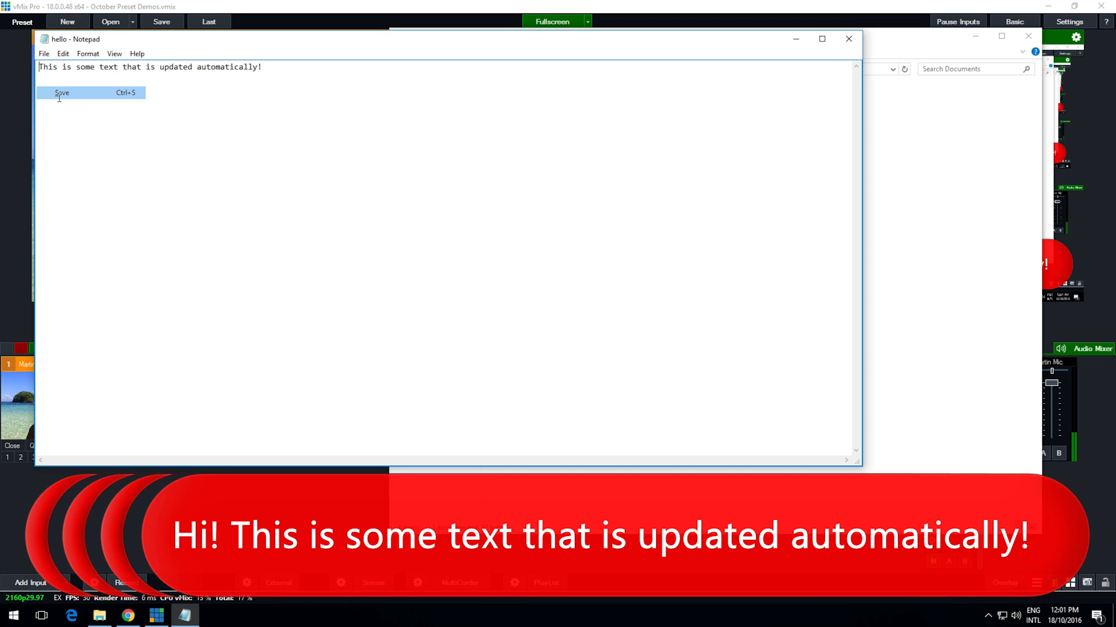
{"action": "left_click", "coordinate": [62, 93]}
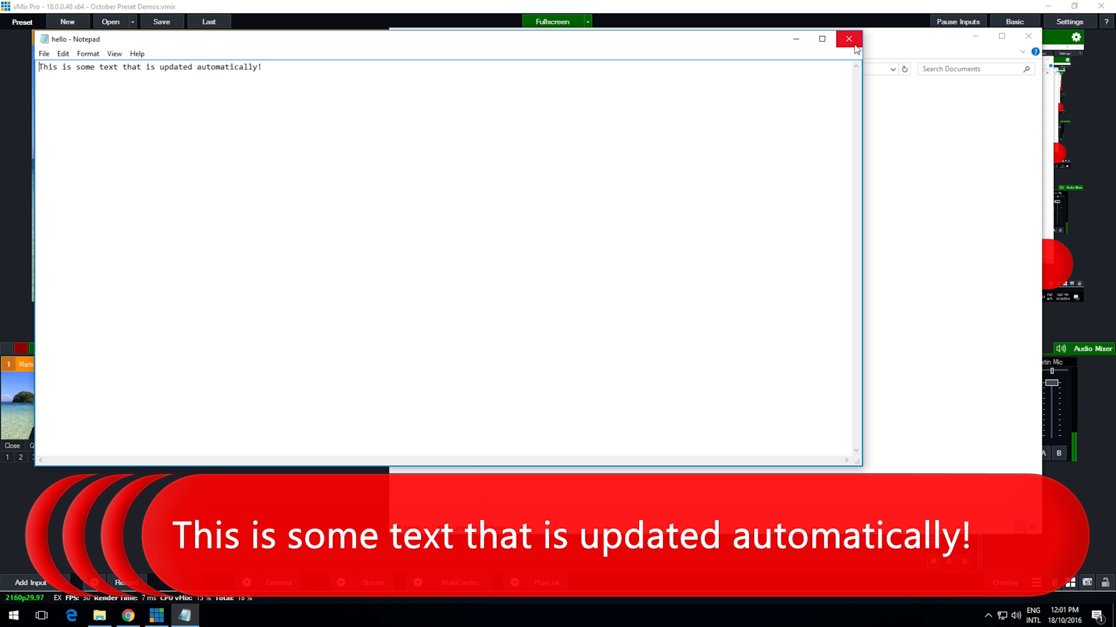
{"action": "left_click", "coordinate": [847, 38]}
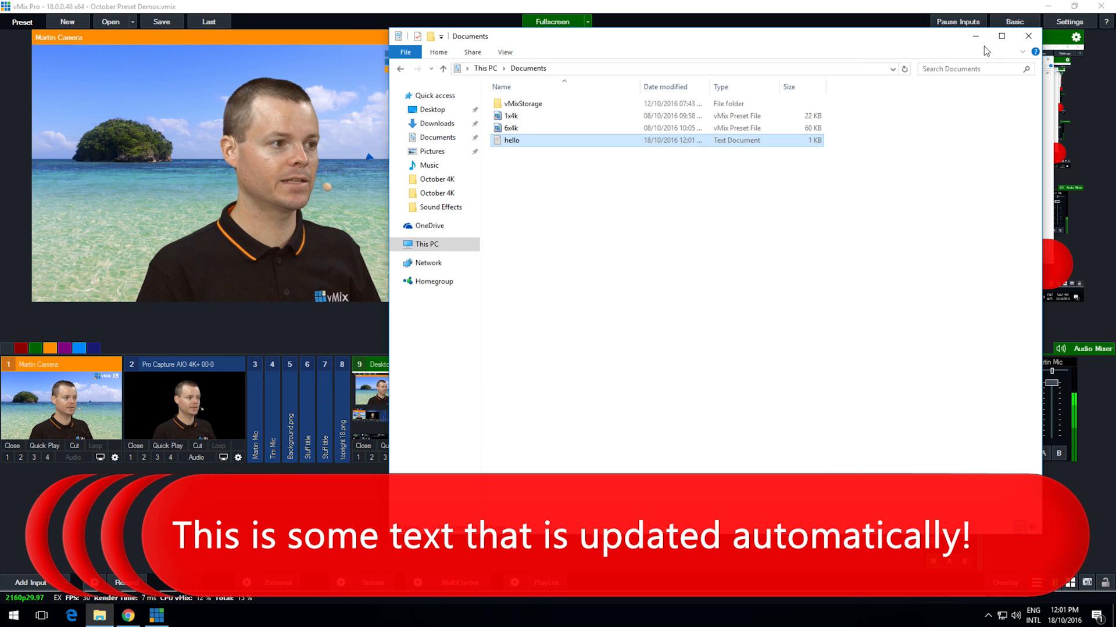
{"action": "mouse_move", "coordinate": [1027, 36]}
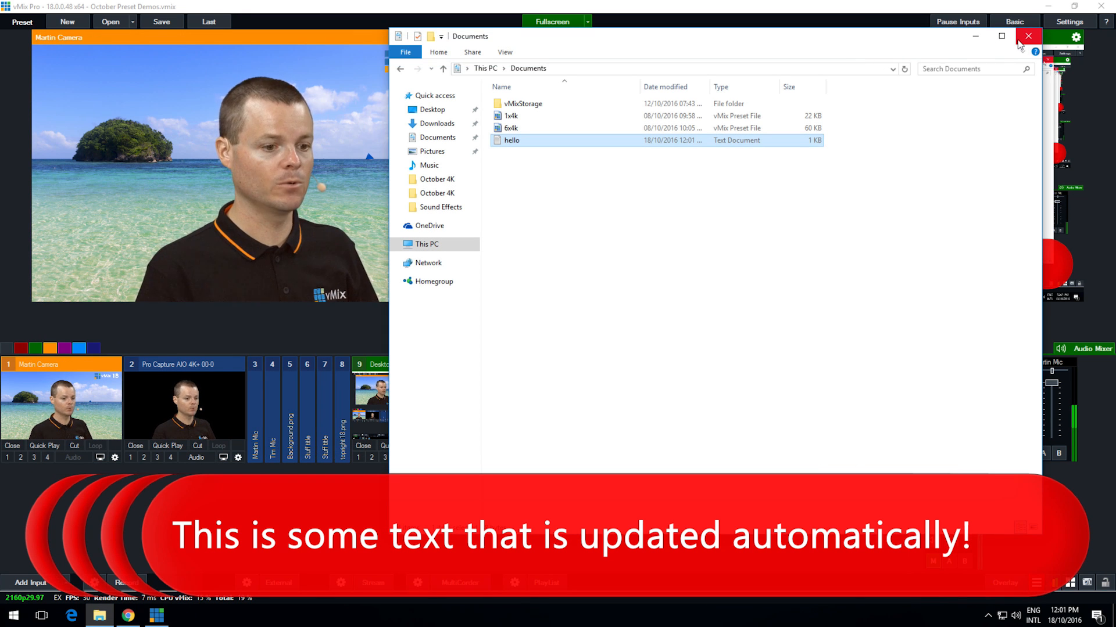
{"action": "left_click", "coordinate": [1028, 36]}
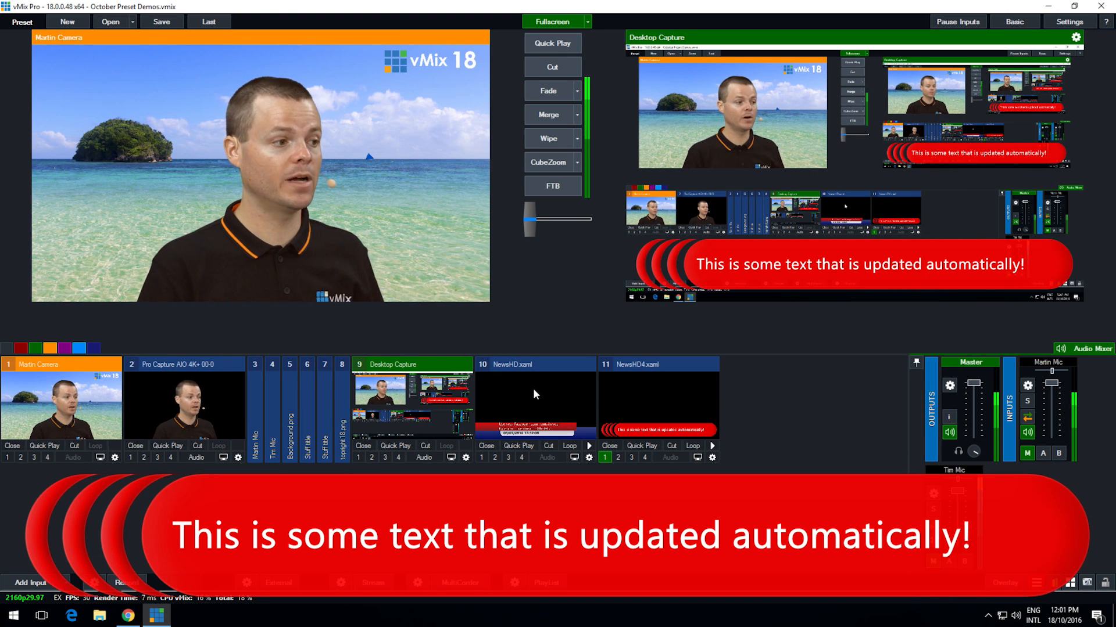
Step: Bind the NewsHD title's Description field to the hello.txt Text source column
{"action": "right_click", "coordinate": [535, 395]}
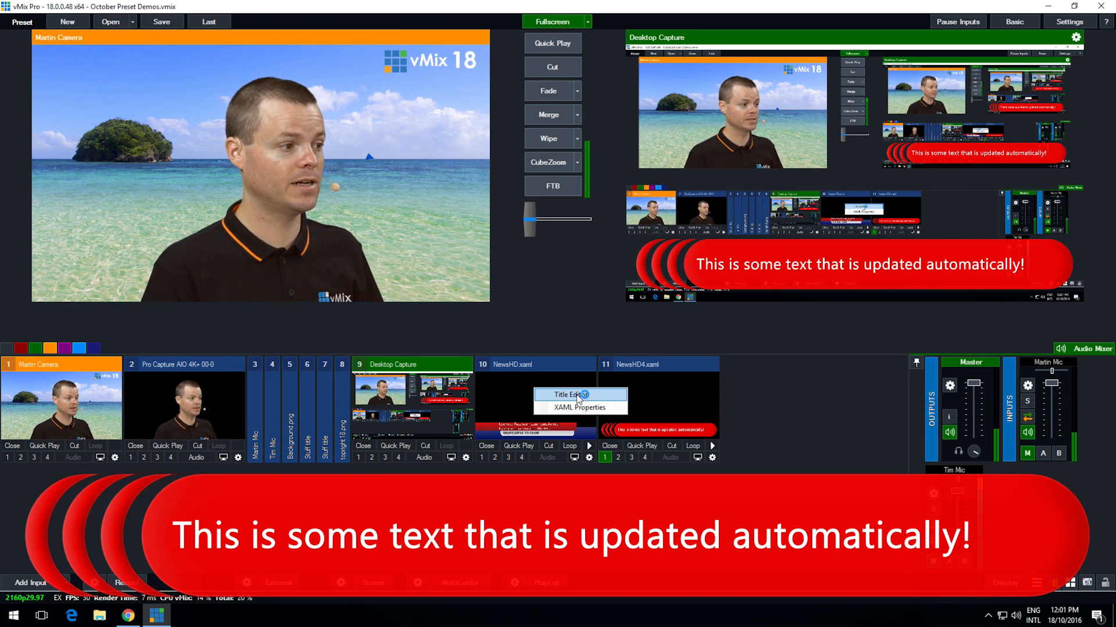
{"action": "left_click", "coordinate": [569, 395]}
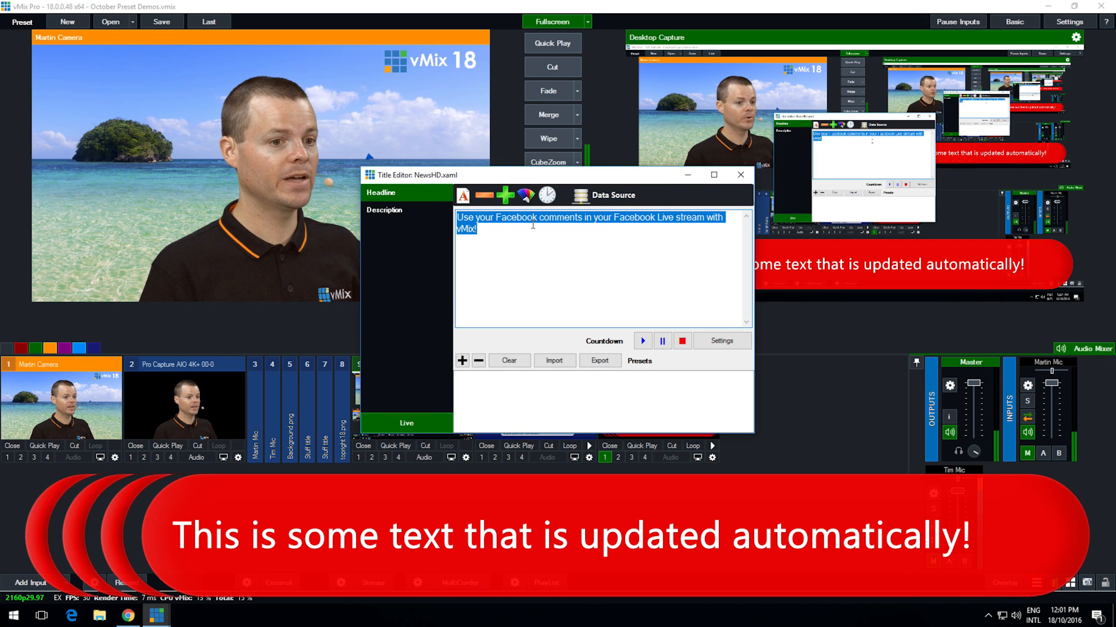
{"action": "left_click", "coordinate": [384, 210]}
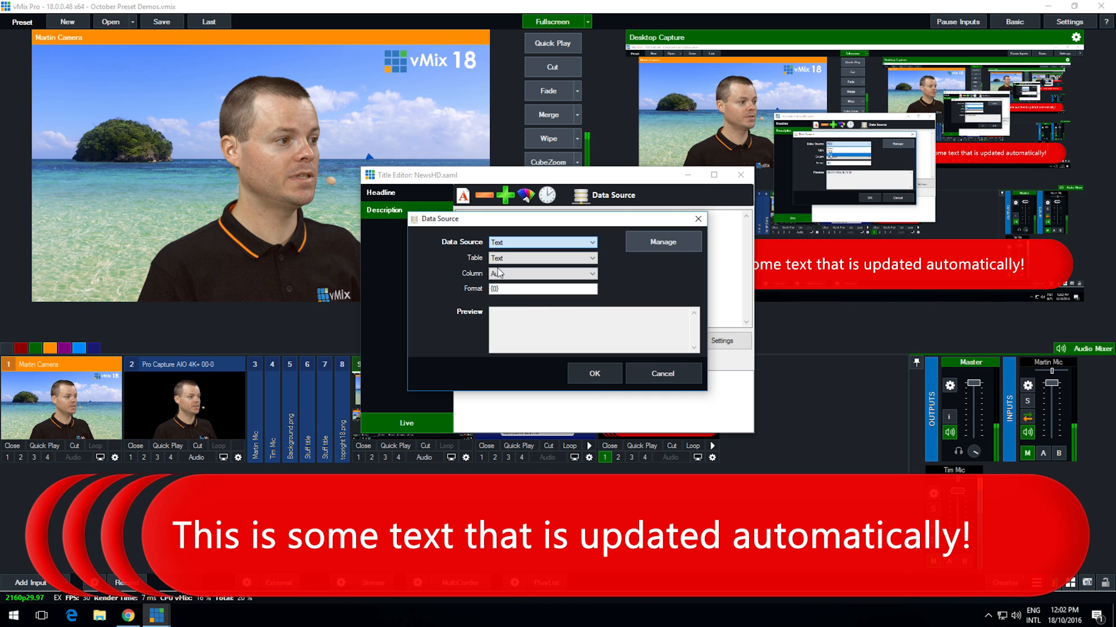
{"action": "left_click", "coordinate": [540, 274]}
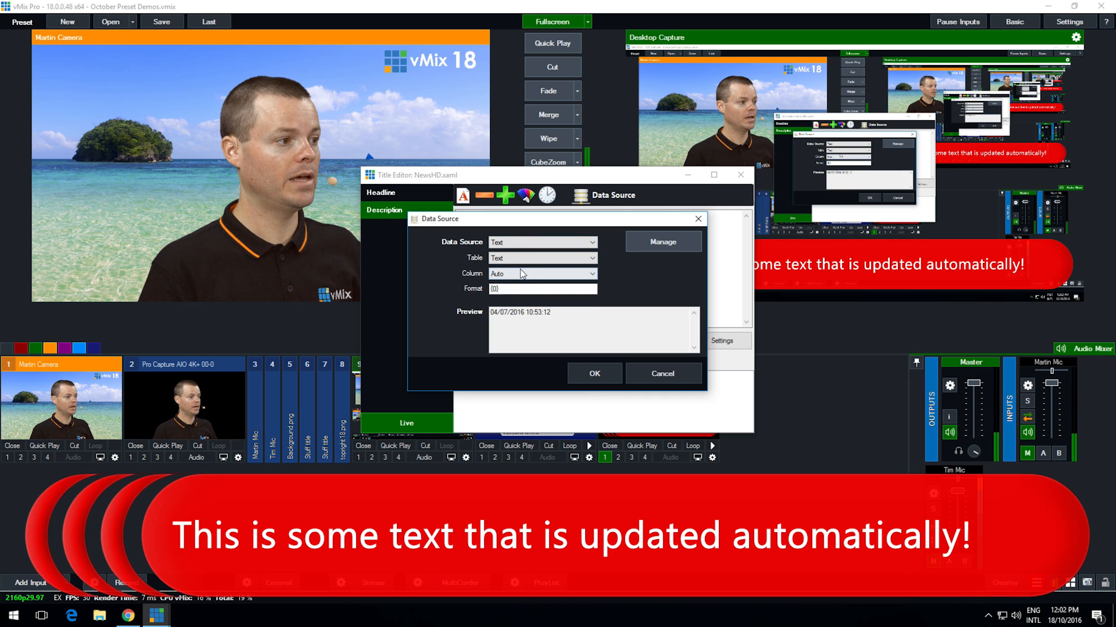
{"action": "left_click", "coordinate": [542, 274]}
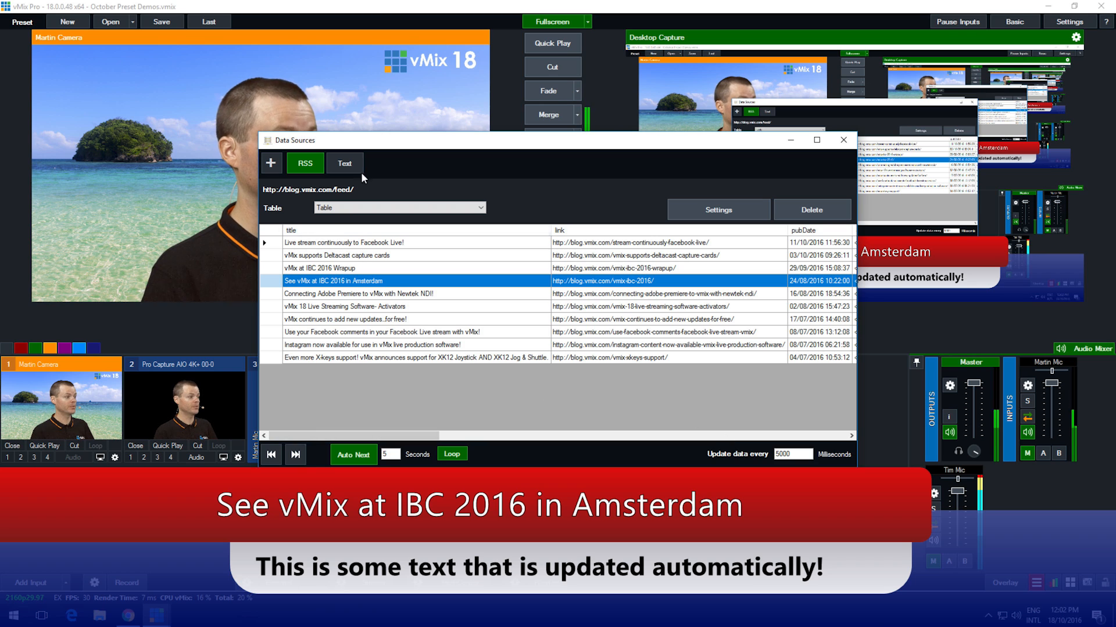
{"action": "left_click", "coordinate": [344, 163]}
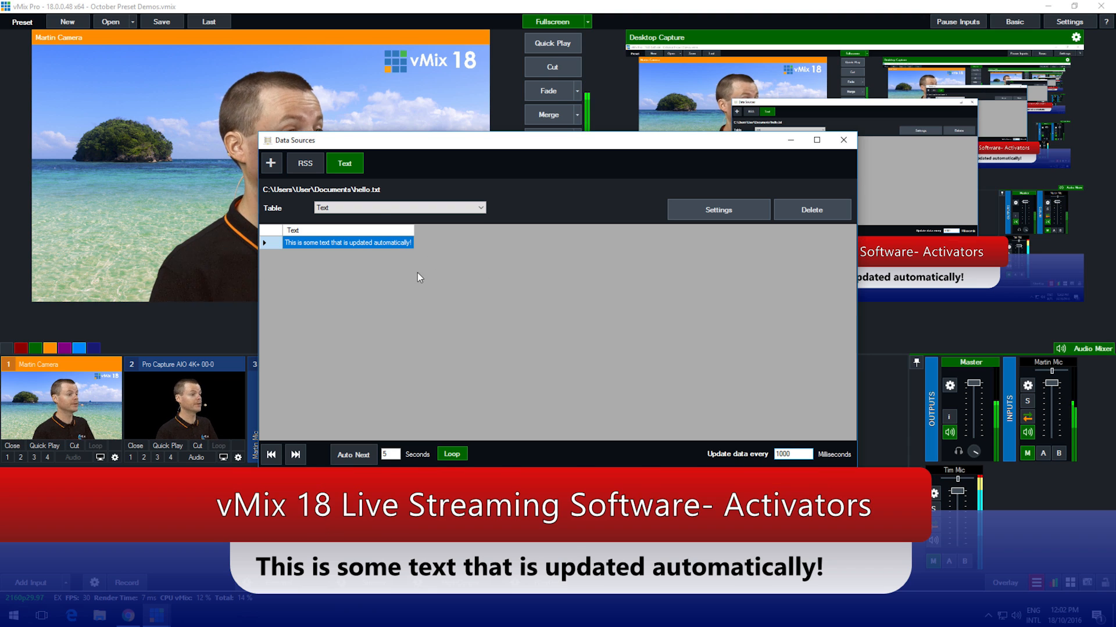
{"action": "left_click", "coordinate": [304, 163]}
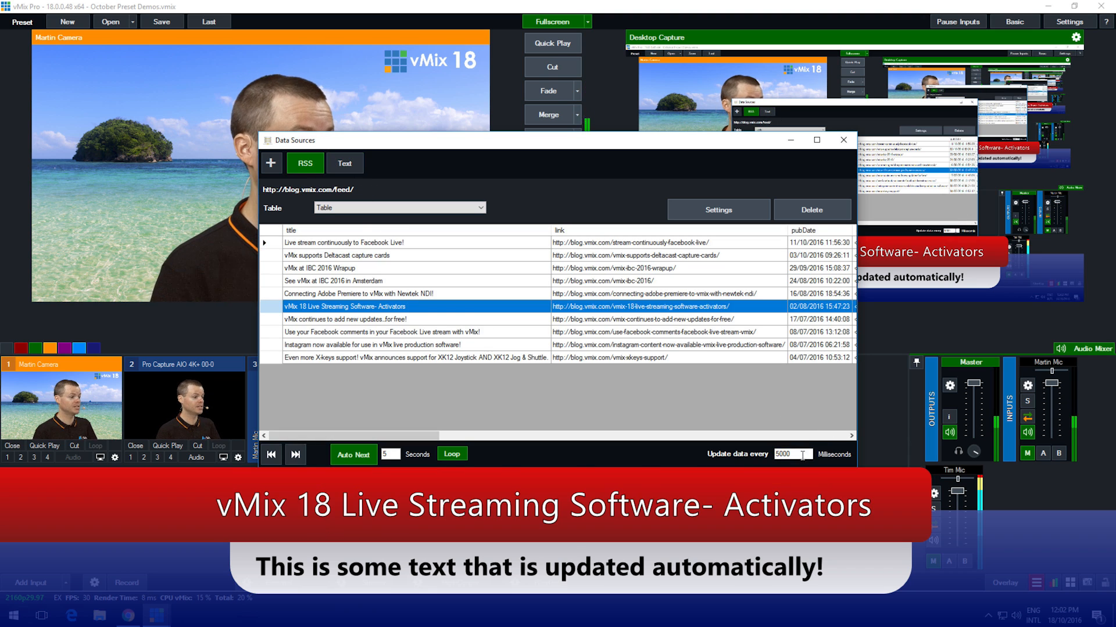